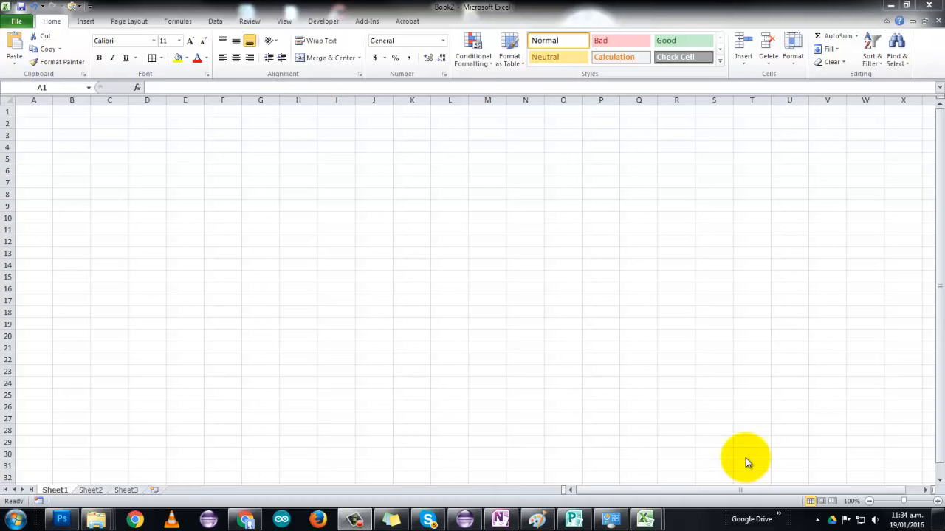
mouse_move(718, 452)
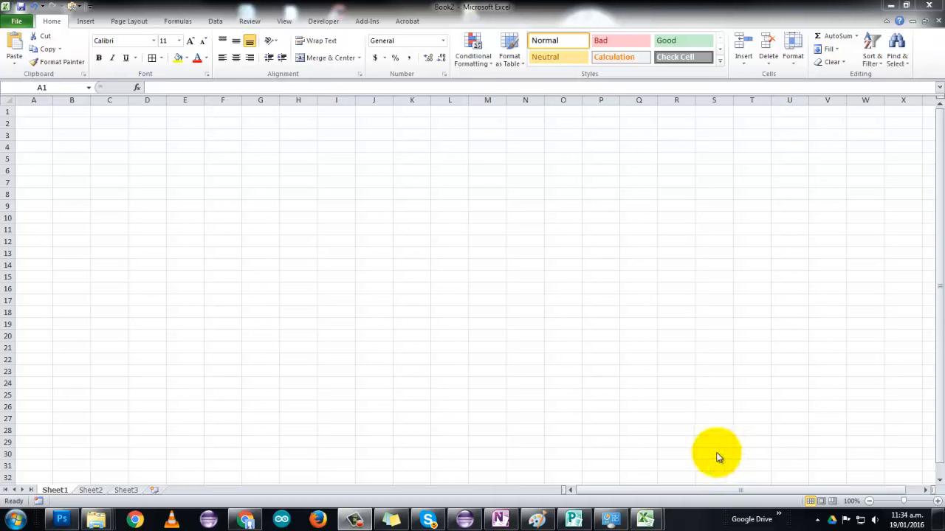
mouse_move(351, 277)
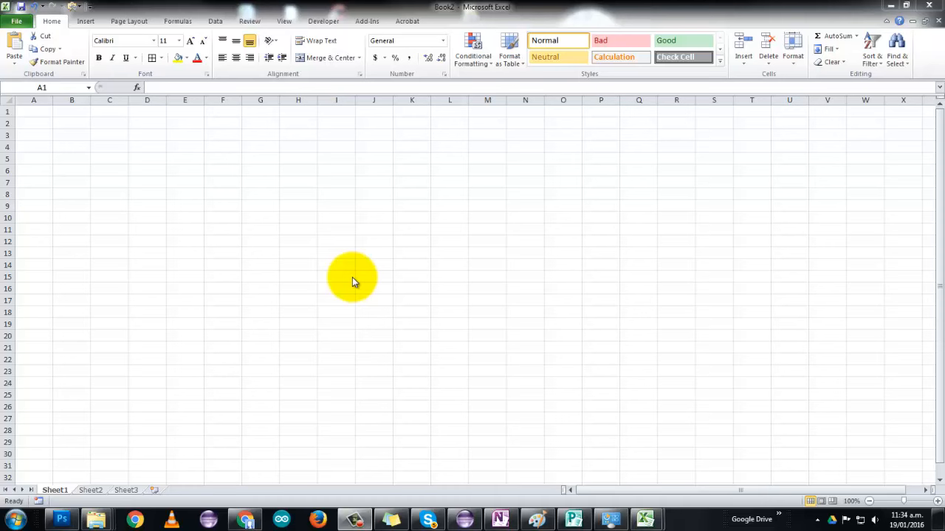
mouse_move(382, 239)
type("EXAMPLE 1")
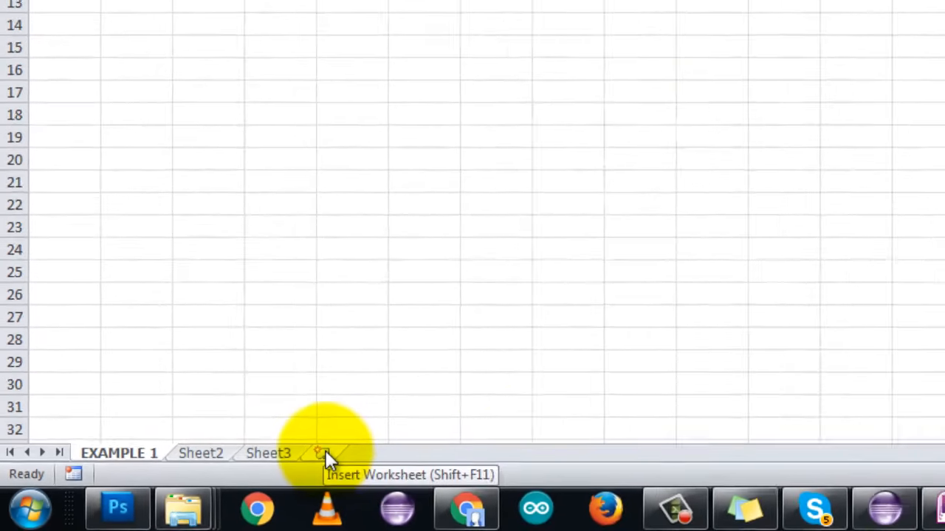
Add new worksheets so the workbook's sheets run up to Sheet6 after EXAMPLE 1
left_click(319, 453)
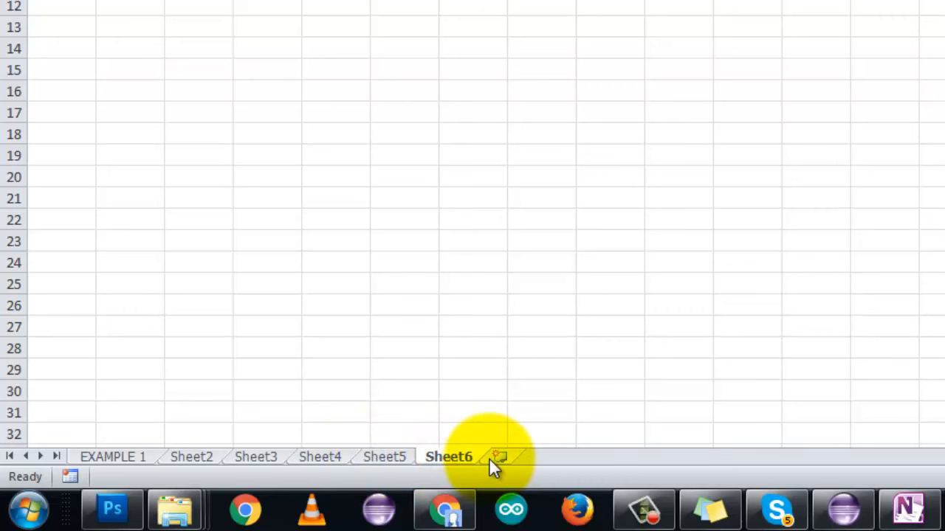
left_click(499, 458)
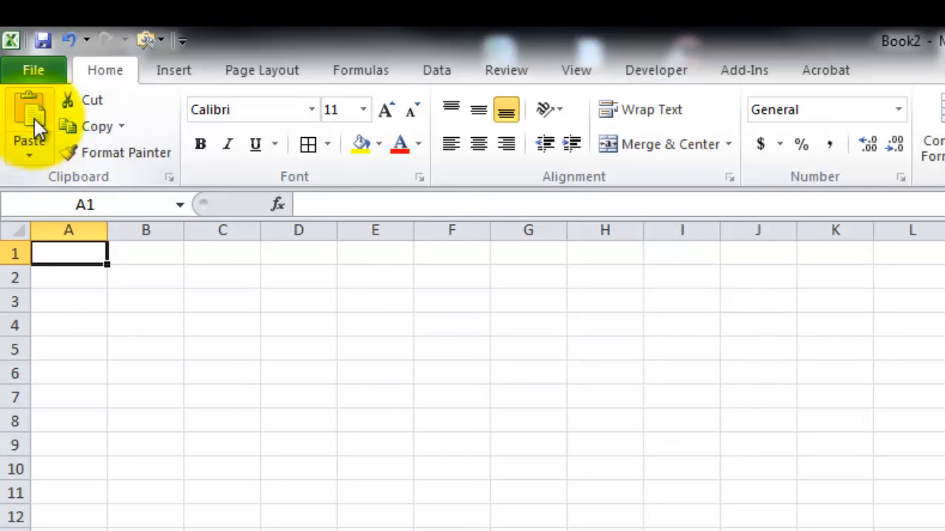
mouse_move(151, 157)
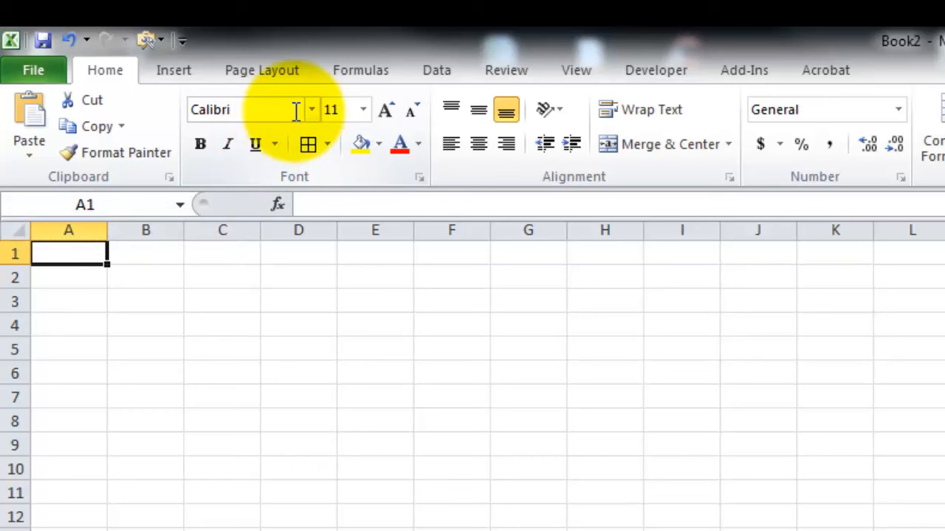
mouse_move(361, 115)
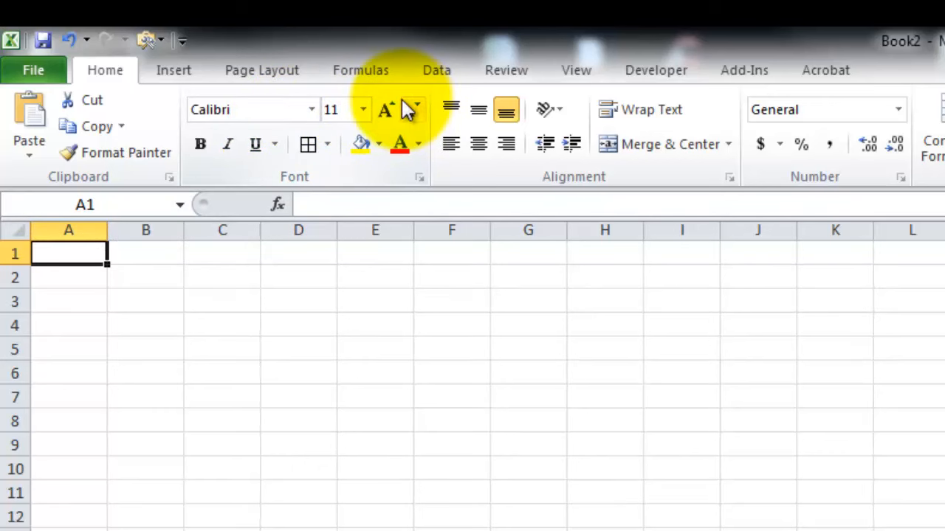
mouse_move(428, 119)
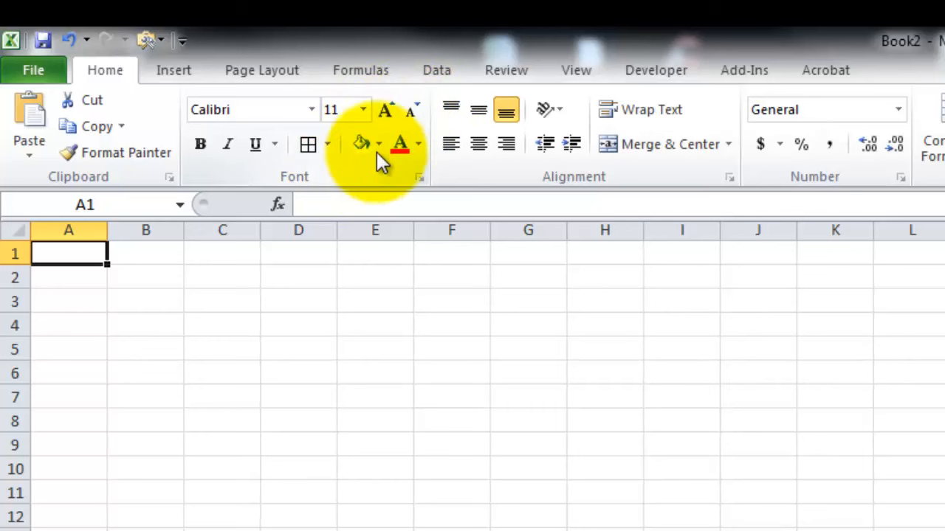
mouse_move(520, 180)
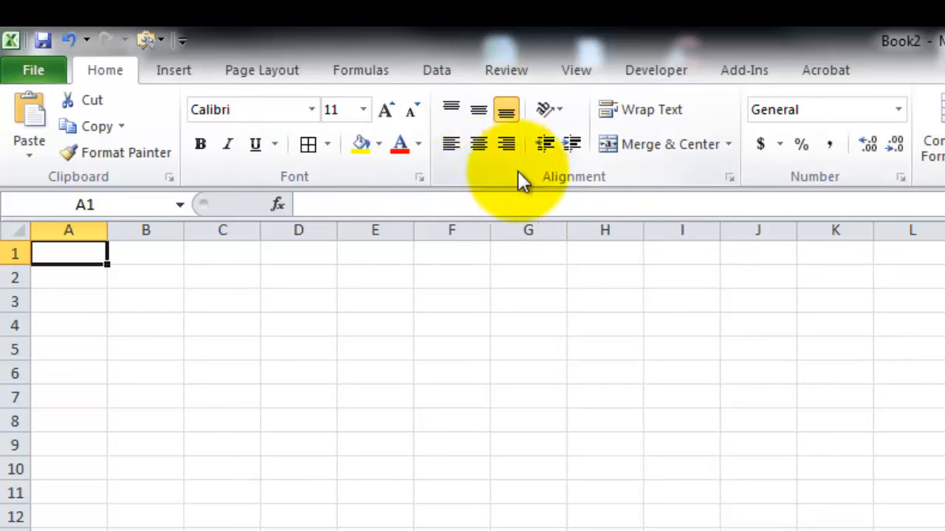
mouse_move(405, 205)
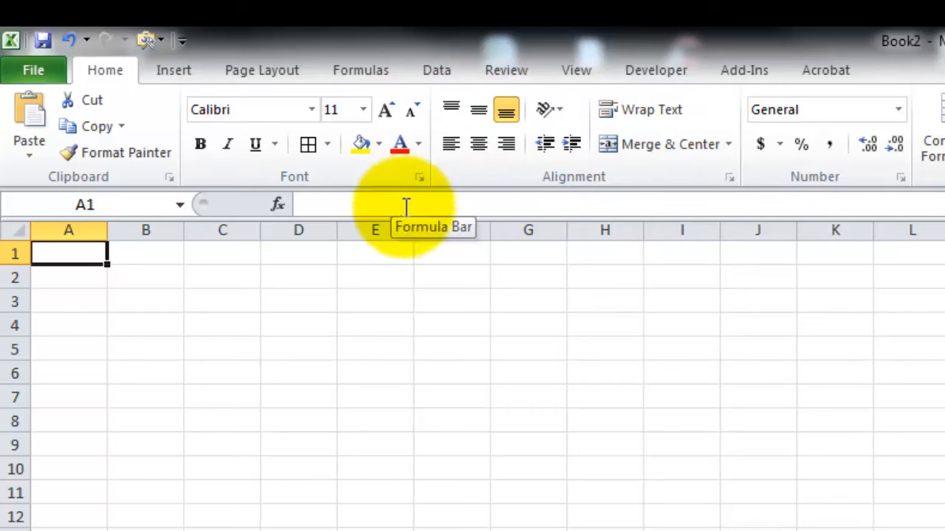
mouse_move(460, 118)
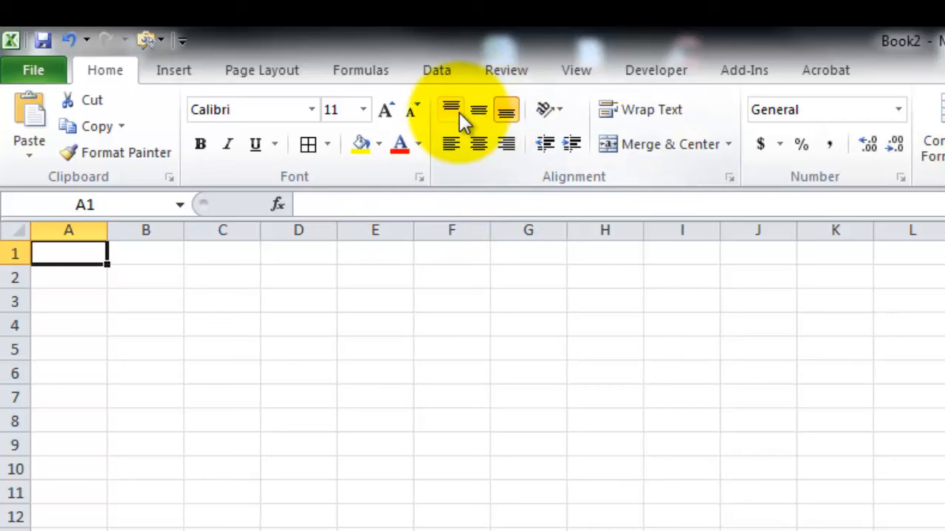
mouse_move(452, 110)
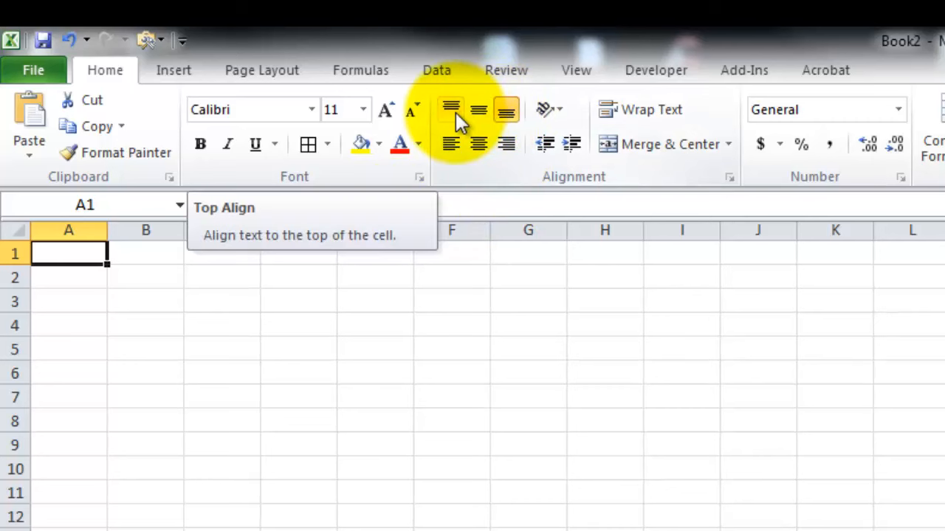
mouse_move(516, 121)
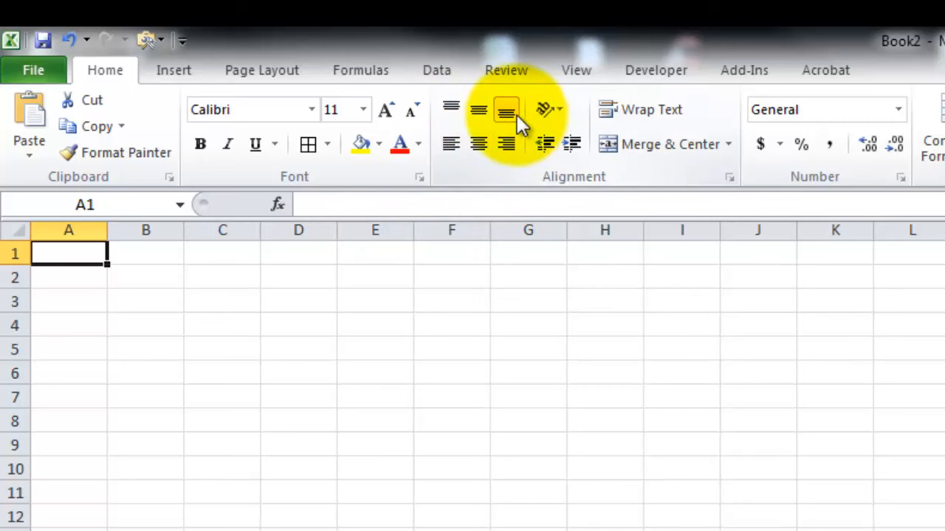
mouse_move(478, 145)
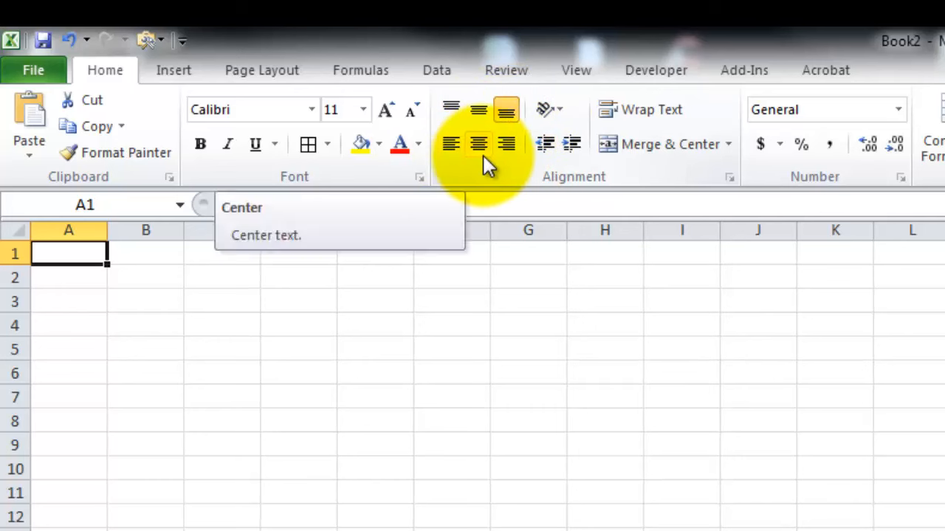
mouse_move(559, 145)
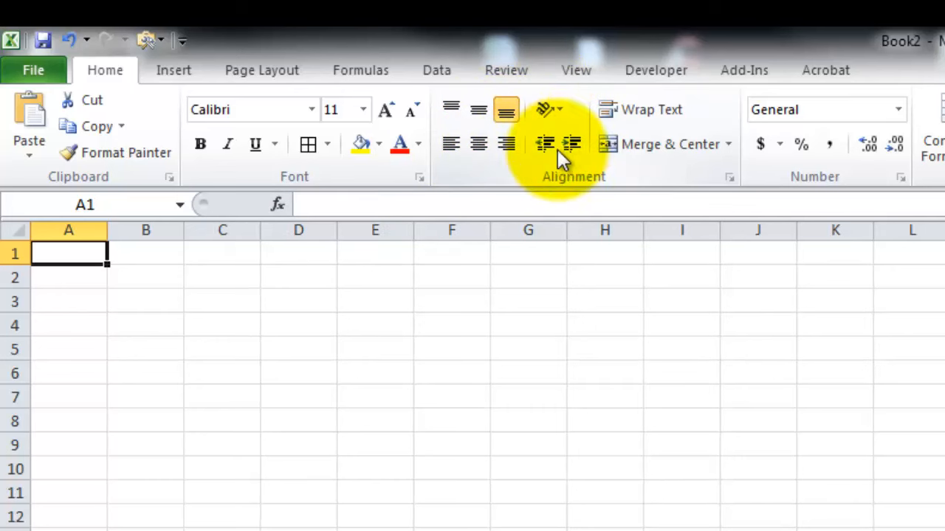
mouse_move(549, 111)
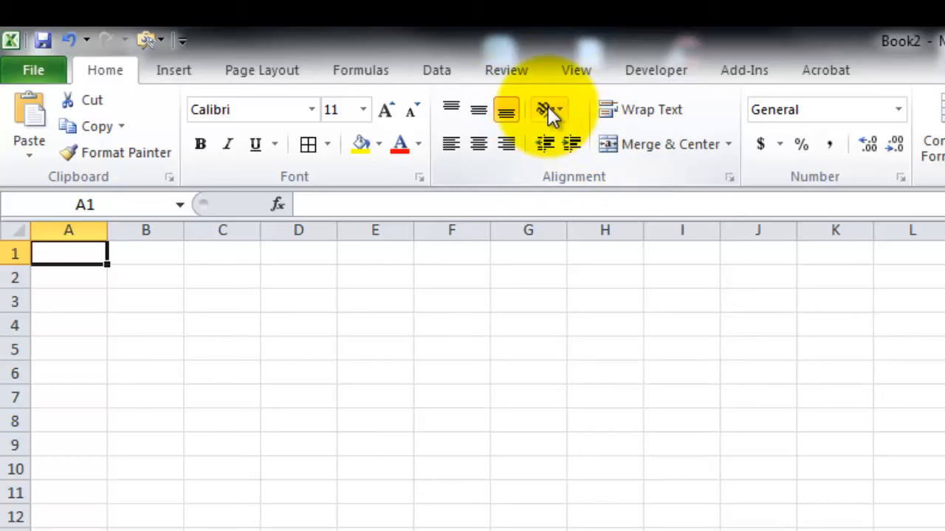
mouse_move(547, 109)
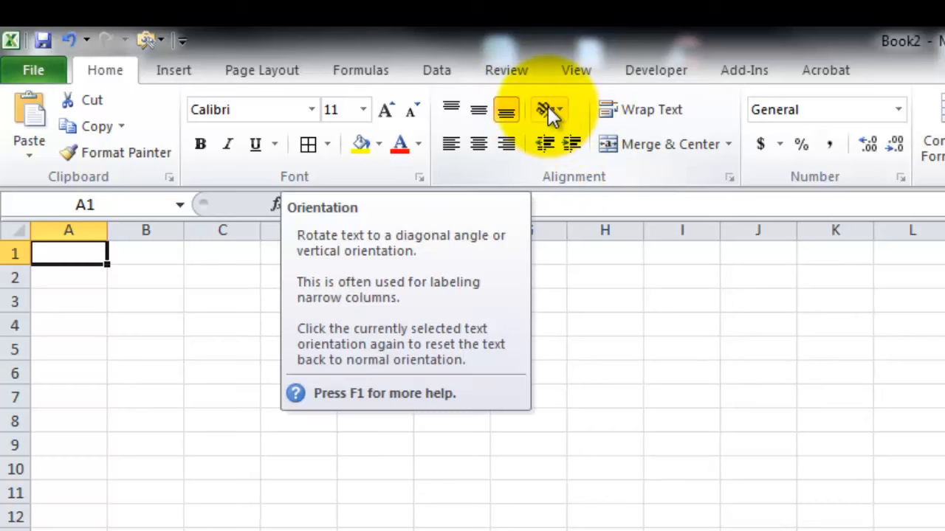
mouse_move(575, 150)
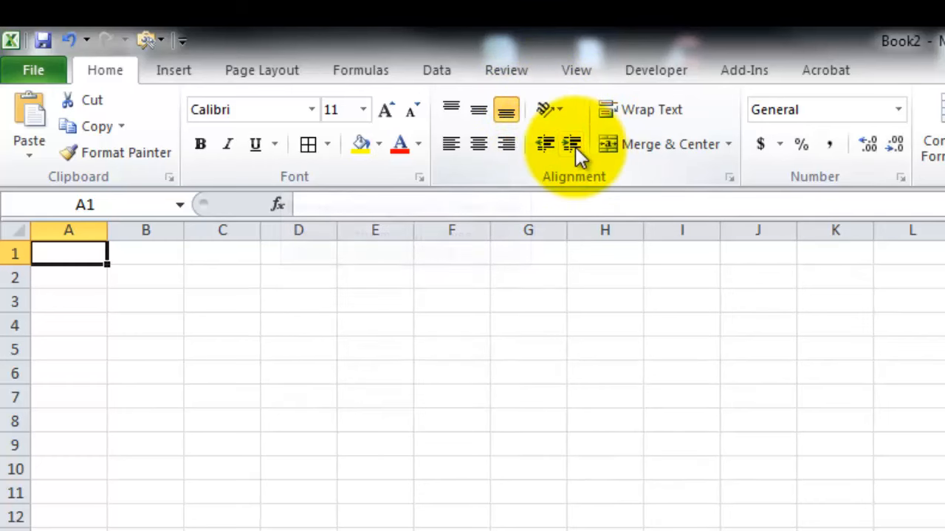
mouse_move(653, 109)
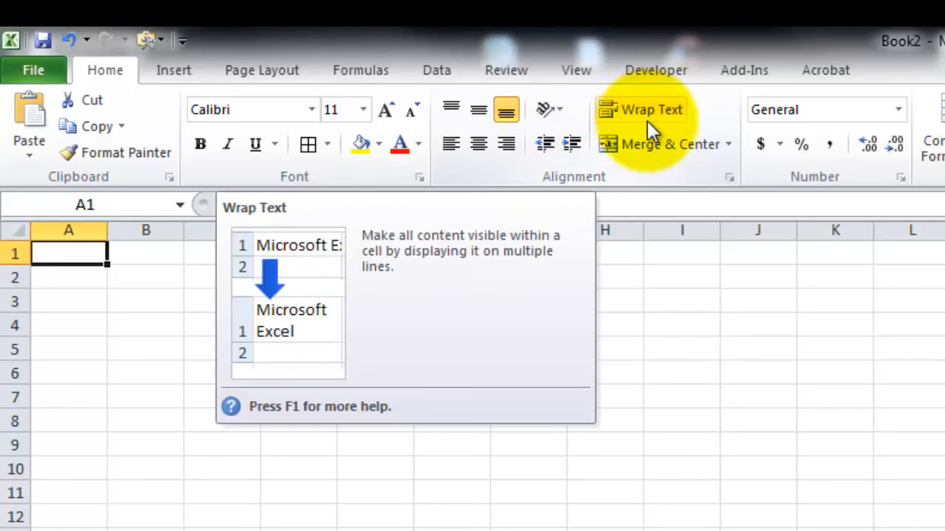
mouse_move(670, 145)
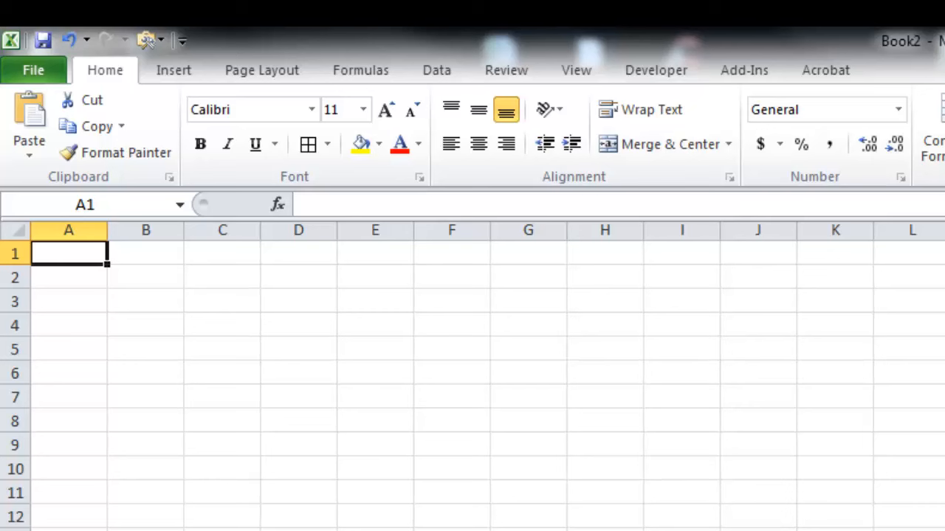
left_click(221, 444)
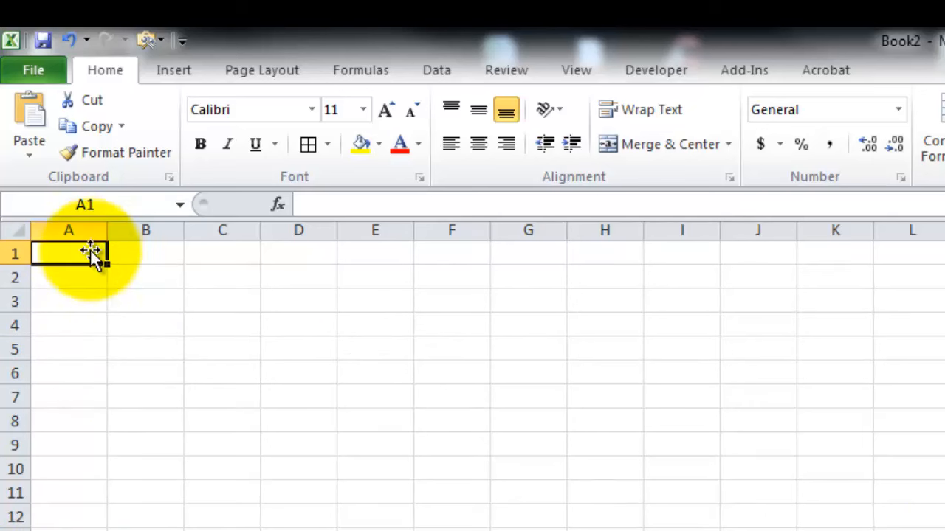
mouse_move(77, 273)
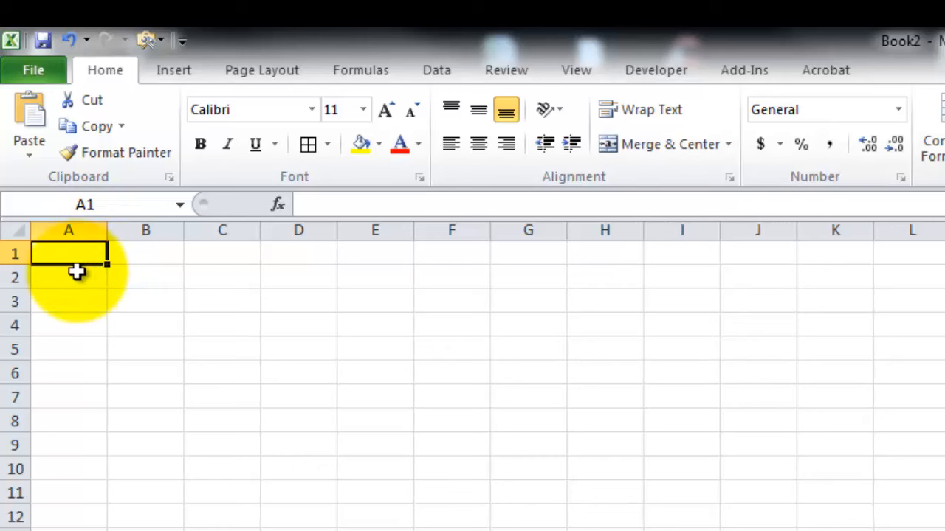
left_click(144, 254)
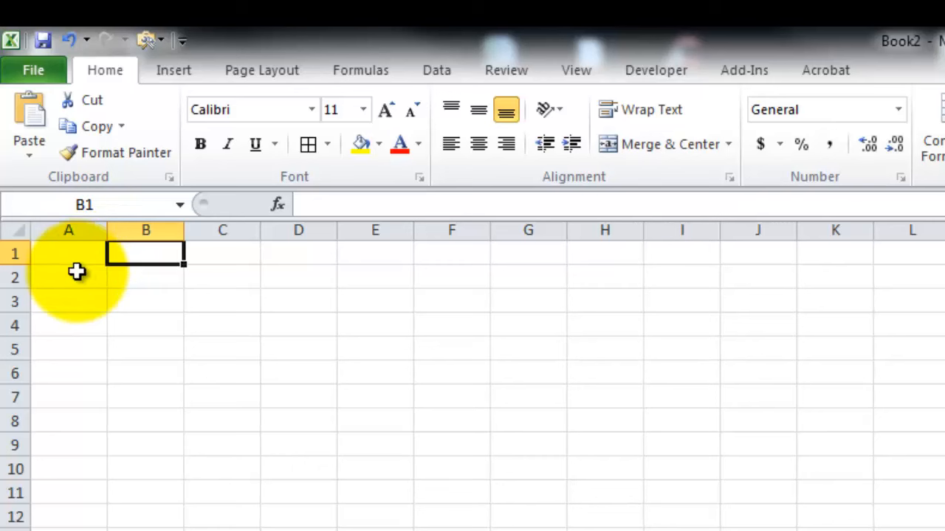
scroll("right", 3)
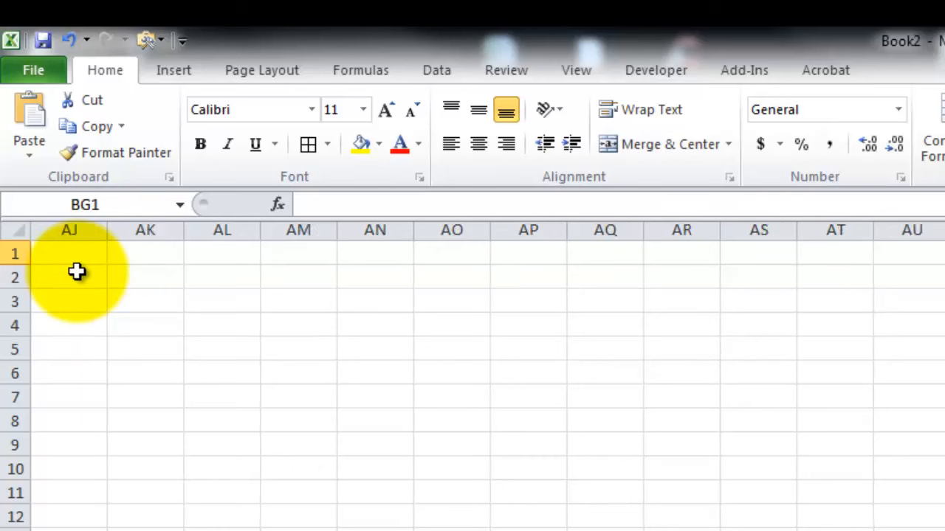
scroll("right", 3)
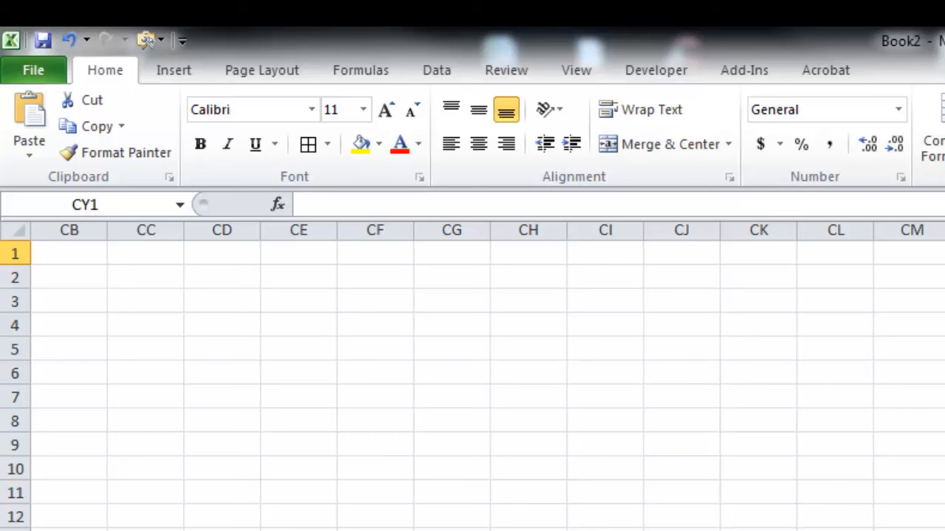
key("ctrl+Home")
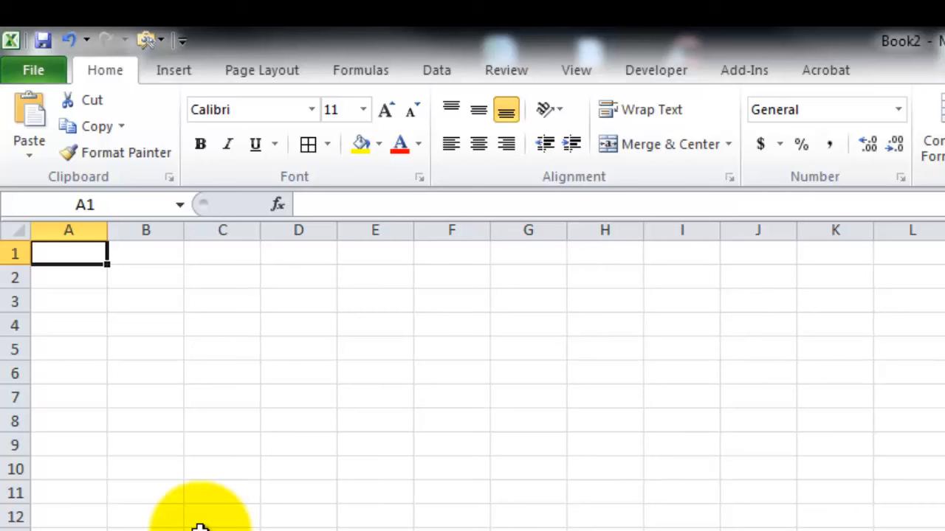
mouse_move(193, 493)
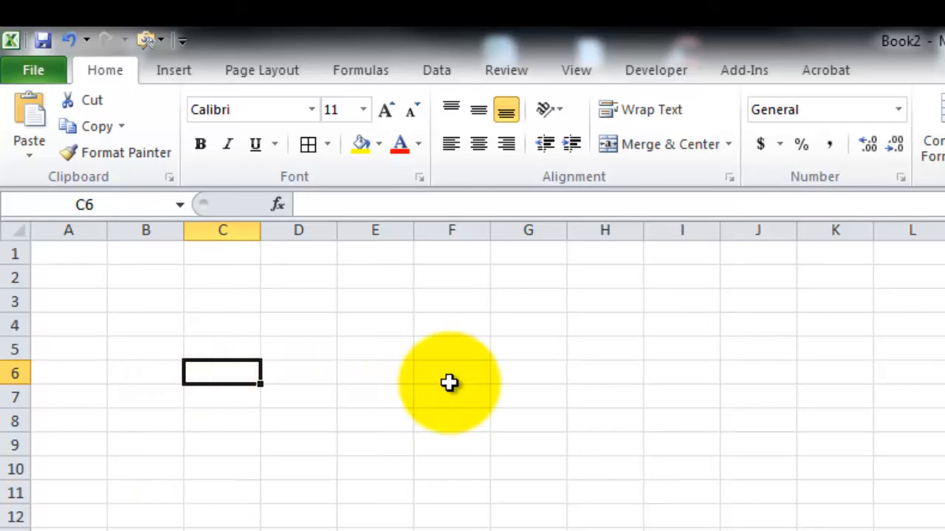
left_click(68, 278)
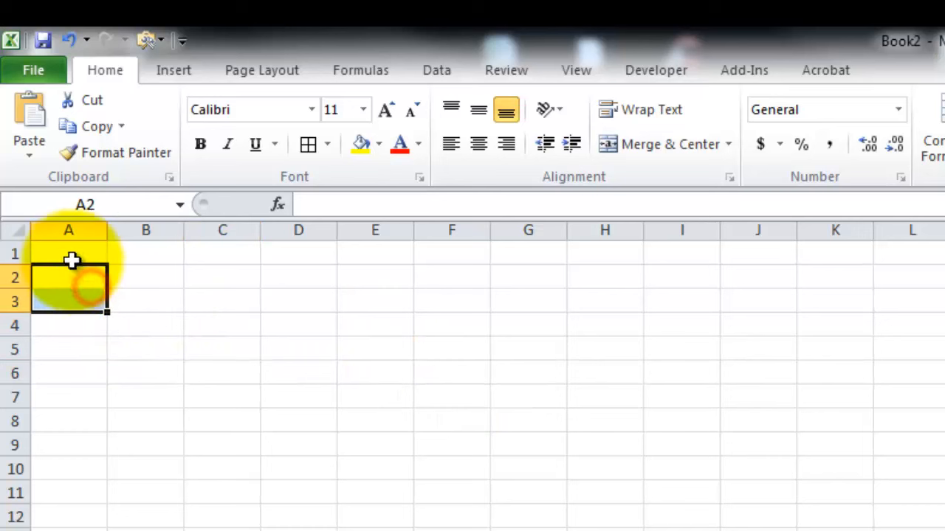
left_click(451, 349)
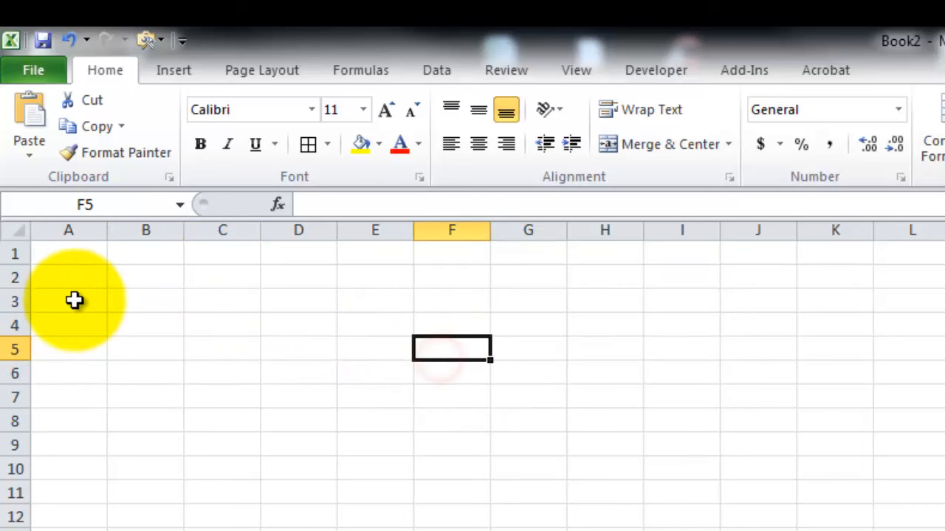
mouse_move(87, 266)
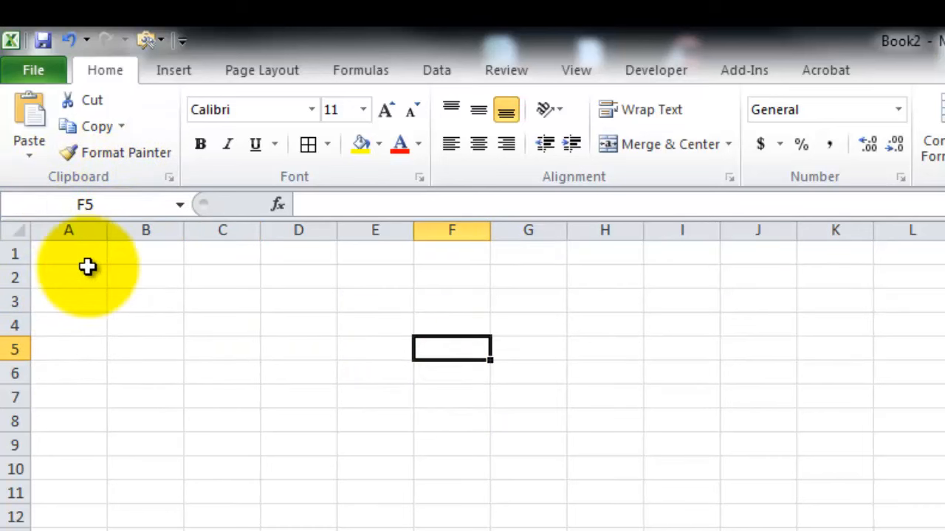
left_click(298, 348)
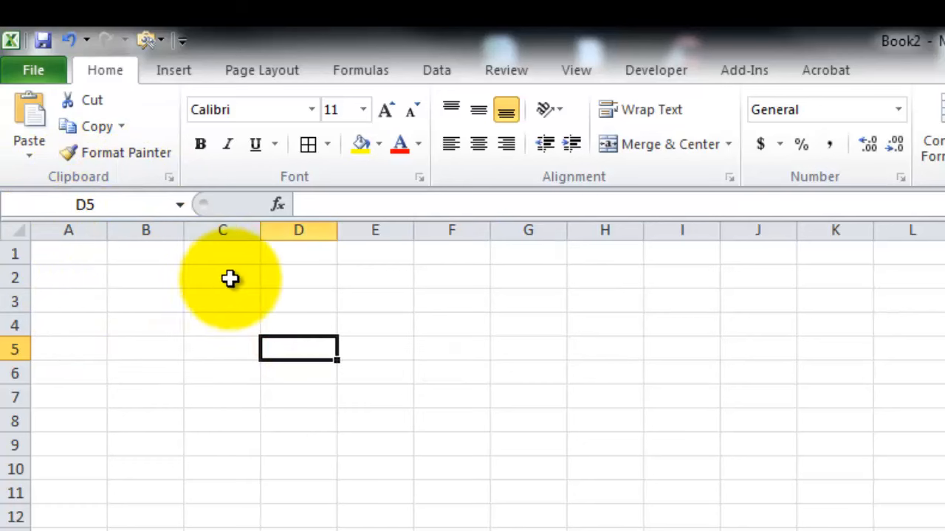
left_click(221, 254)
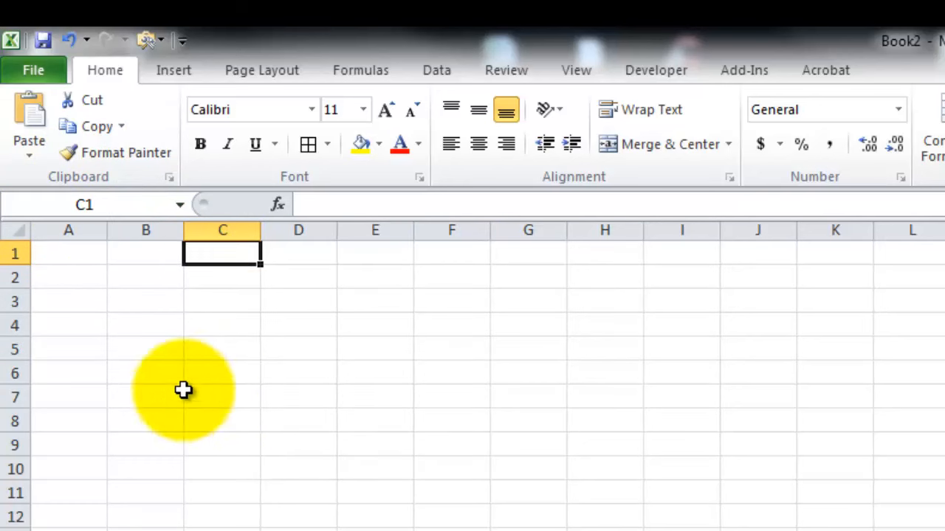
mouse_move(236, 266)
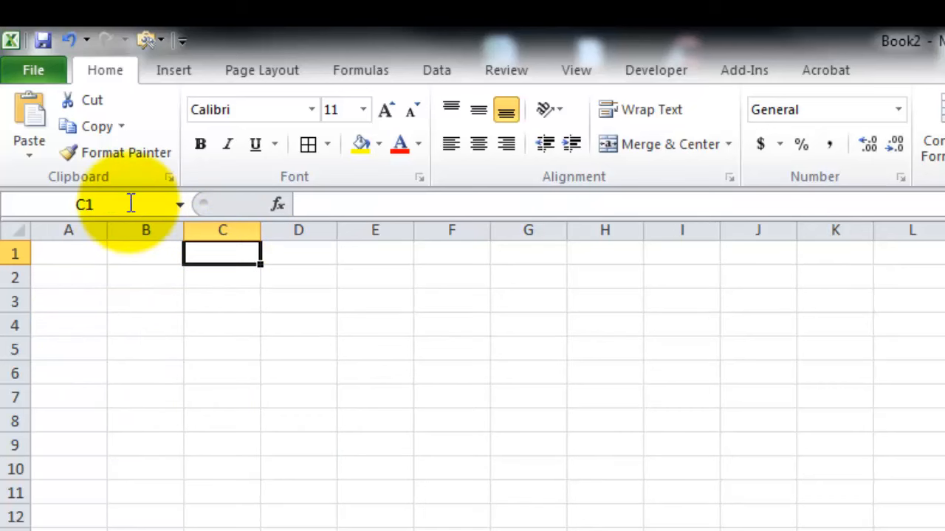
mouse_move(96, 204)
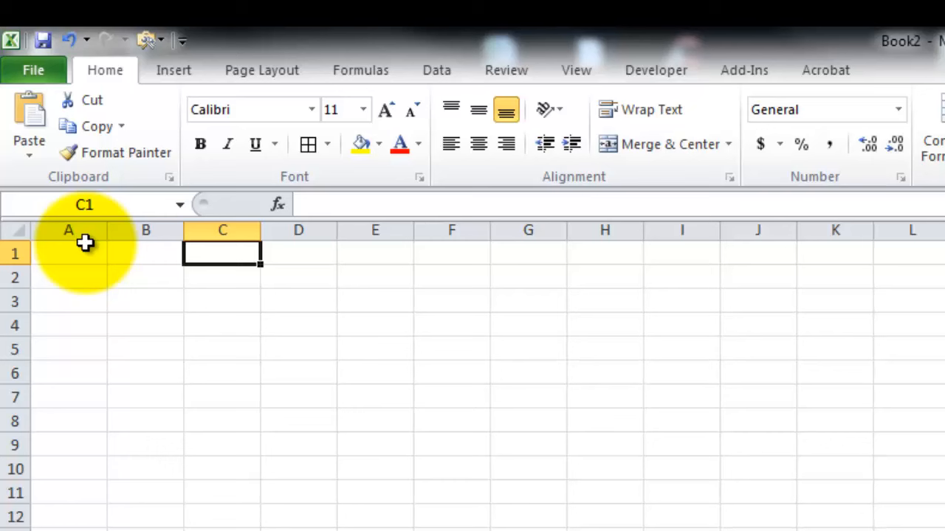
mouse_move(77, 224)
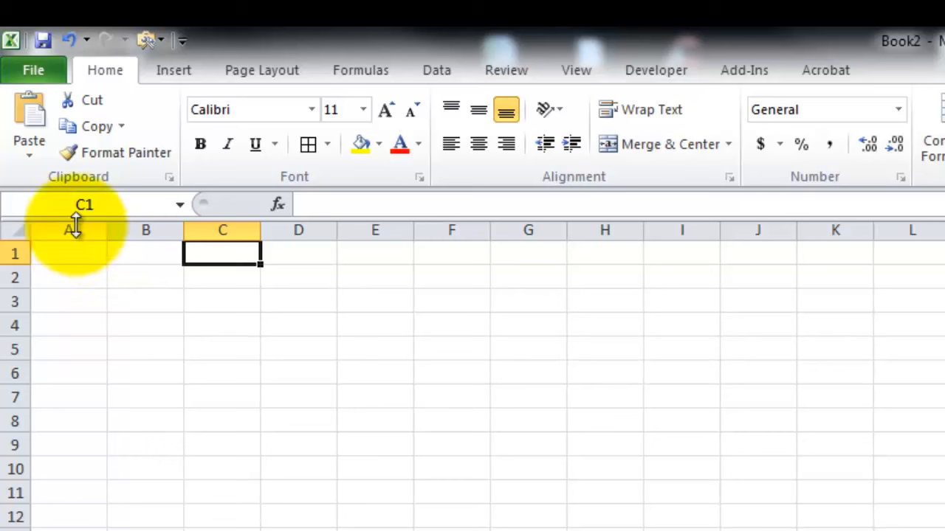
mouse_move(115, 209)
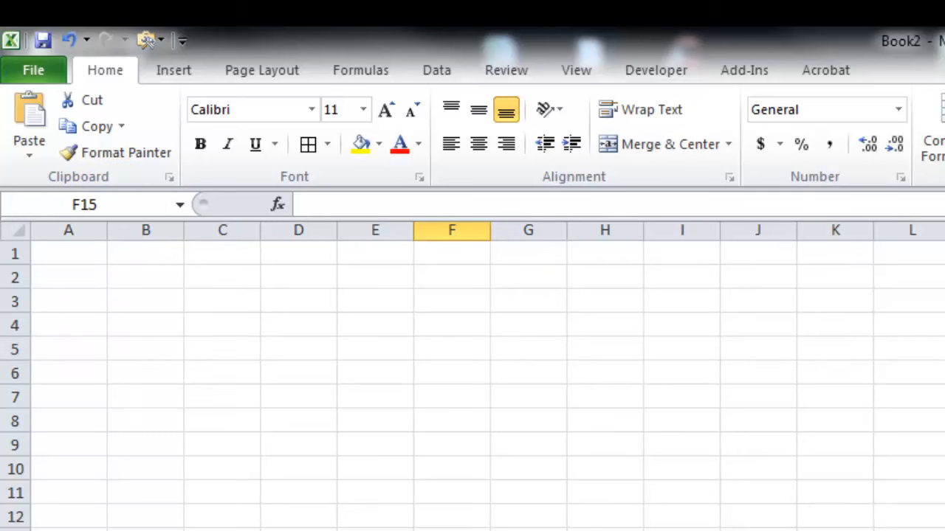
mouse_move(92, 251)
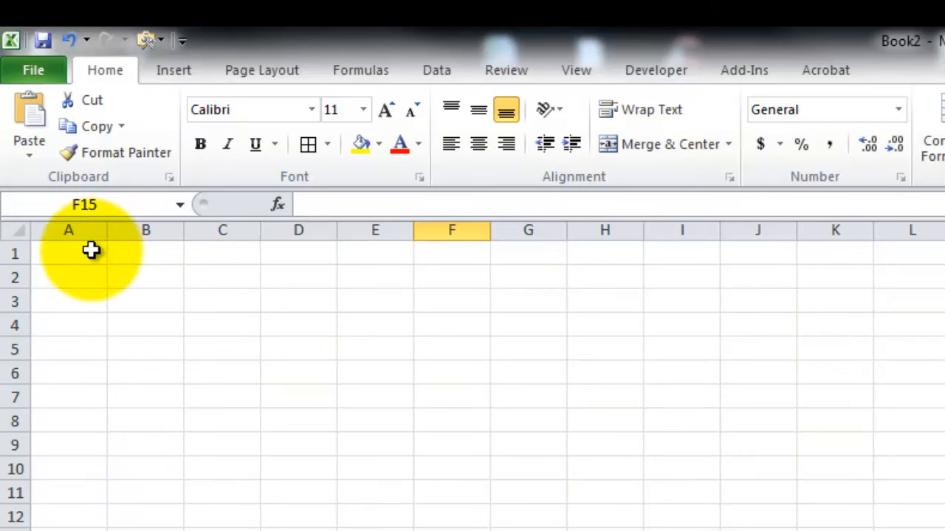
left_click(68, 254)
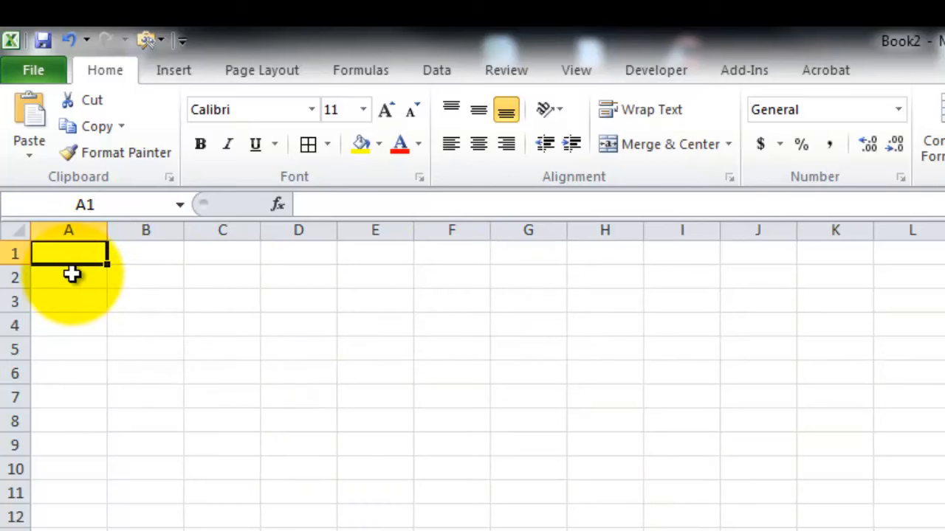
left_click_drag(68, 253, 530, 254)
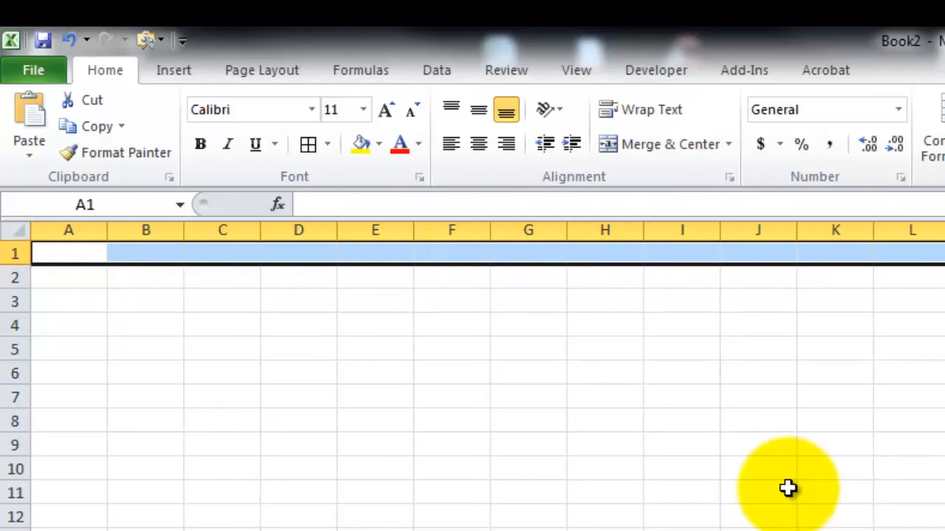
mouse_move(764, 432)
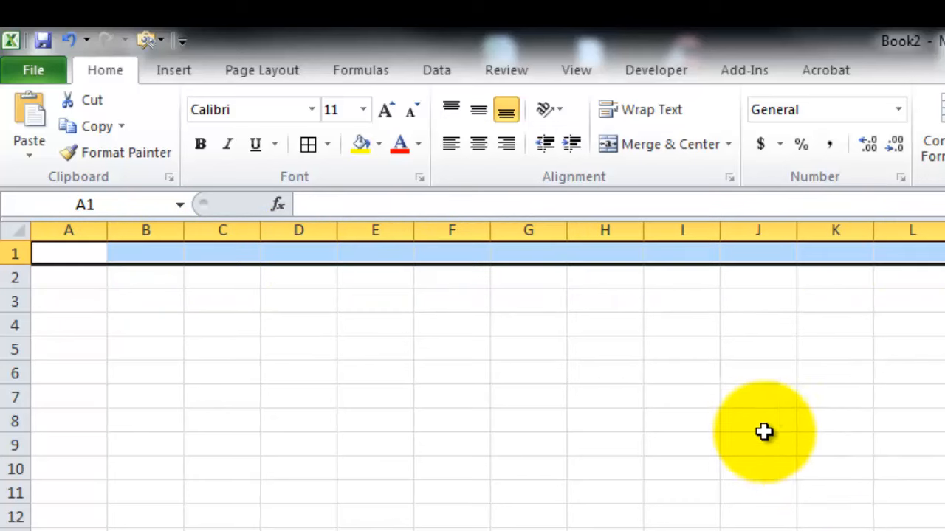
mouse_move(68, 318)
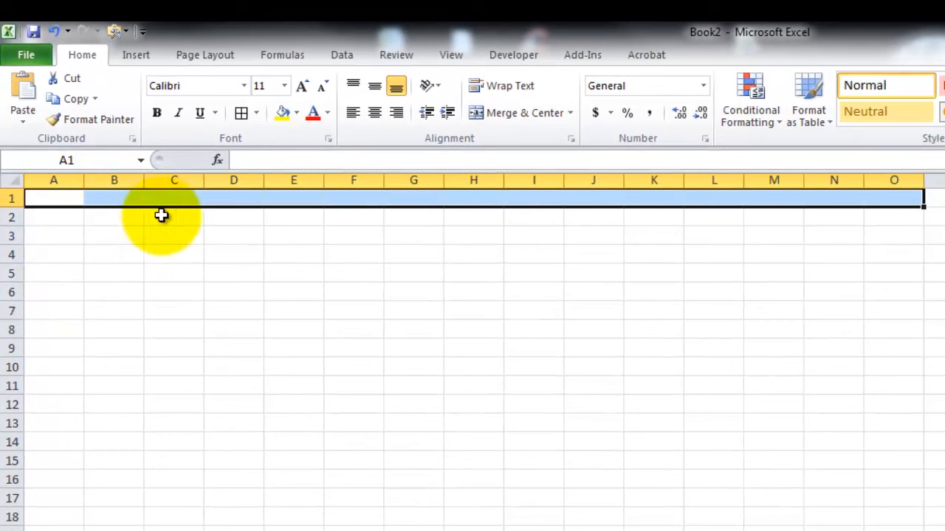
mouse_move(331, 384)
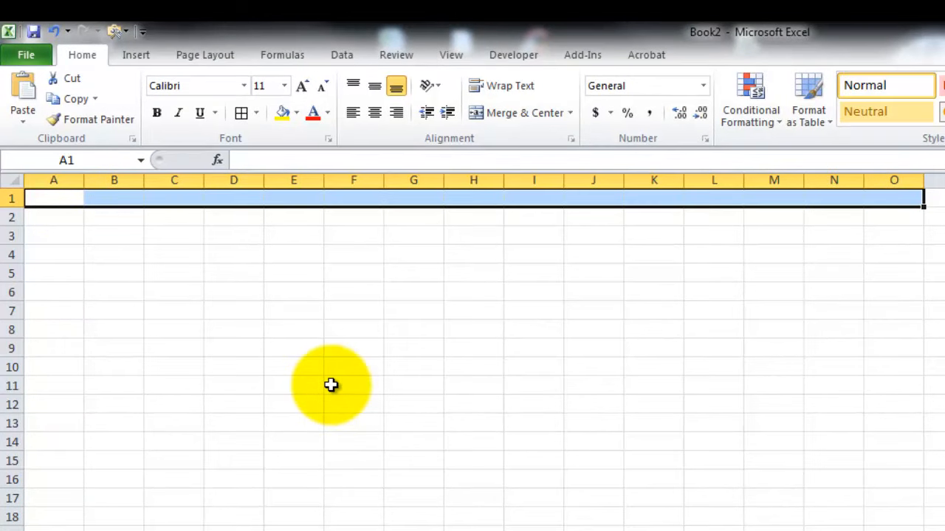
left_click(414, 366)
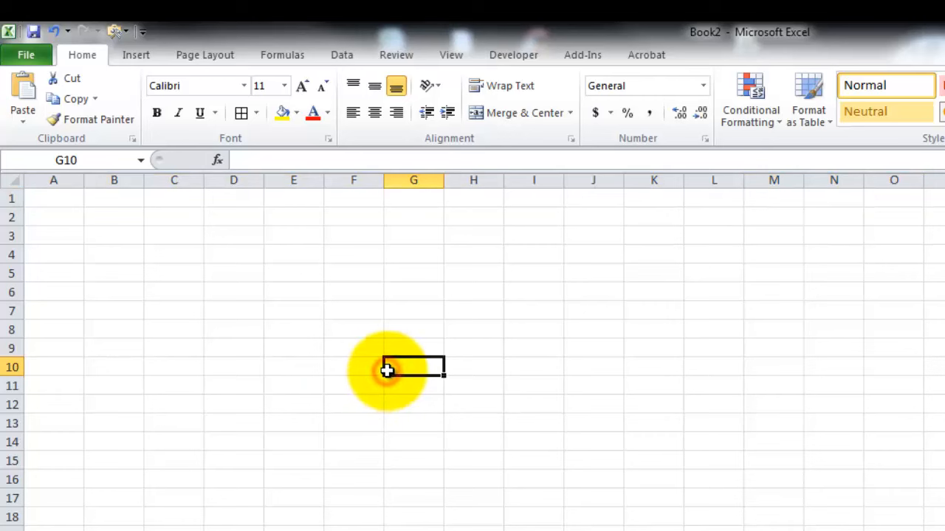
mouse_move(21, 206)
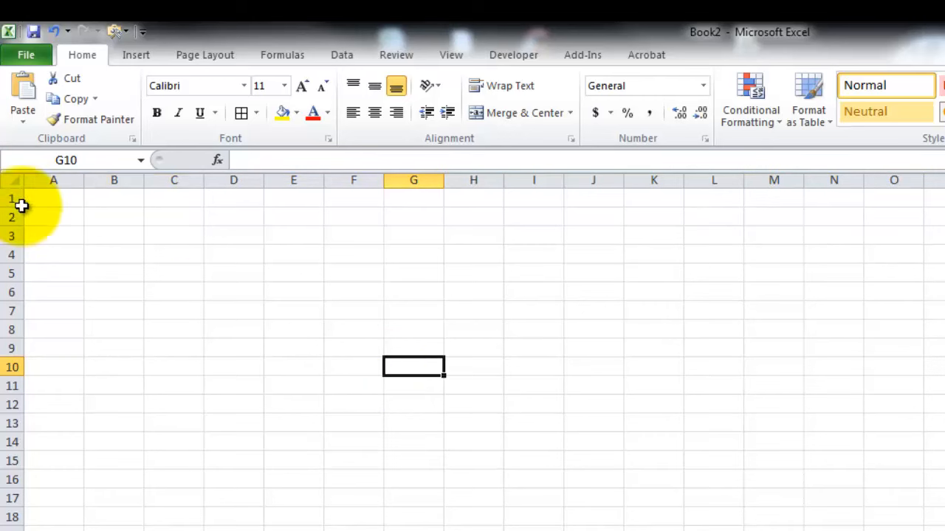
mouse_move(187, 234)
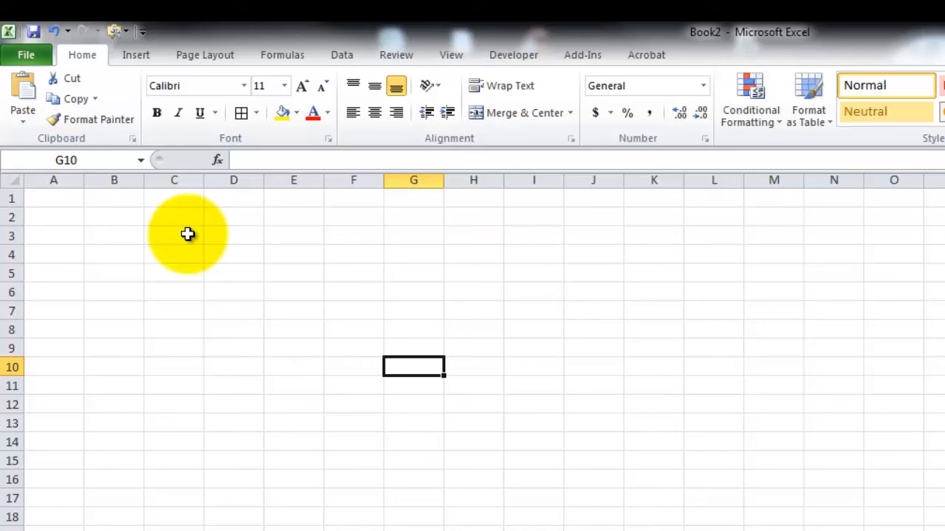
Merge and centre A1:E1 into one title cell for the menu
left_click_drag(53, 198, 233, 197)
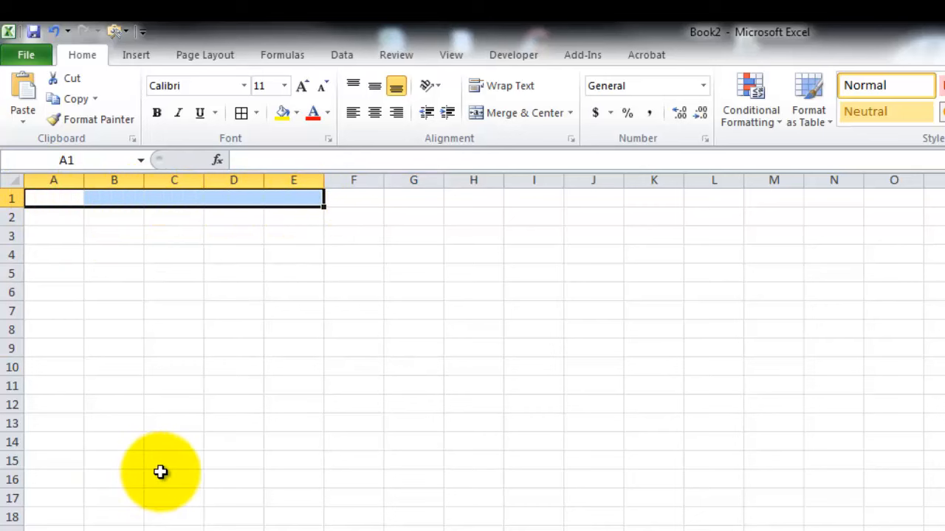
mouse_move(523, 112)
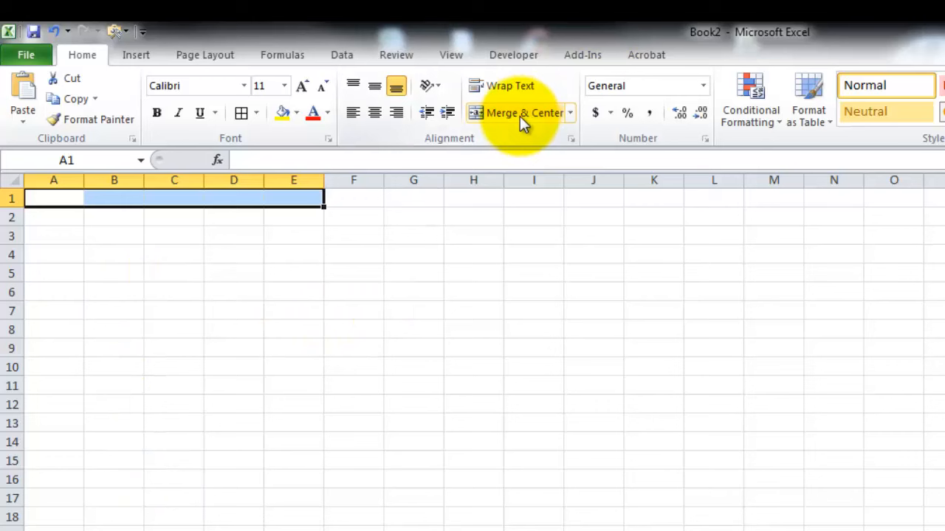
left_click(174, 273)
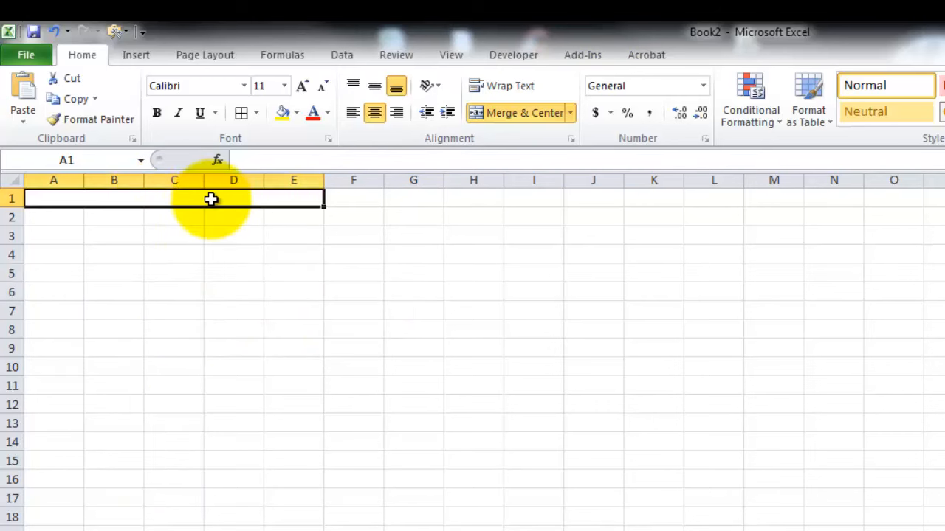
mouse_move(64, 194)
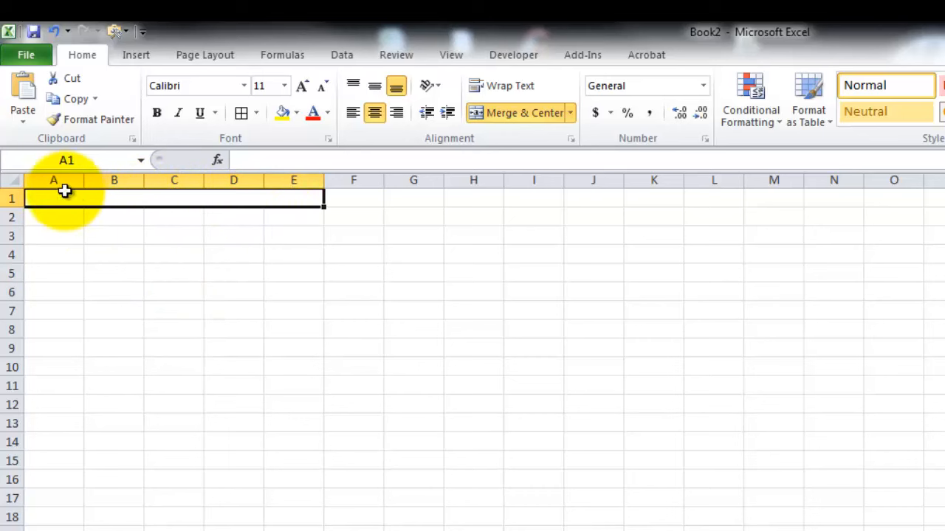
left_click(233, 254)
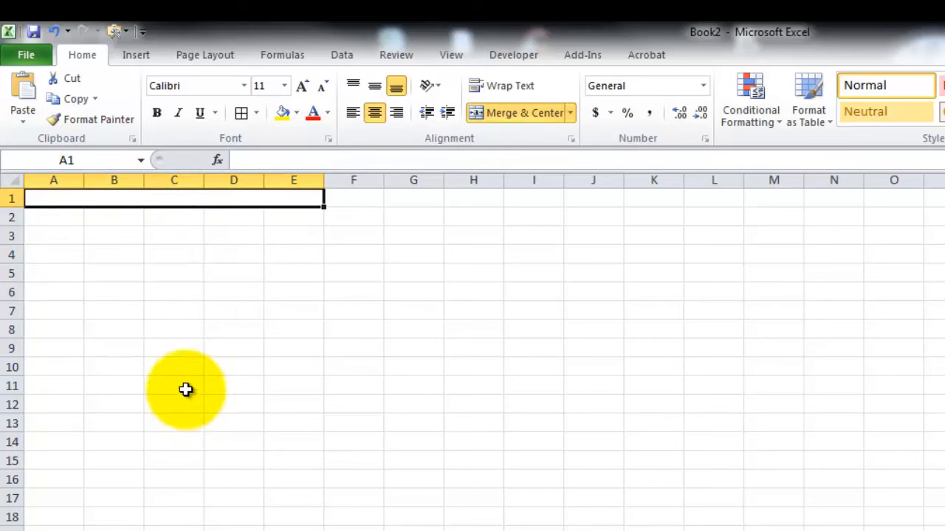
mouse_move(162, 337)
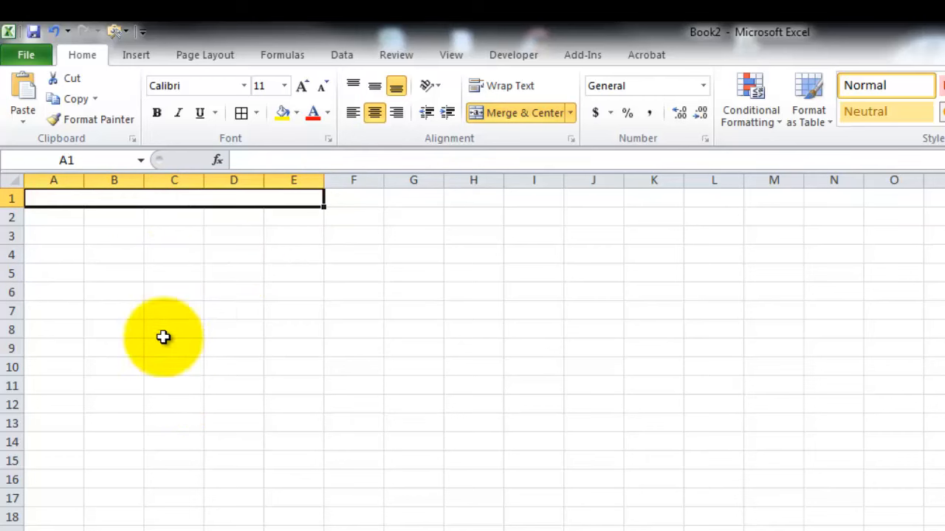
mouse_move(81, 159)
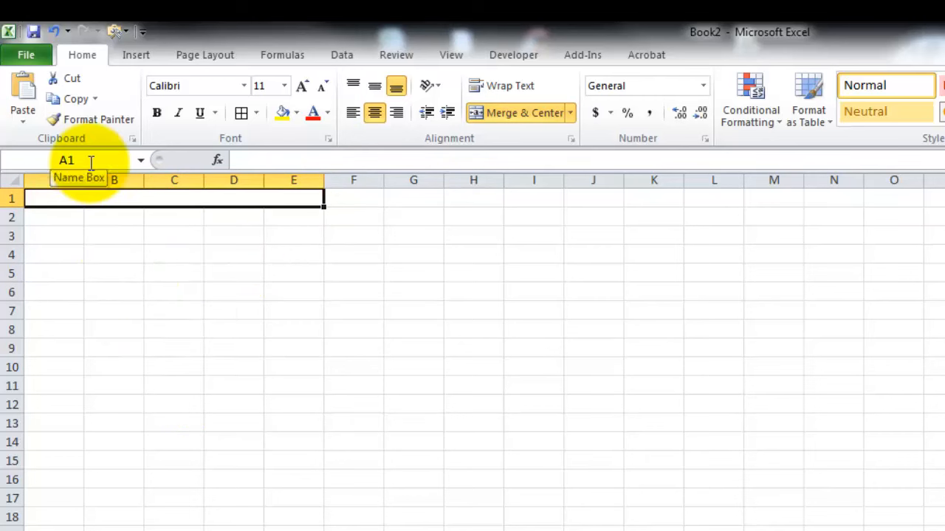
mouse_move(77, 198)
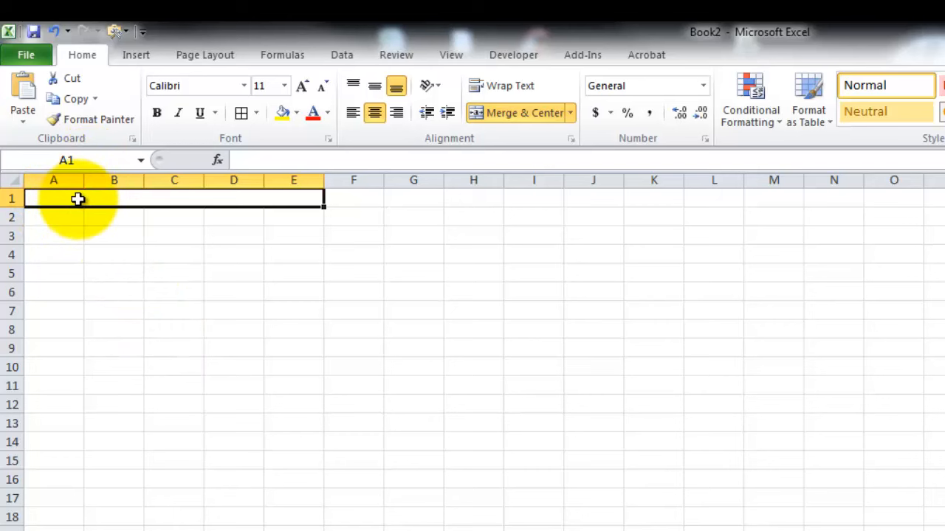
mouse_move(216, 198)
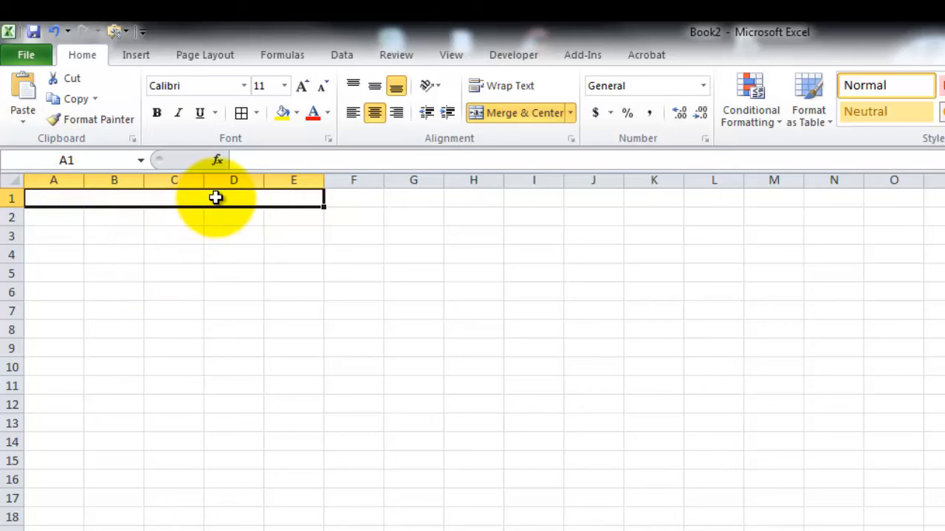
left_click(352, 197)
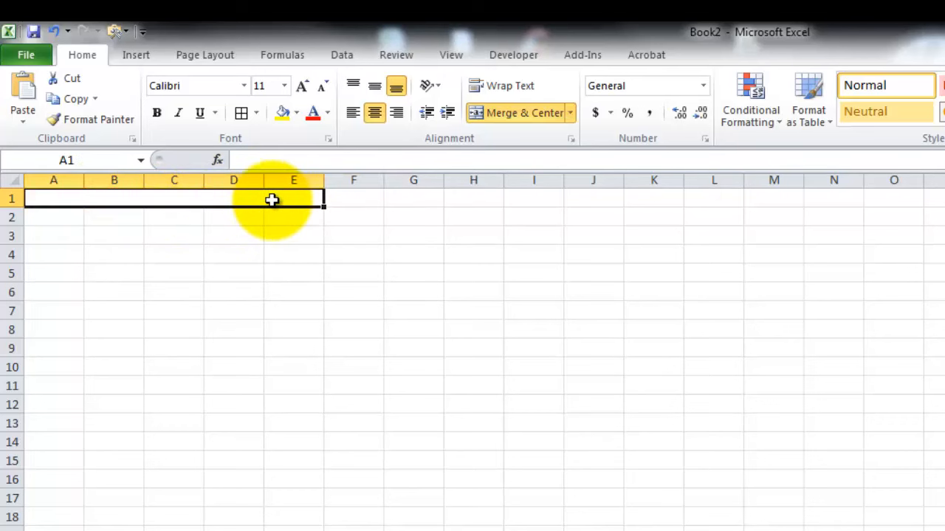
mouse_move(175, 210)
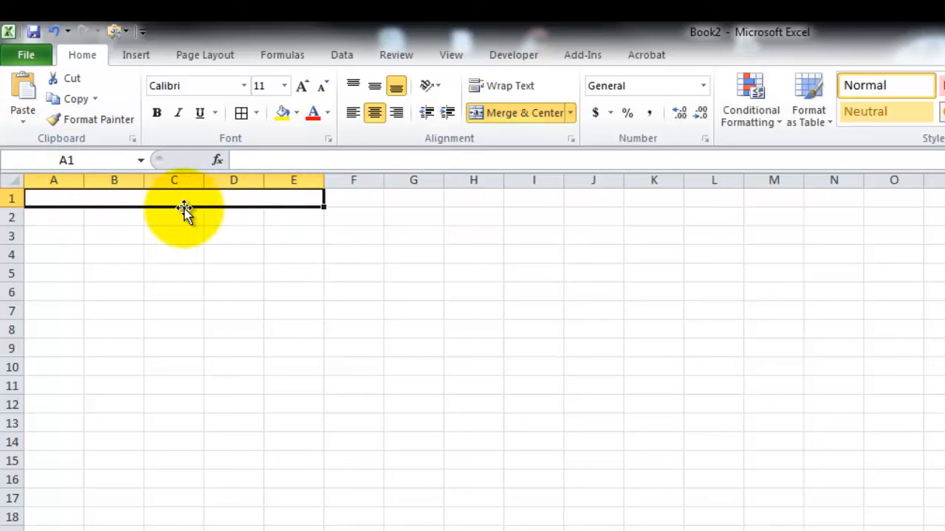
mouse_move(136, 174)
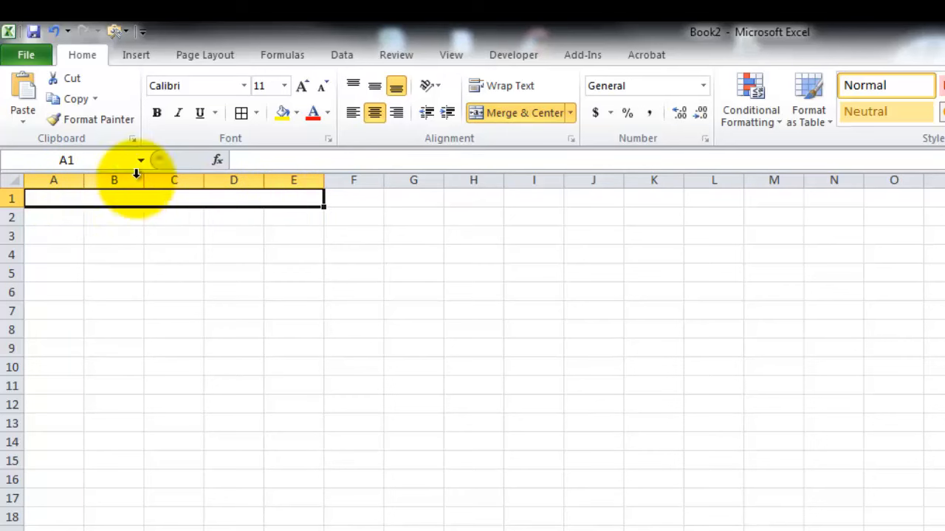
mouse_move(132, 209)
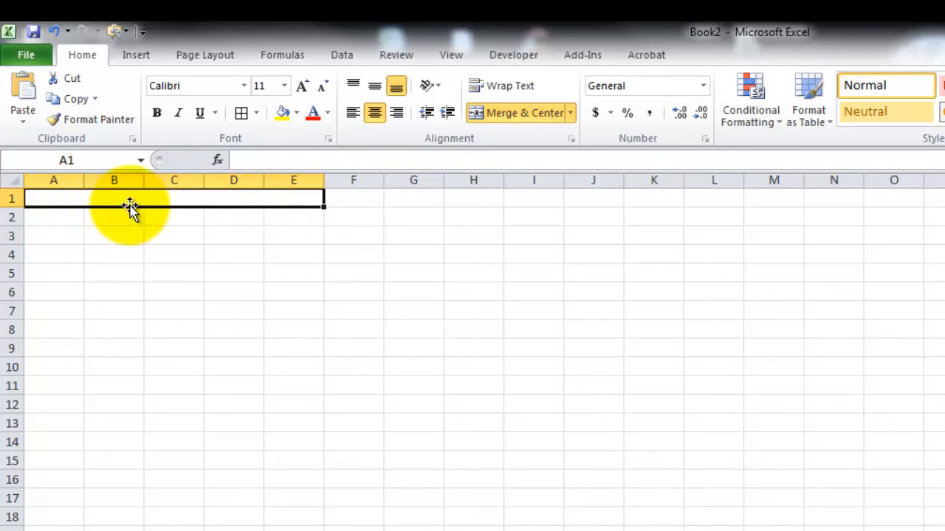
mouse_move(141, 224)
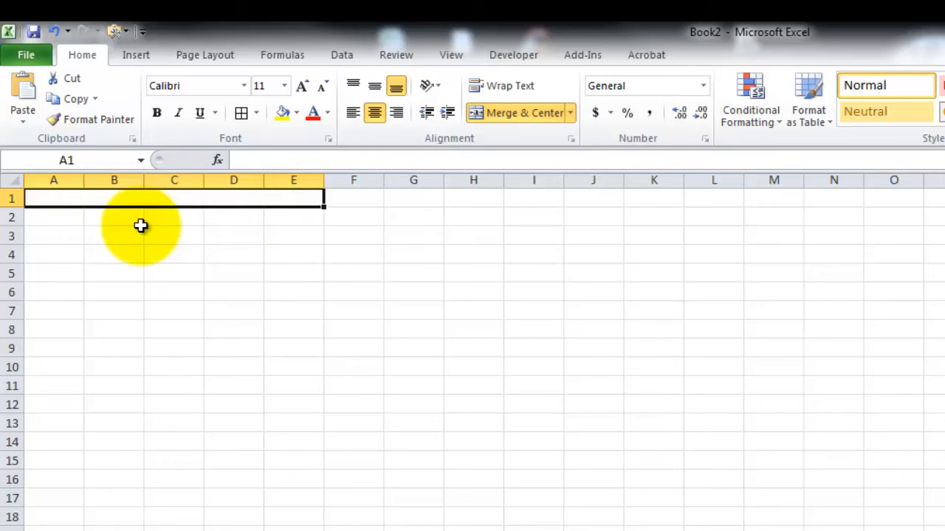
mouse_move(328, 180)
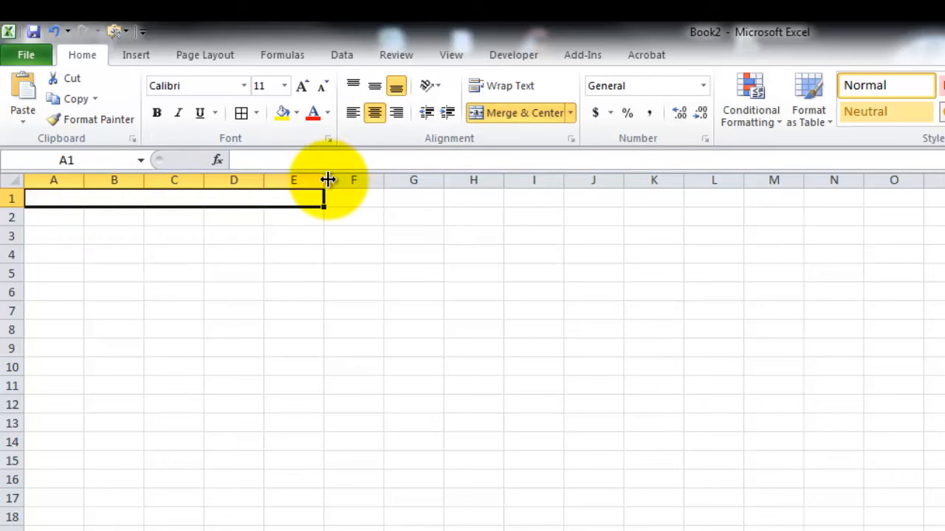
Widen columns A through E beneath the title cell
left_click_drag(328, 180, 686, 180)
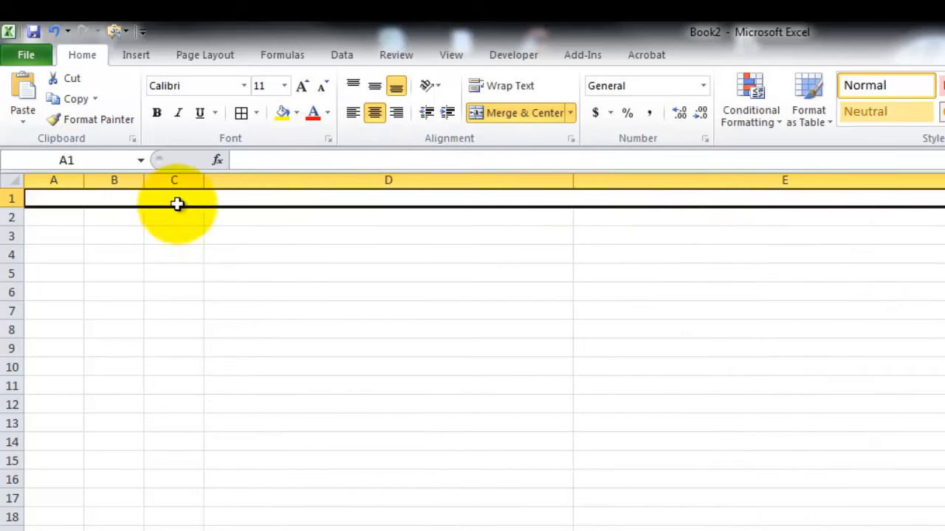
left_click_drag(203, 180, 145, 180)
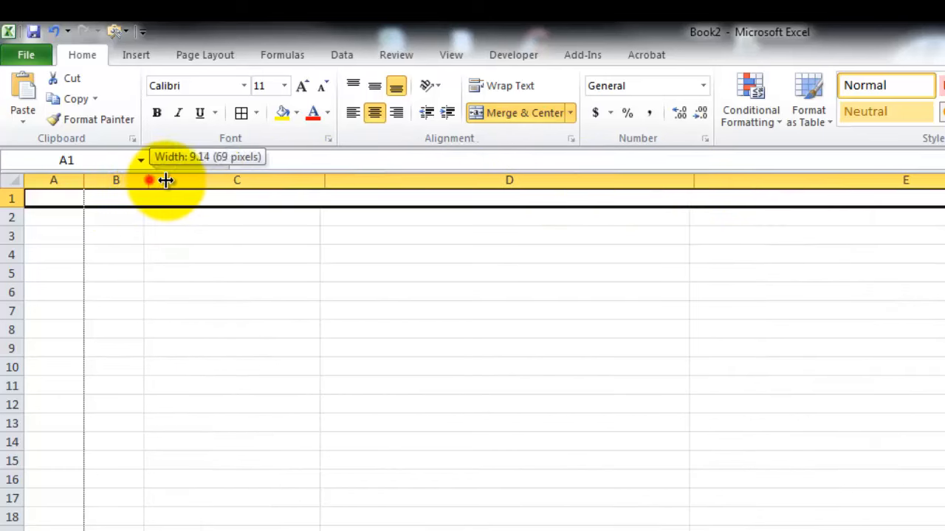
left_click_drag(164, 180, 86, 180)
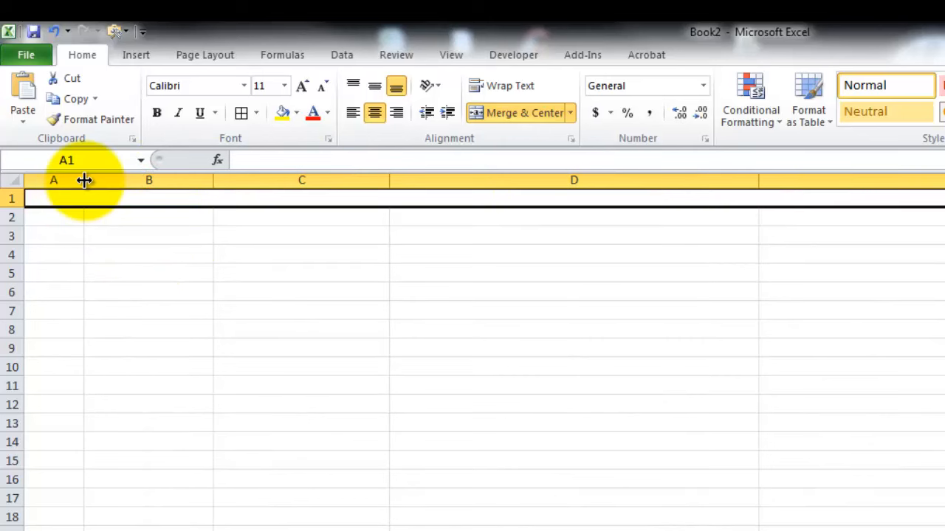
left_click(354, 366)
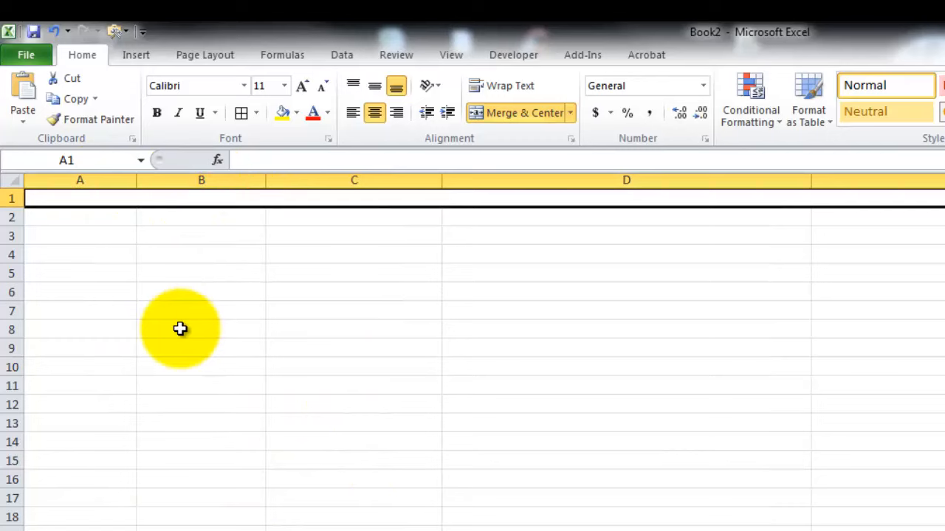
mouse_move(60, 330)
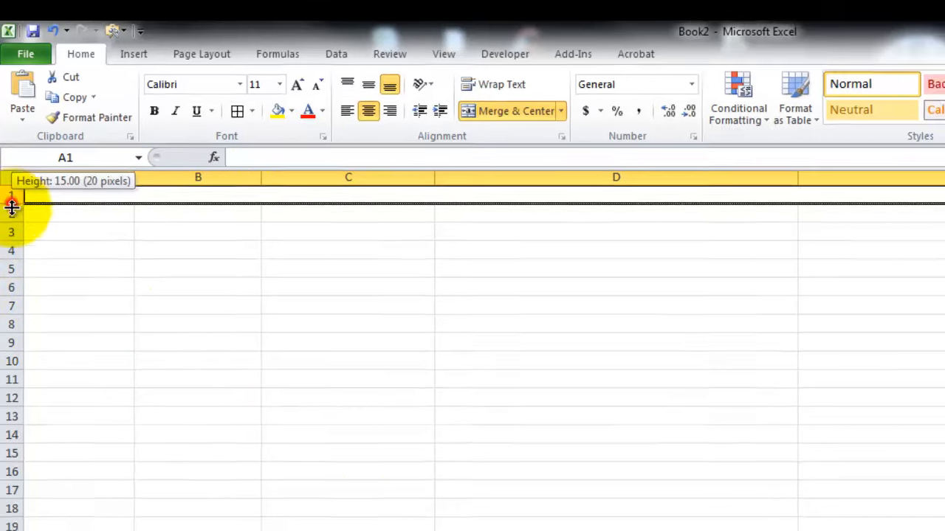
Drag row 1's border down to make the title row much taller
left_click_drag(9, 197, 9, 152)
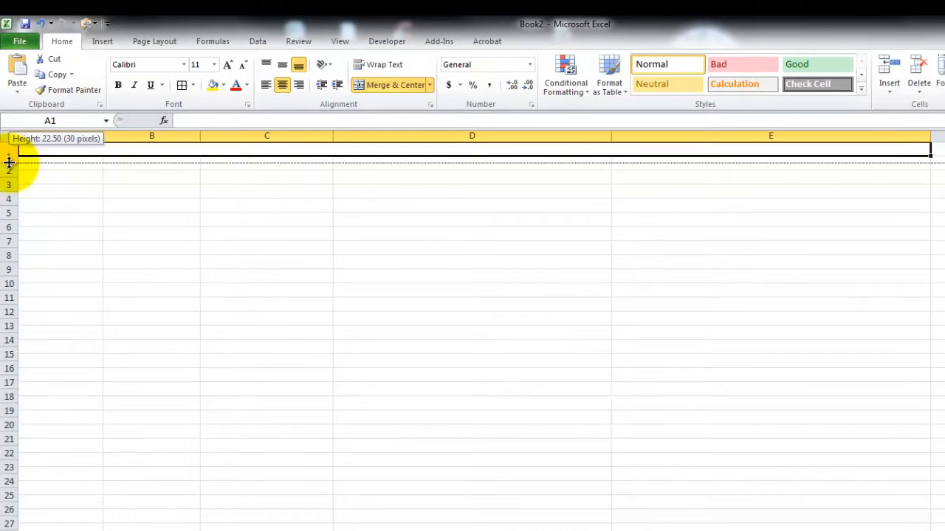
left_click_drag(9, 164, 9, 216)
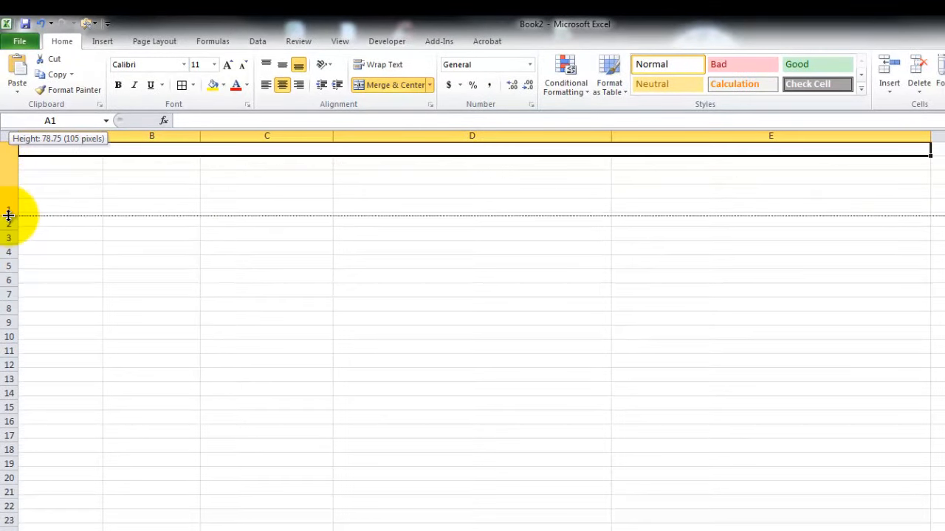
left_click_drag(8, 215, 9, 215)
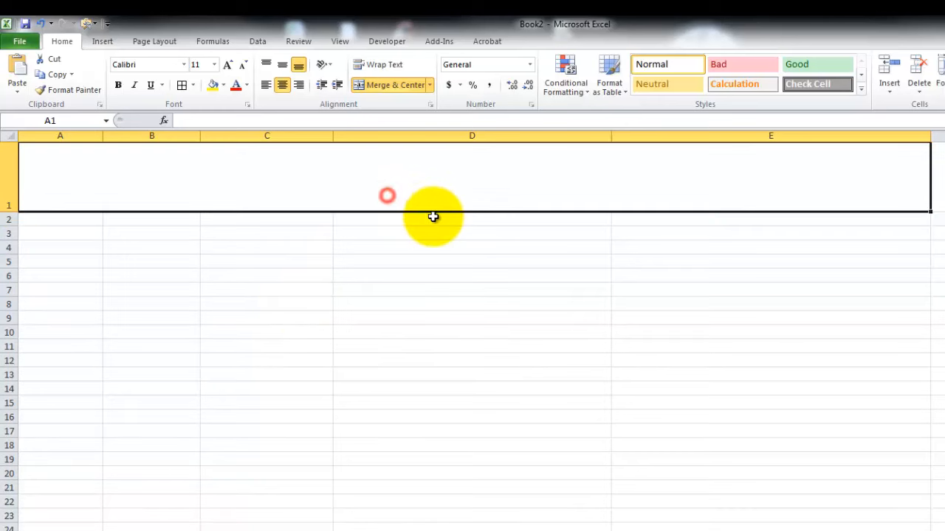
Enter MENU in the merged cell at 72 points, centred vertically in row 1
type("me")
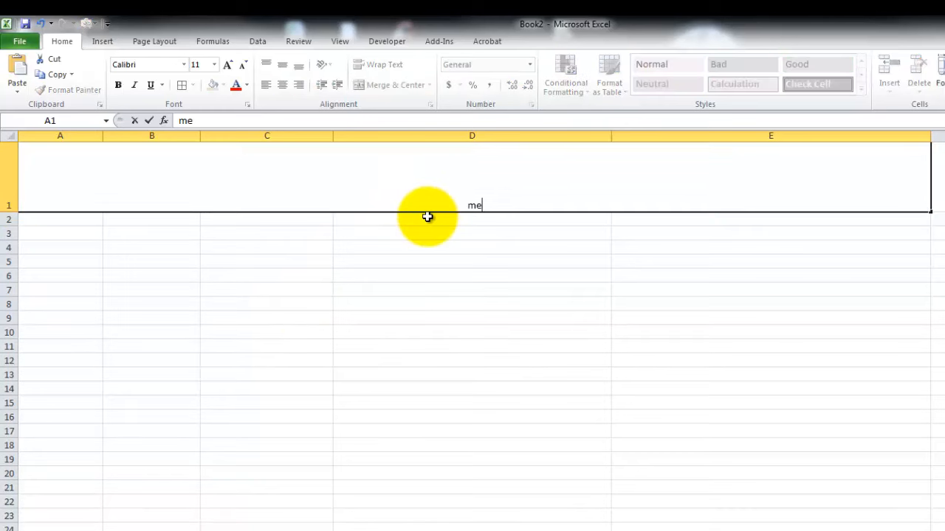
type("NU")
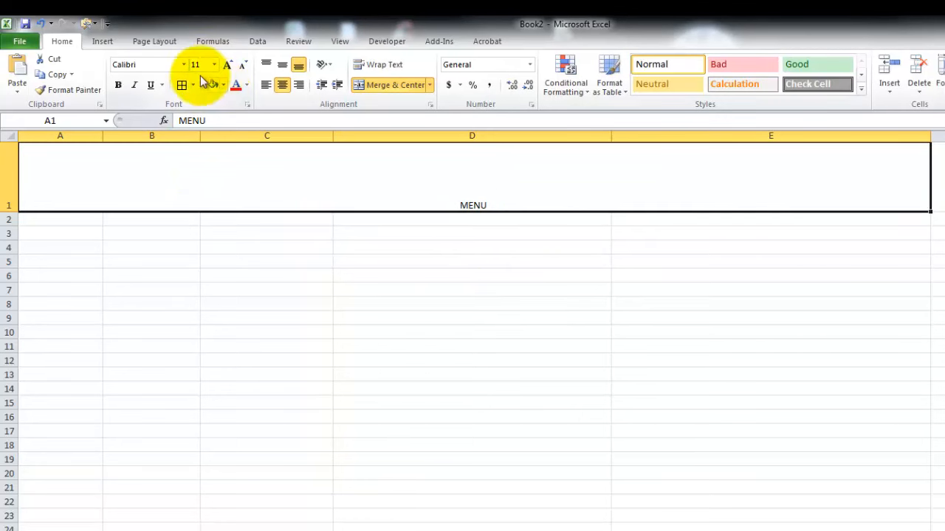
left_click(227, 65)
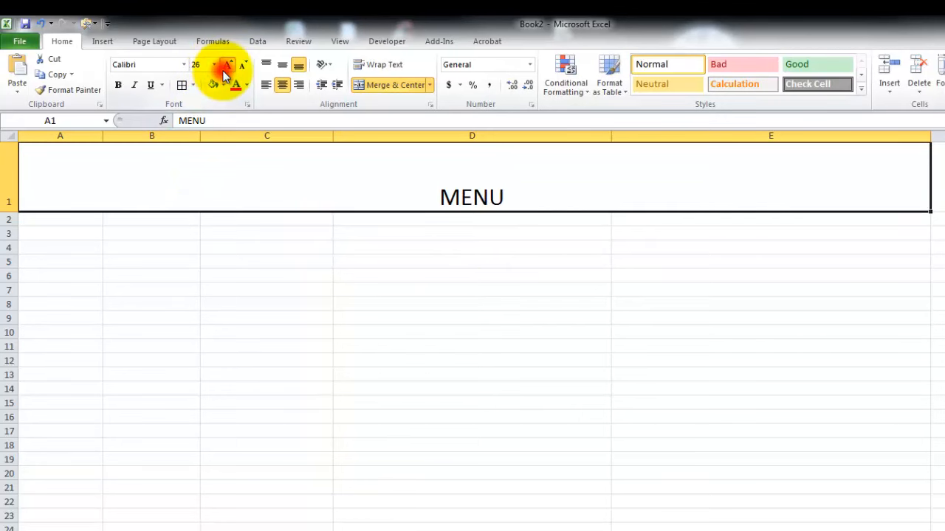
left_click(227, 65)
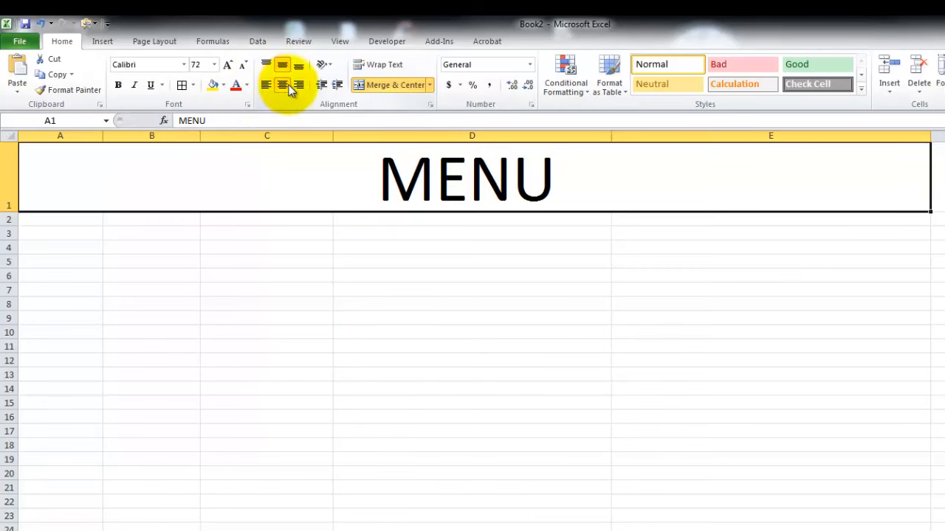
left_click(282, 65)
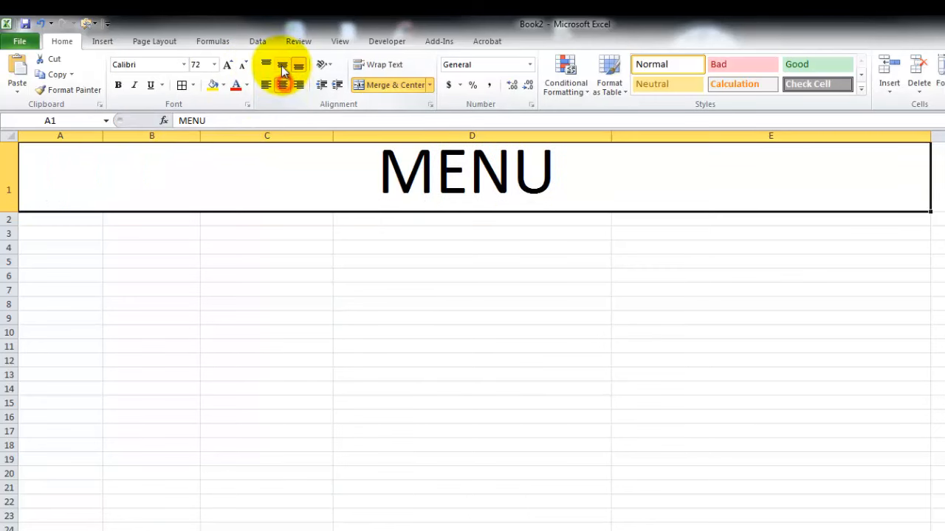
left_click(284, 64)
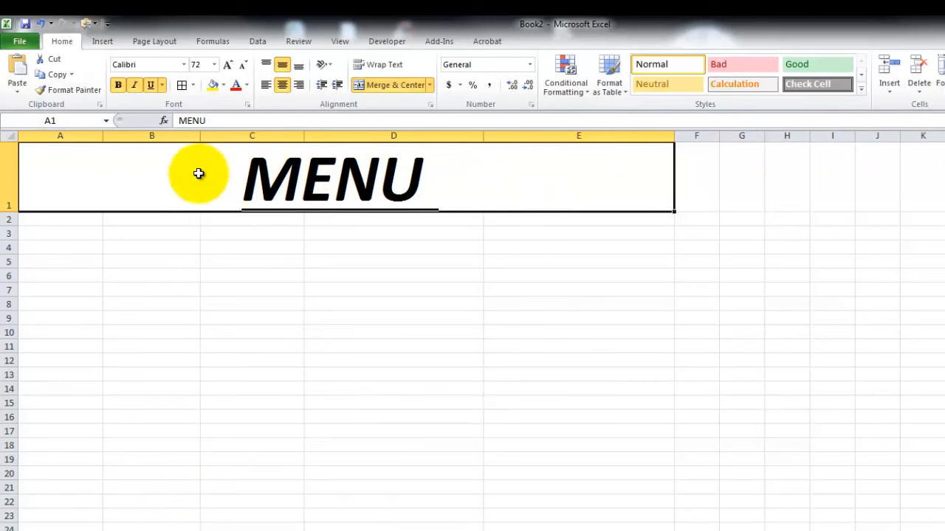
Give the MENU title cell a yellow fill and borders all around it
left_click(211, 84)
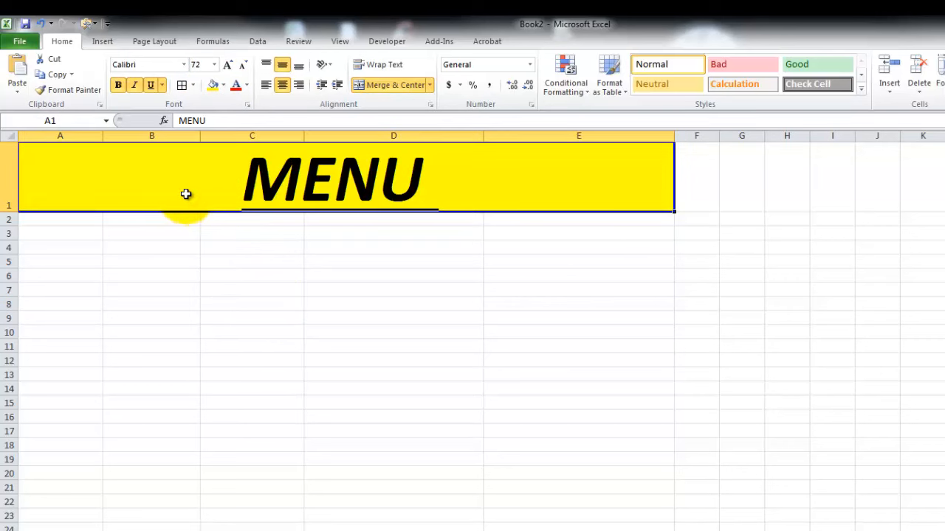
left_click(191, 84)
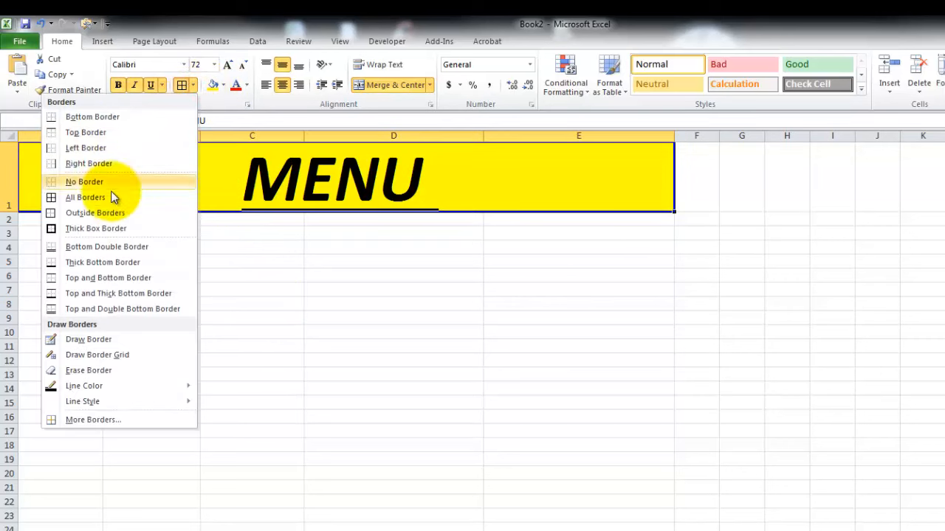
left_click(85, 181)
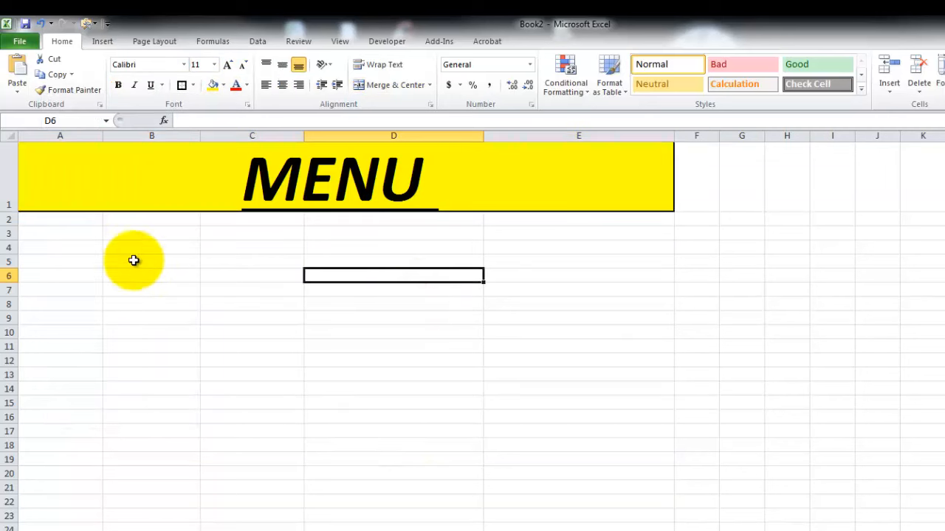
left_click(191, 84)
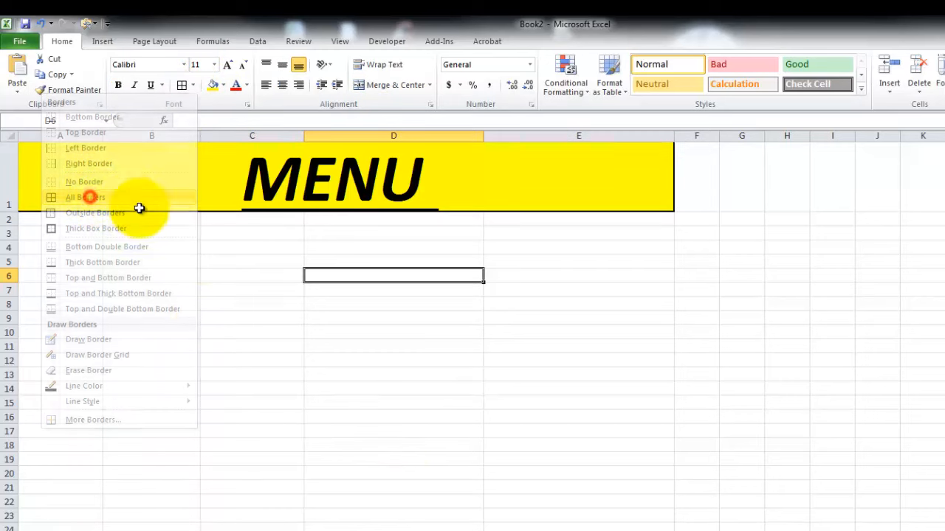
left_click(85, 198)
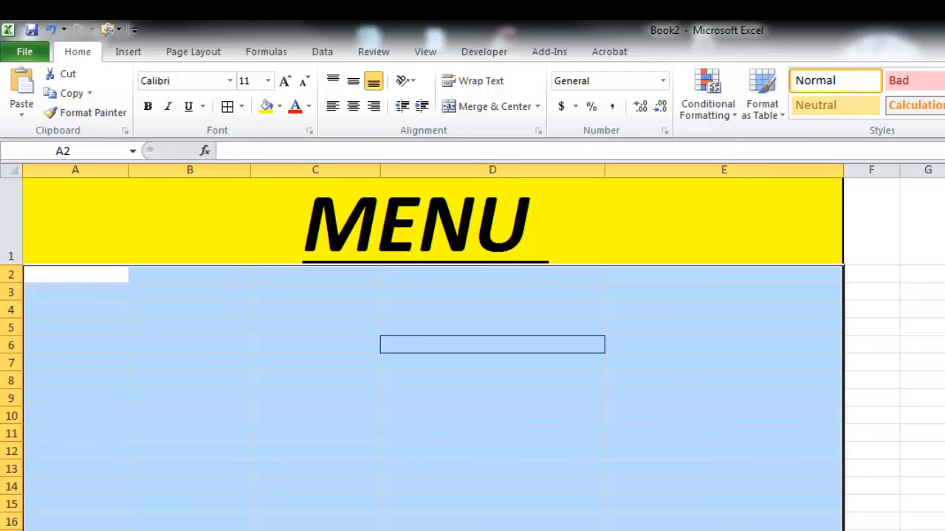
left_click(316, 362)
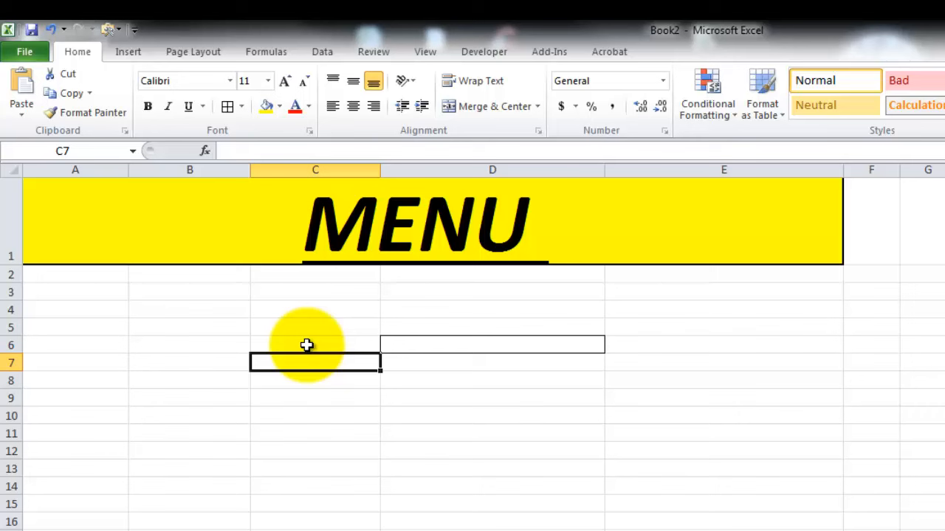
left_click(74, 273)
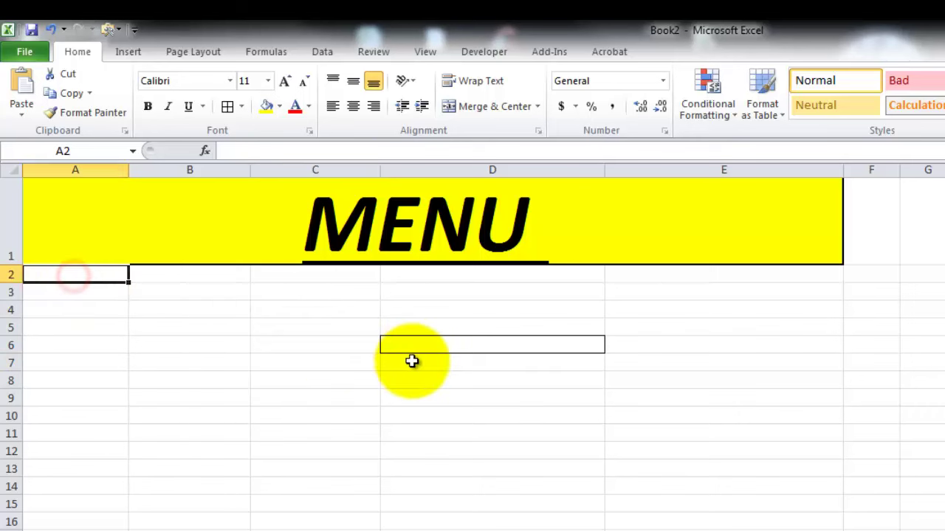
type("FOOD")
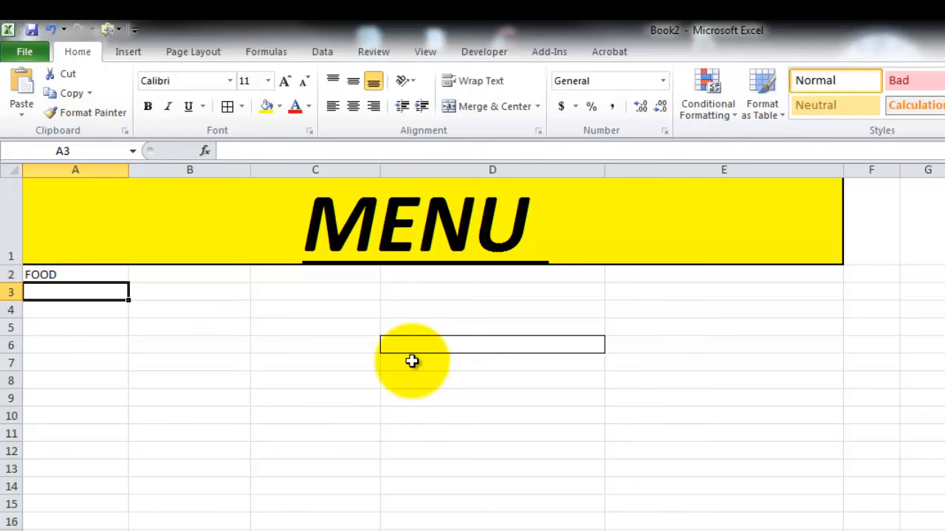
type("CHICKEN")
left_click(75, 310)
type("SOUP")
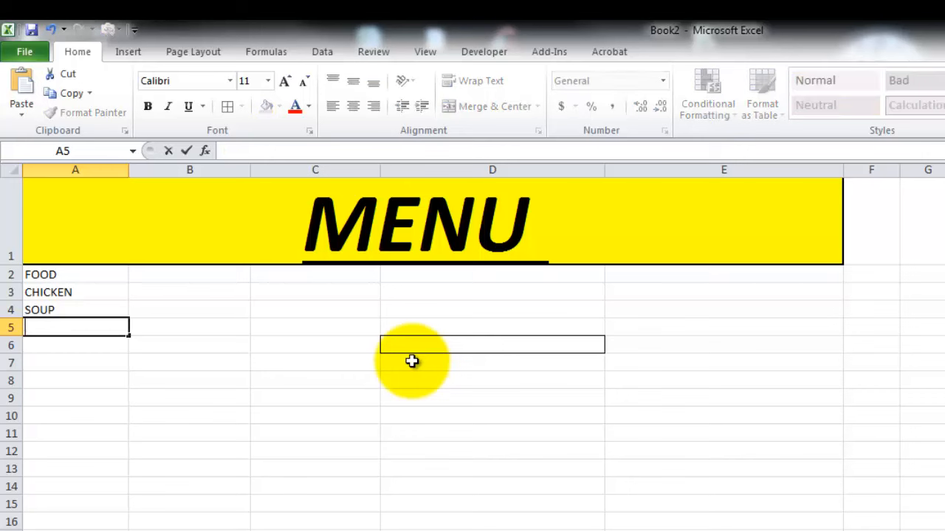
type("RIBS")
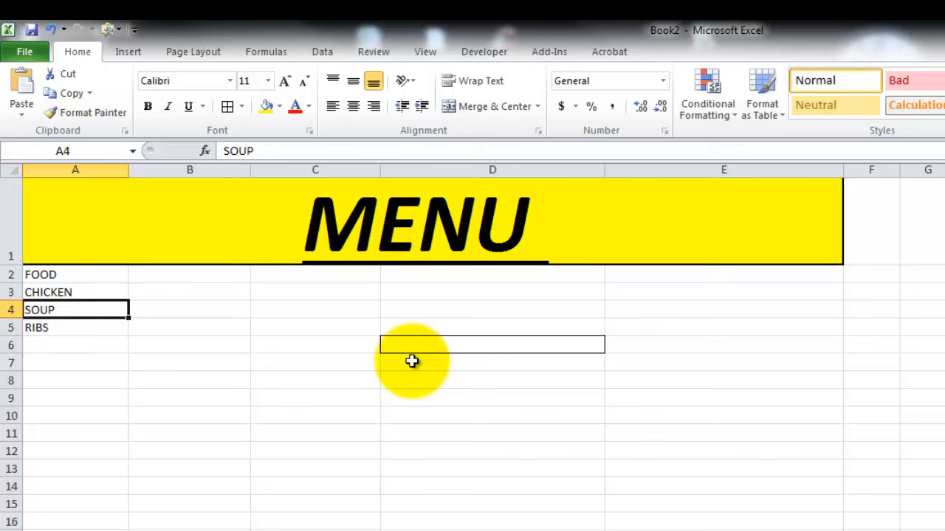
left_click(48, 292)
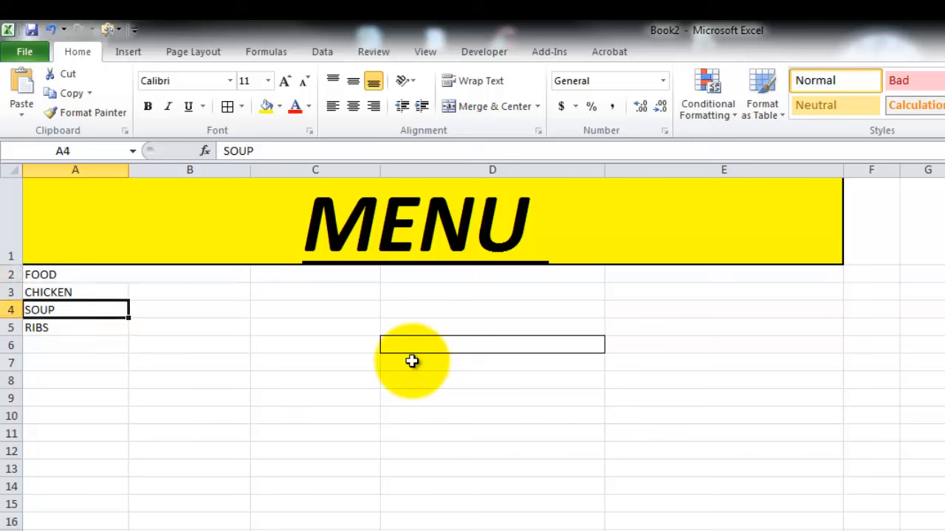
left_click(75, 292)
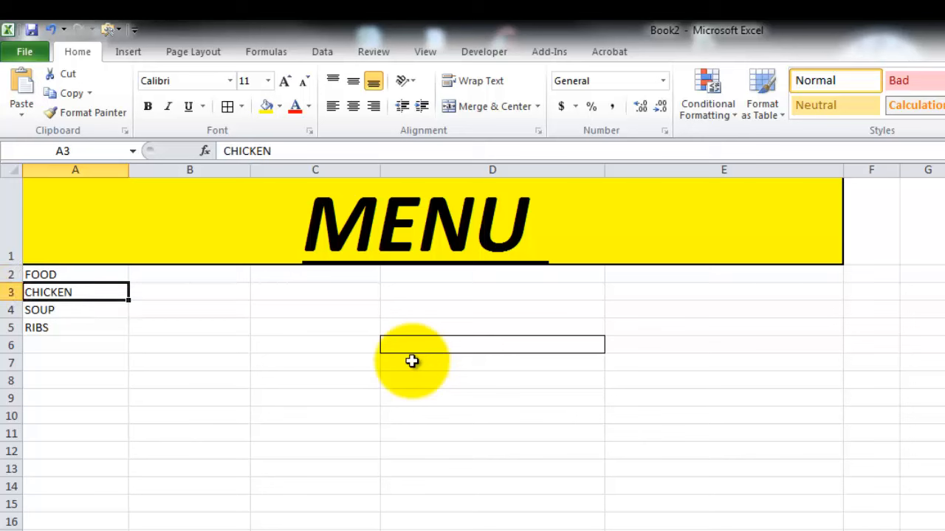
left_click(189, 310)
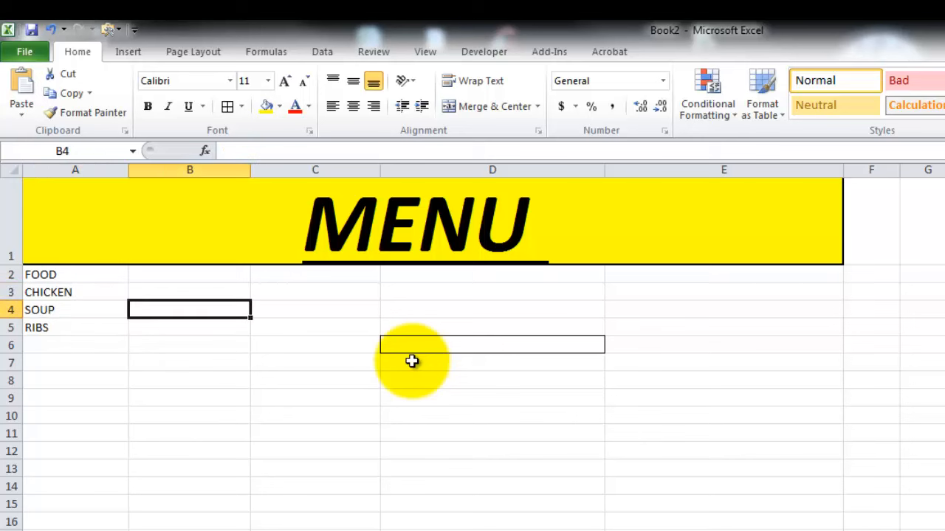
left_click(189, 273)
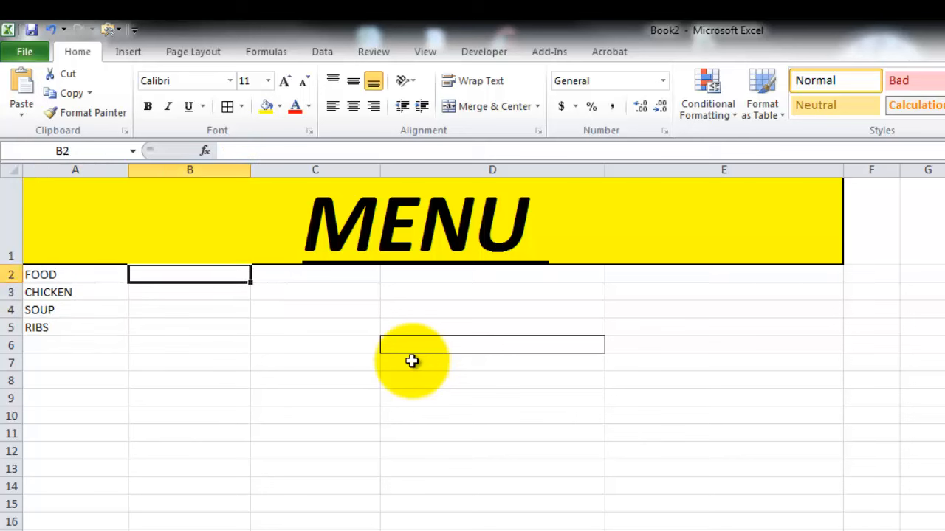
Enter PRICE in B2 with 20000, 10000 and 15000 beside chicken, soup and ribs
type("PRICE")
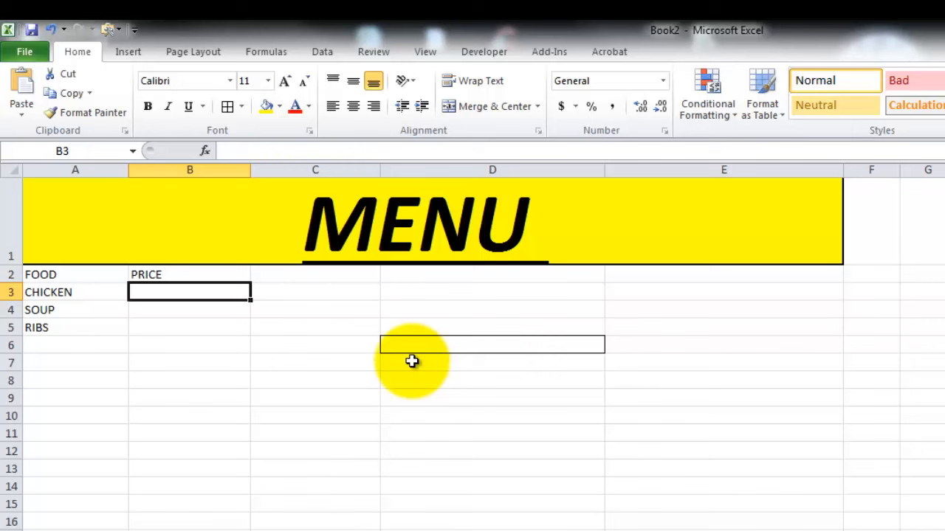
type("20000")
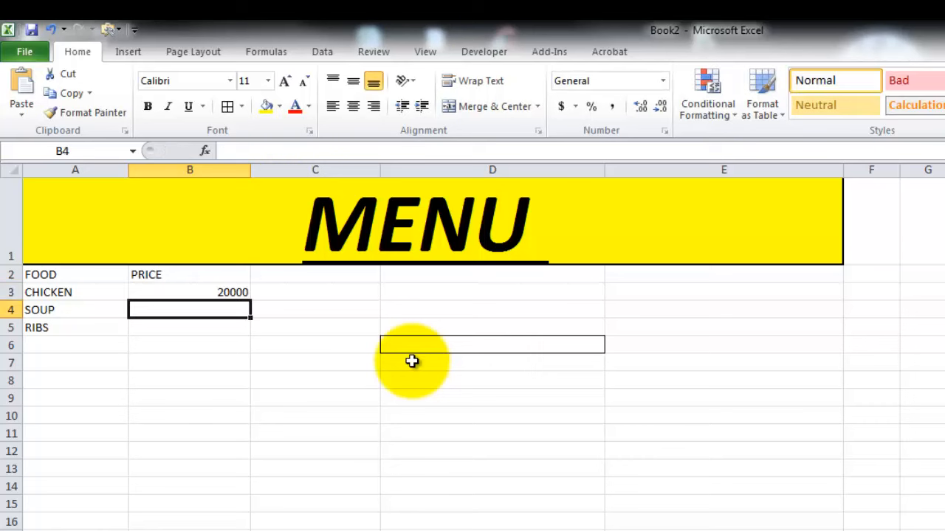
type("10000")
left_click(188, 327)
type("150")
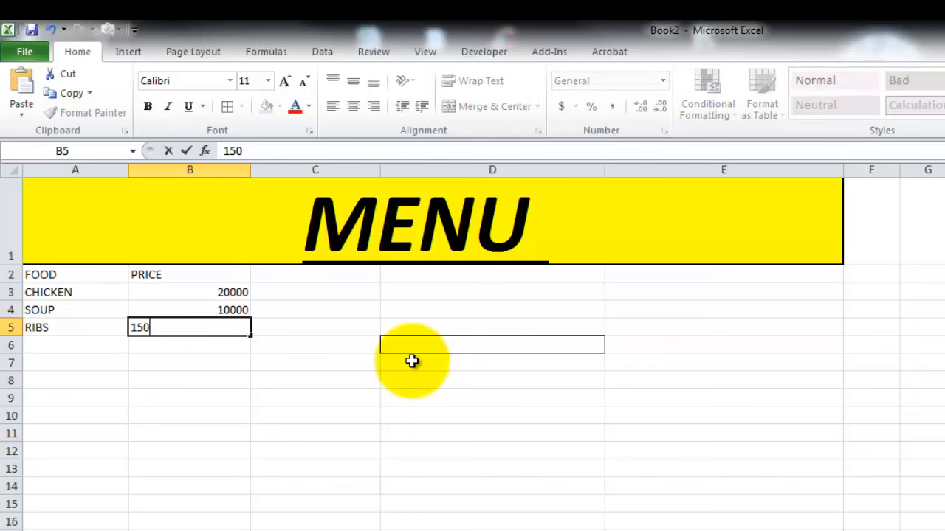
key("Return")
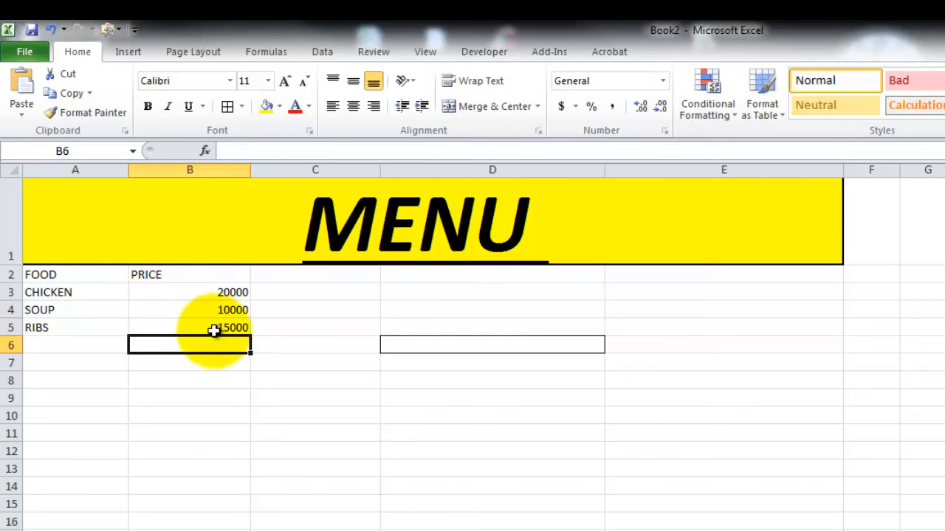
mouse_move(217, 458)
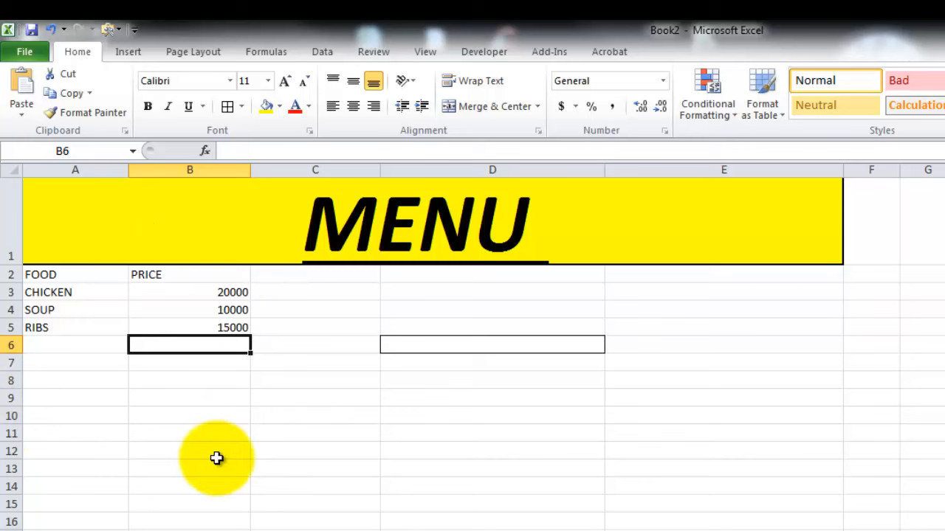
mouse_move(378, 369)
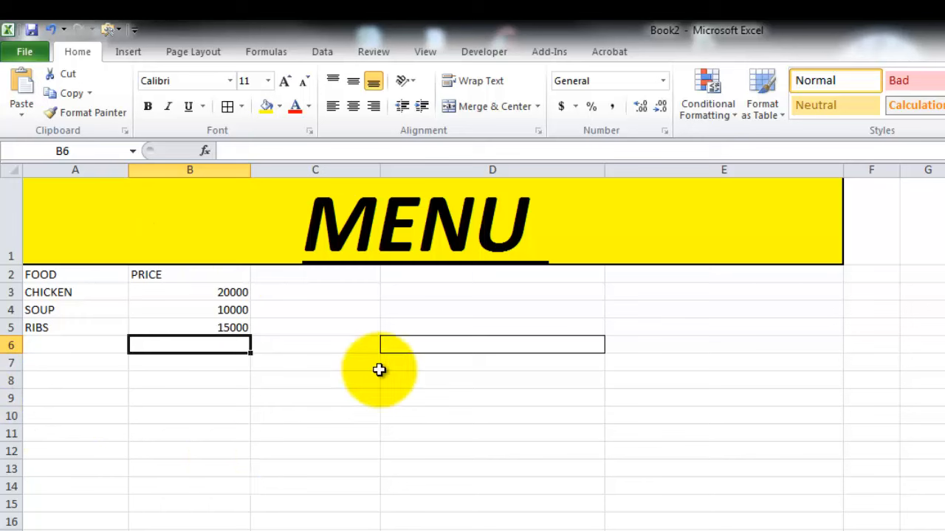
mouse_move(177, 328)
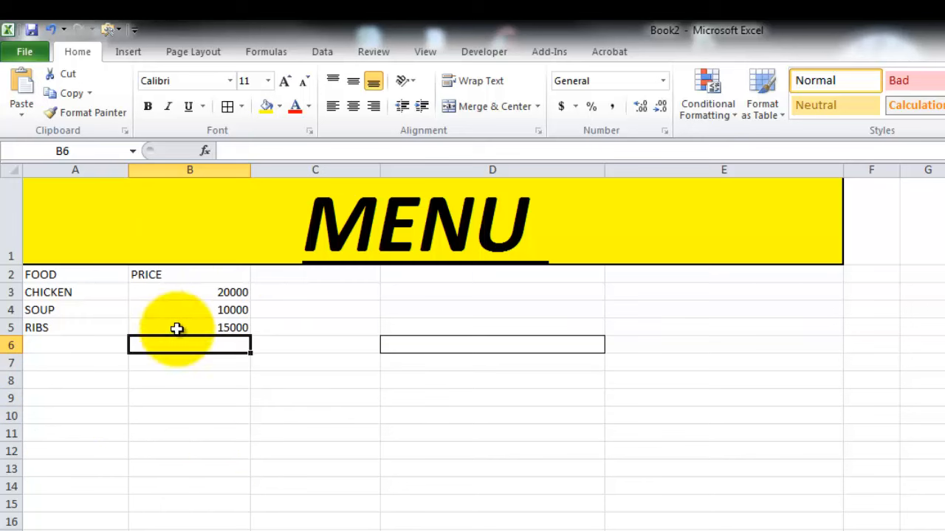
left_click(189, 292)
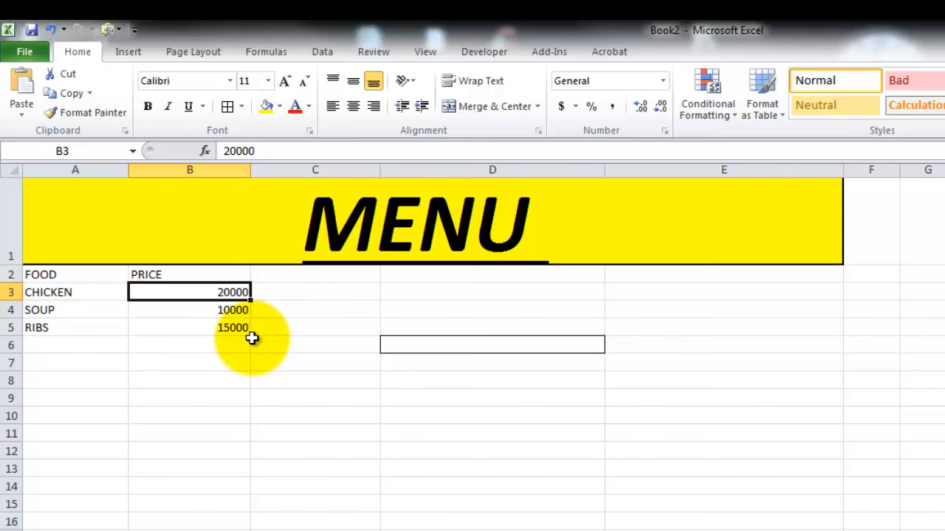
mouse_move(43, 349)
type("44")
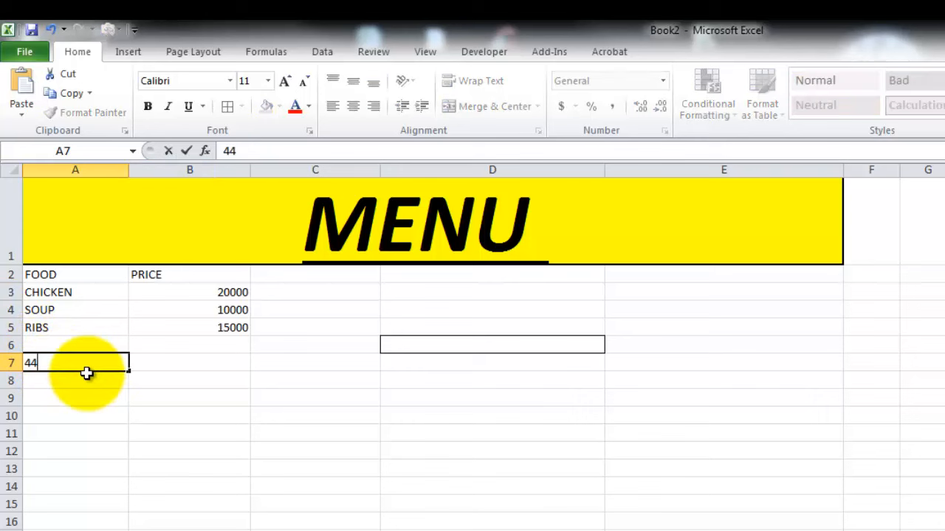
Clear the stray entry in A7 and move back to the price column
type("554S")
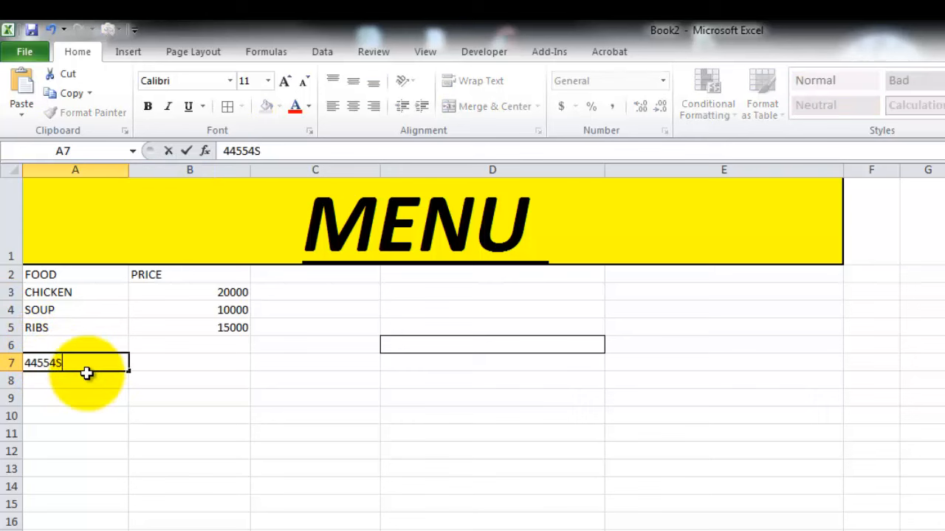
key("Return")
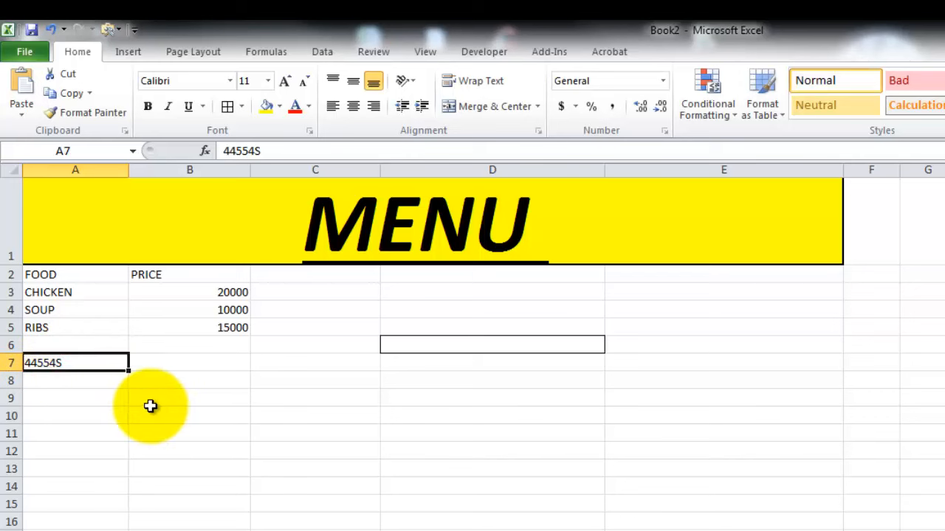
left_click(73, 310)
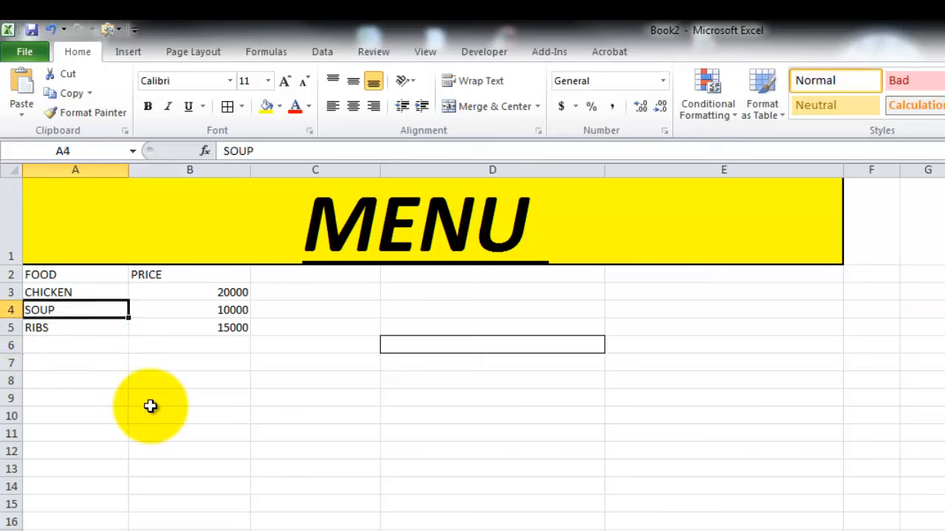
left_click(76, 293)
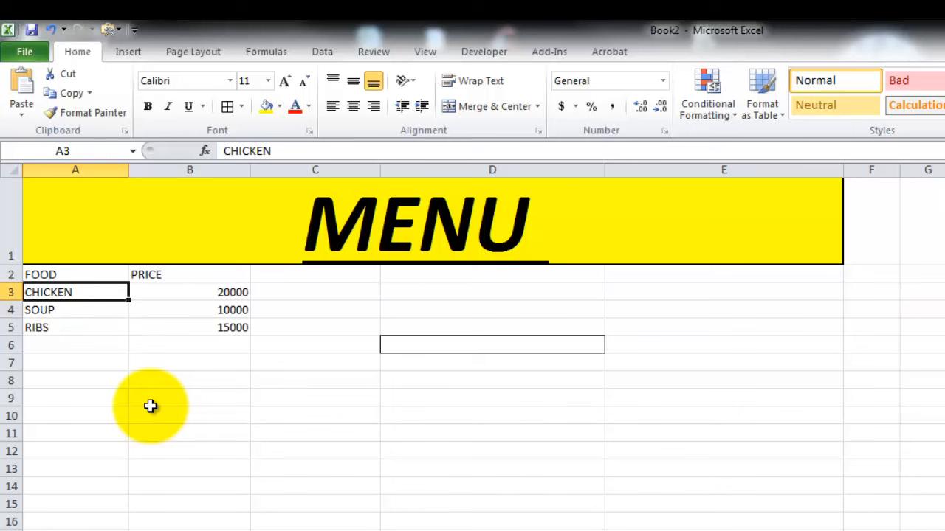
left_click(189, 328)
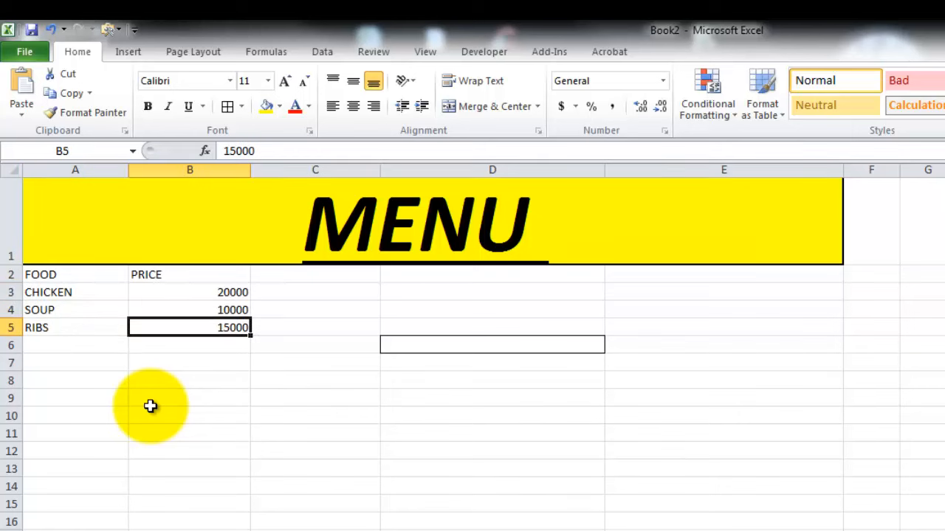
Enter the text 152M in B6 below the ribs price
type("1")
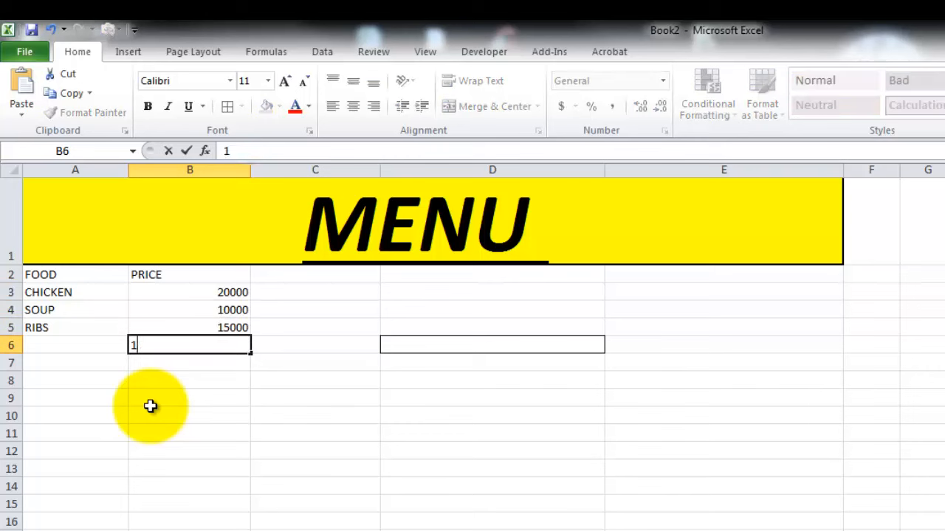
key("Return")
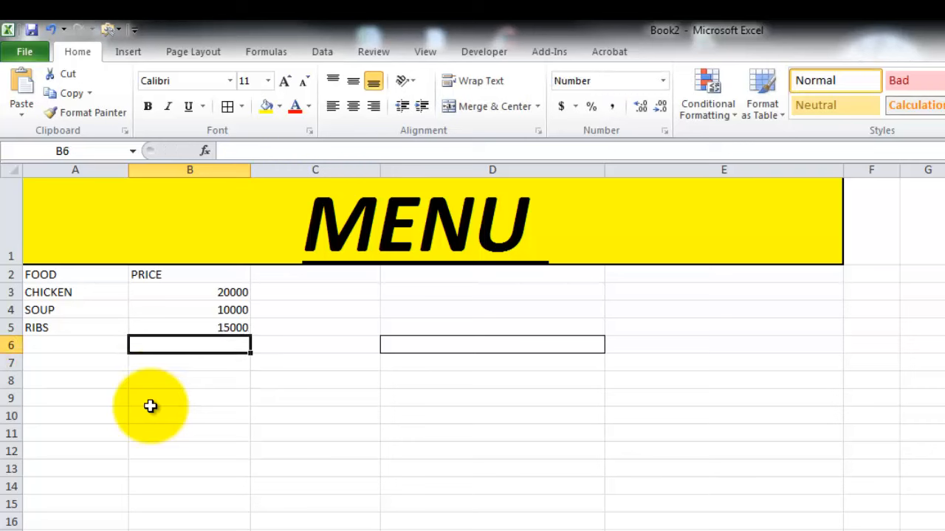
type("15")
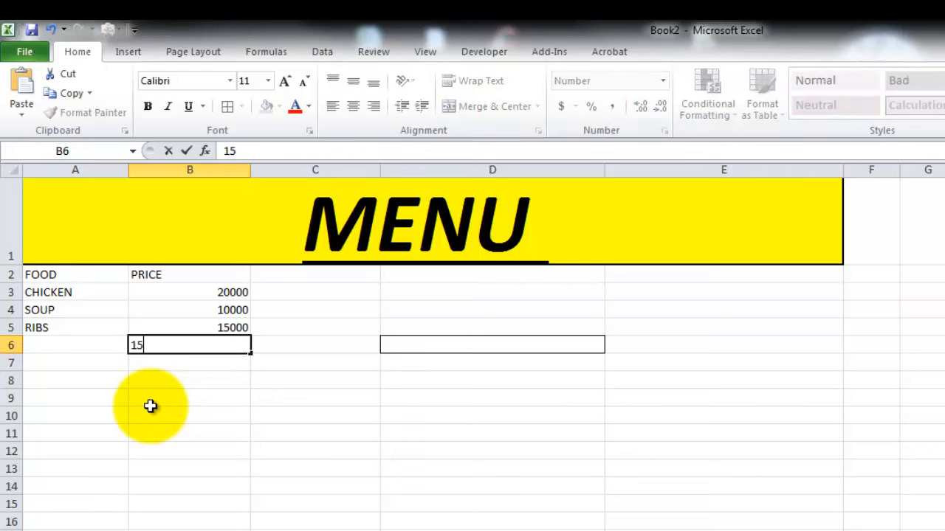
type("2M")
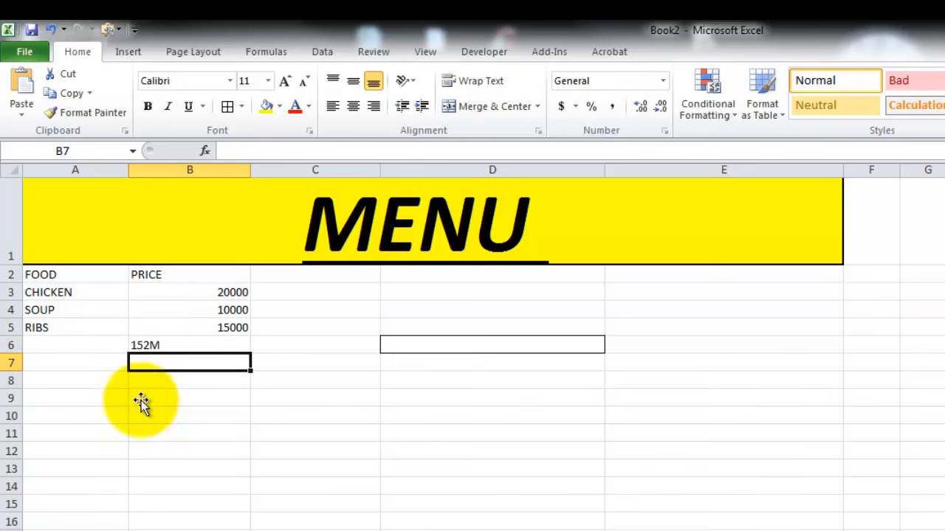
left_click(189, 345)
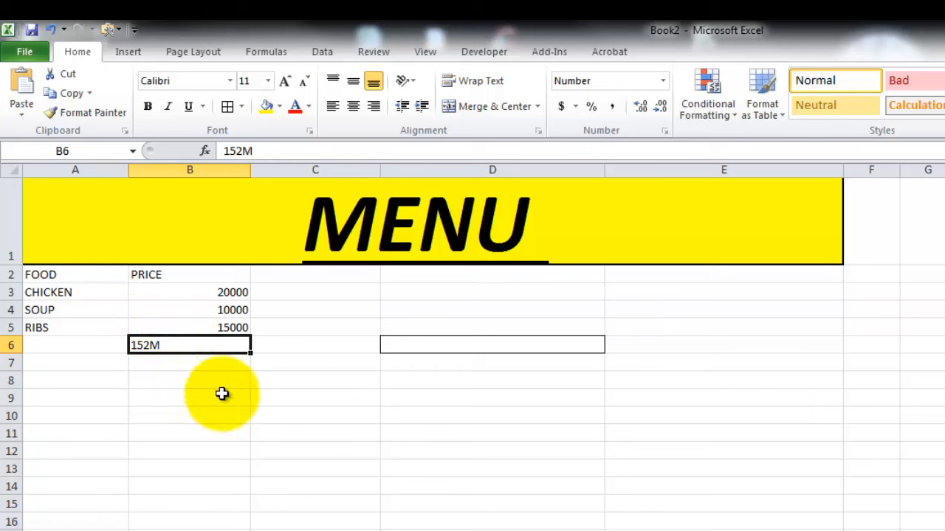
mouse_move(201, 391)
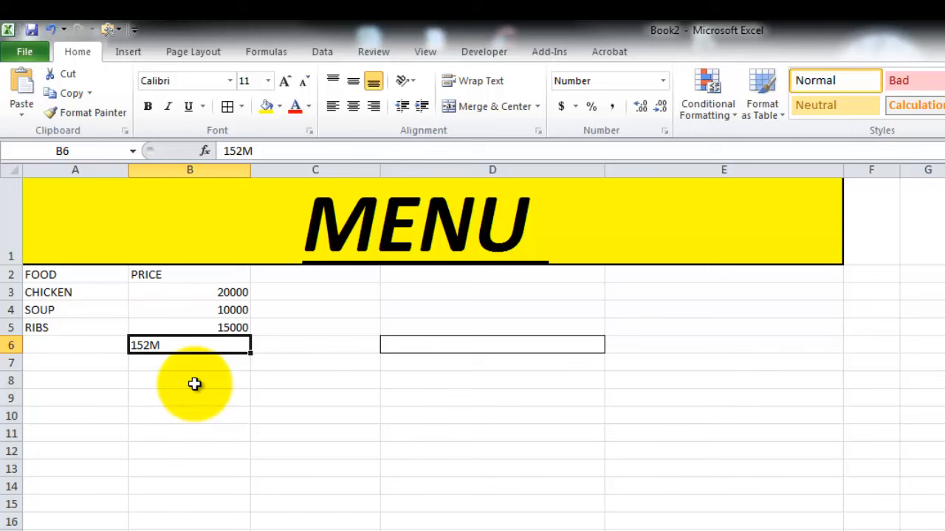
Overwrite the RIBS price in B5 with 15.456, leaving B6 empty
left_click(189, 310)
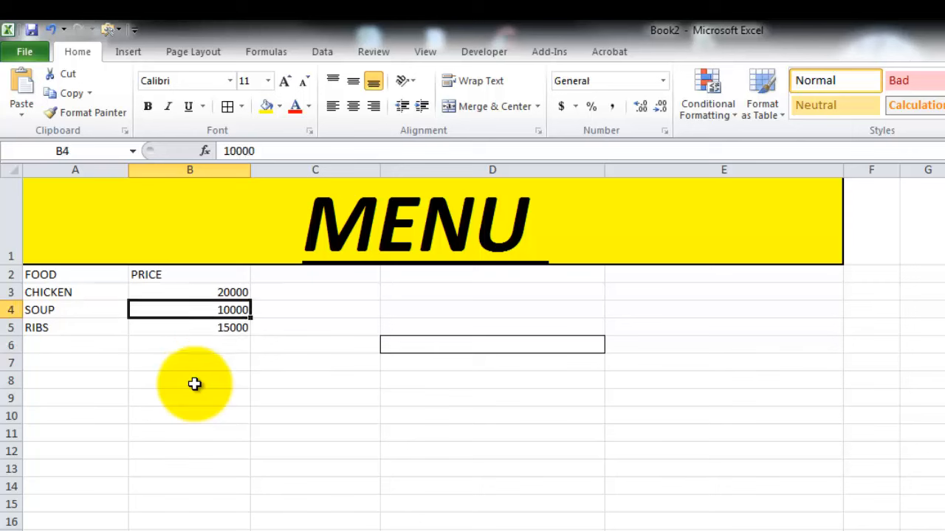
left_click(74, 292)
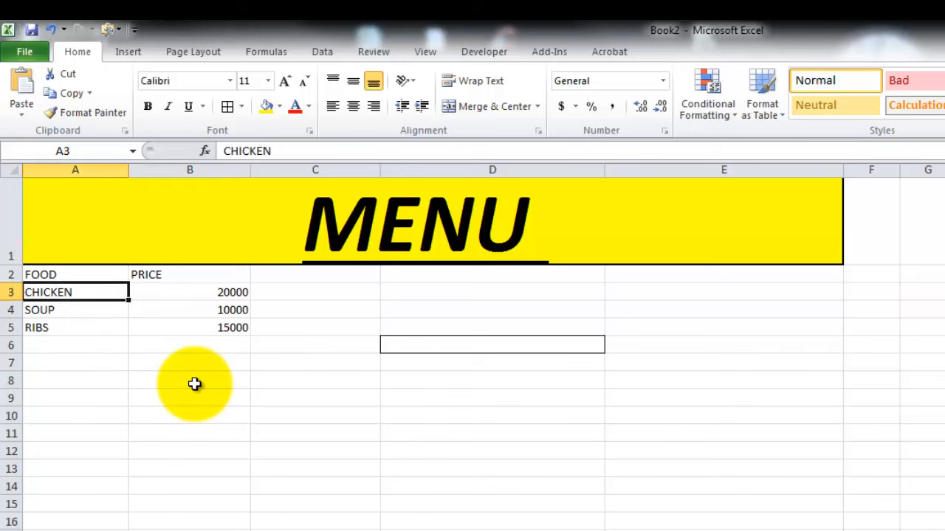
left_click(189, 292)
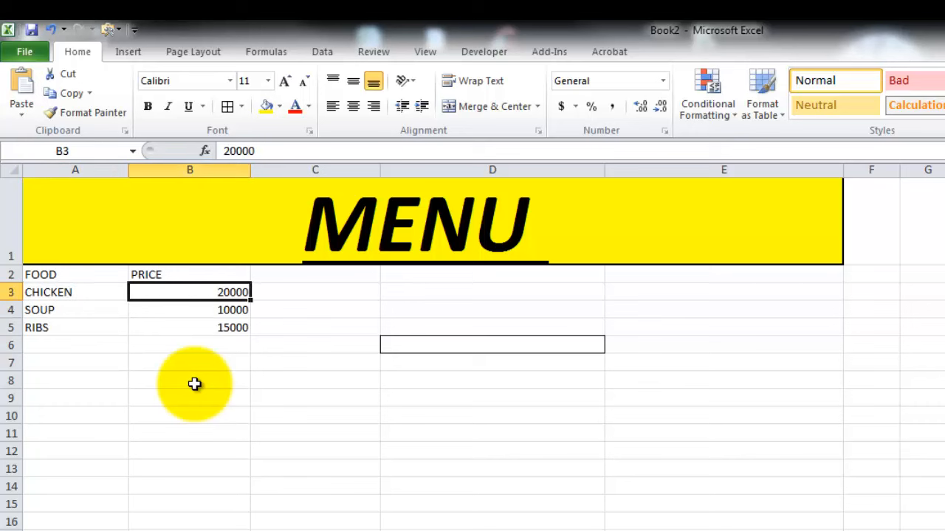
mouse_move(177, 370)
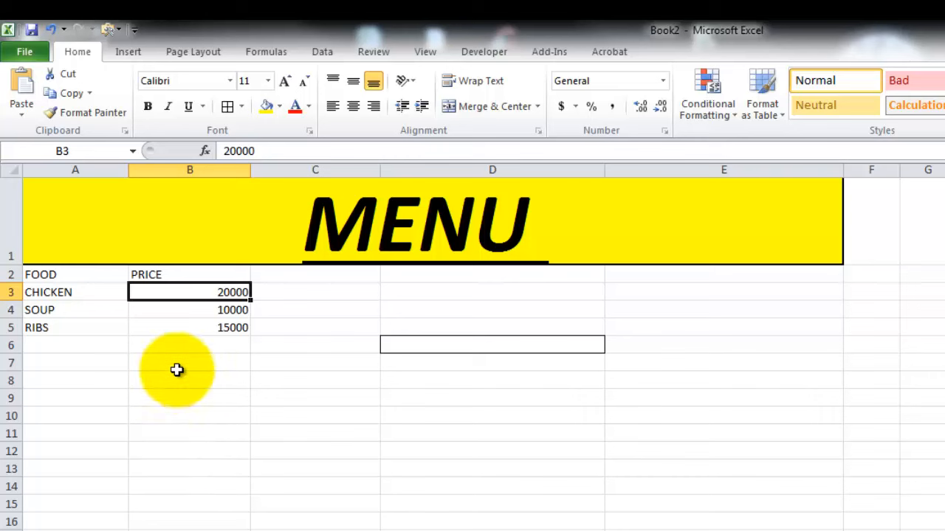
left_click(189, 346)
type("¿¿")
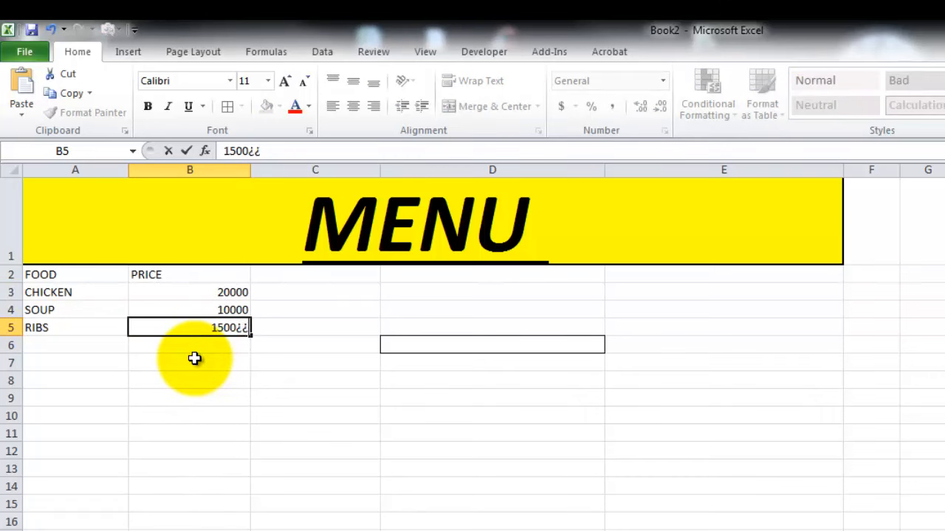
type("15.456")
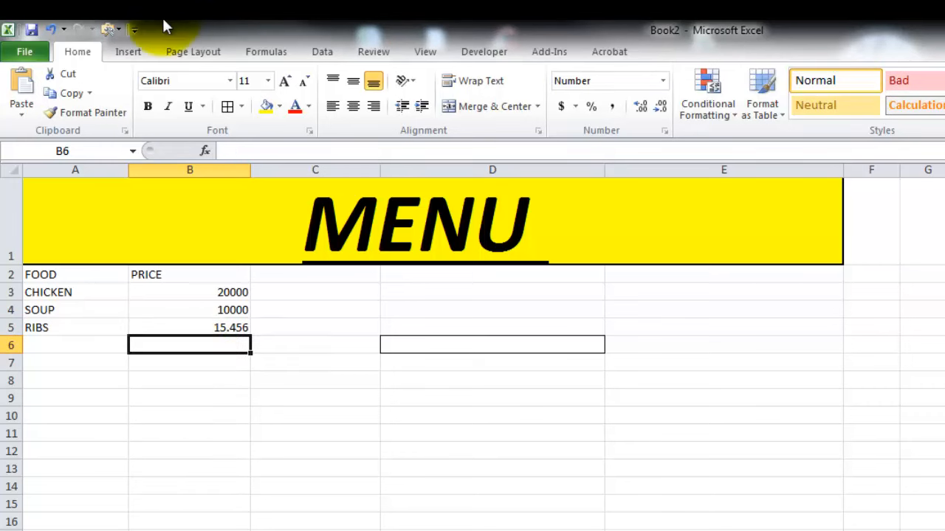
left_click(189, 328)
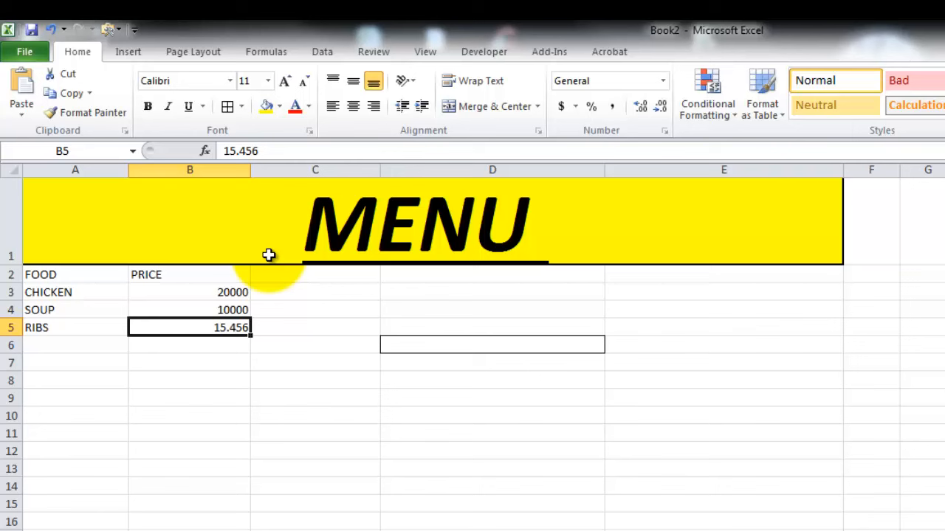
left_click(189, 361)
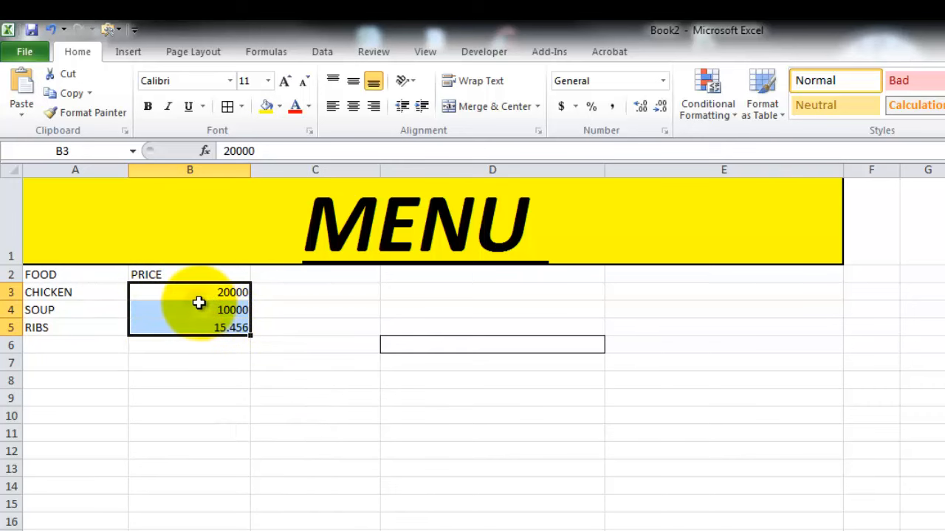
Format B3:B5 as Currency with 2 decimals and a $ symbol, previewing $ 20,000.00
right_click(189, 303)
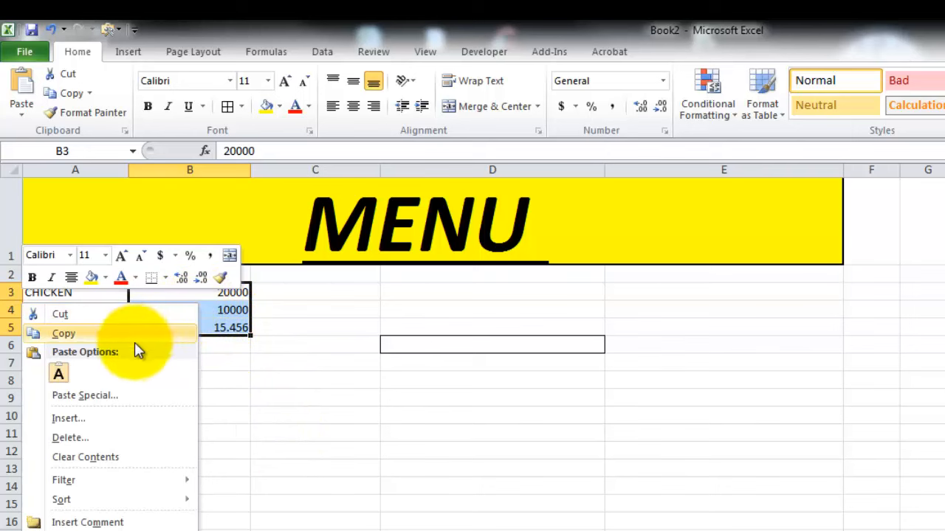
mouse_move(87, 522)
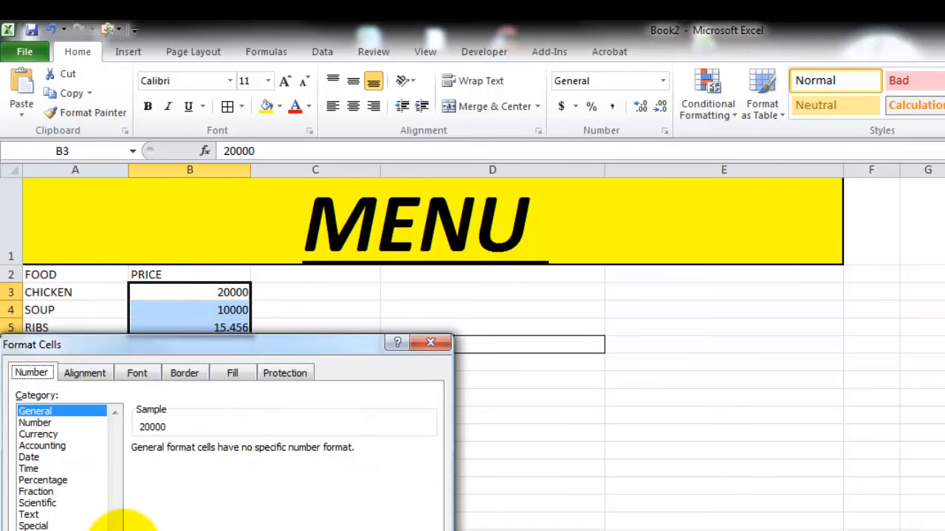
mouse_move(42, 410)
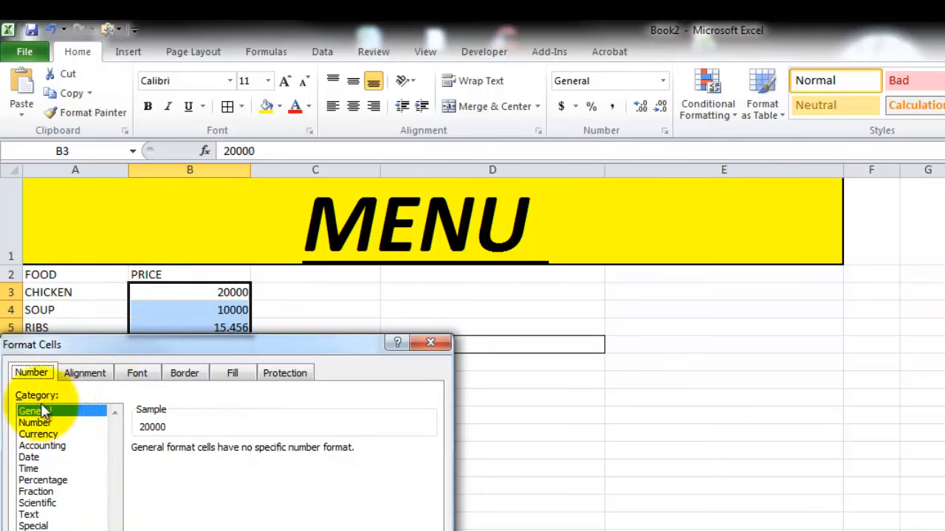
left_click(35, 422)
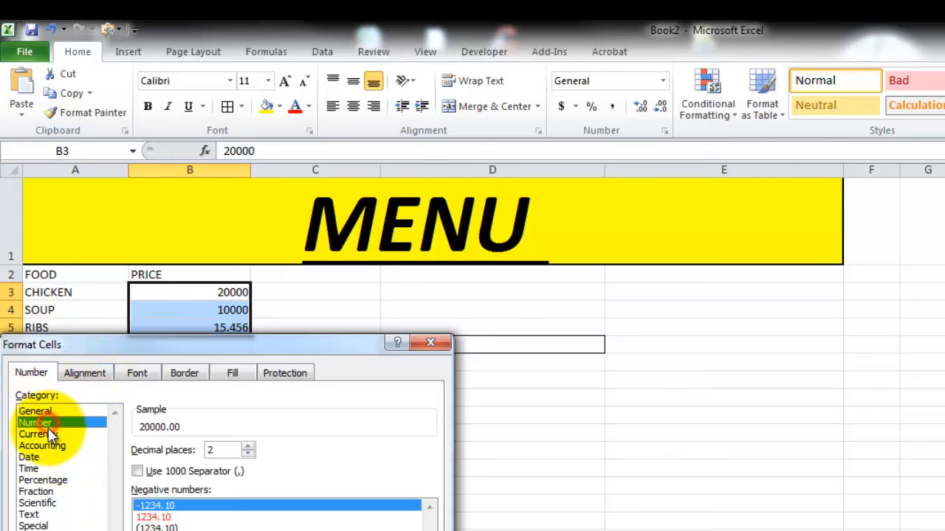
mouse_move(201, 456)
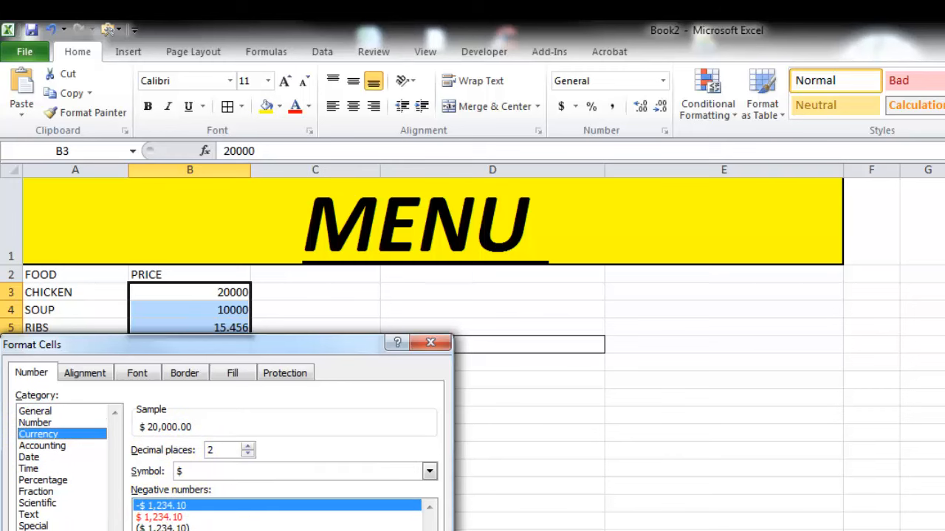
left_click(428, 471)
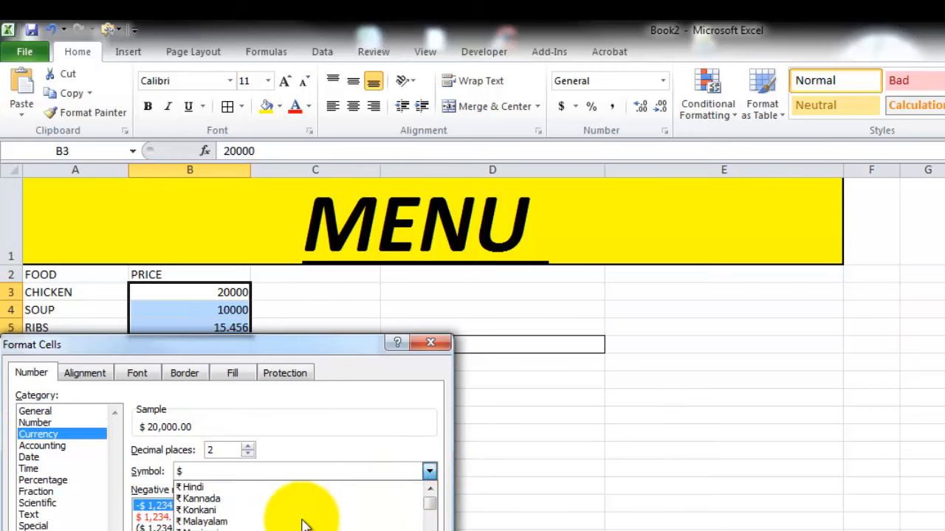
scroll("up", 3)
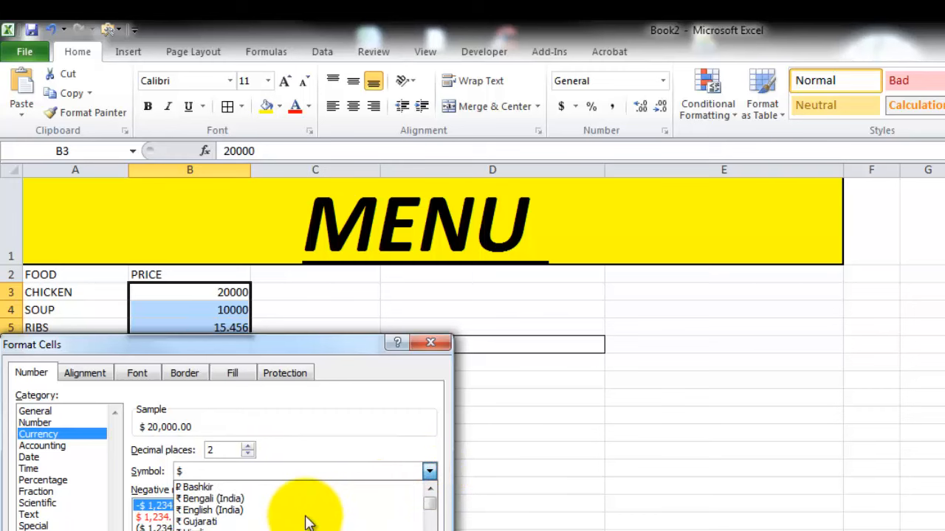
scroll("down", 3)
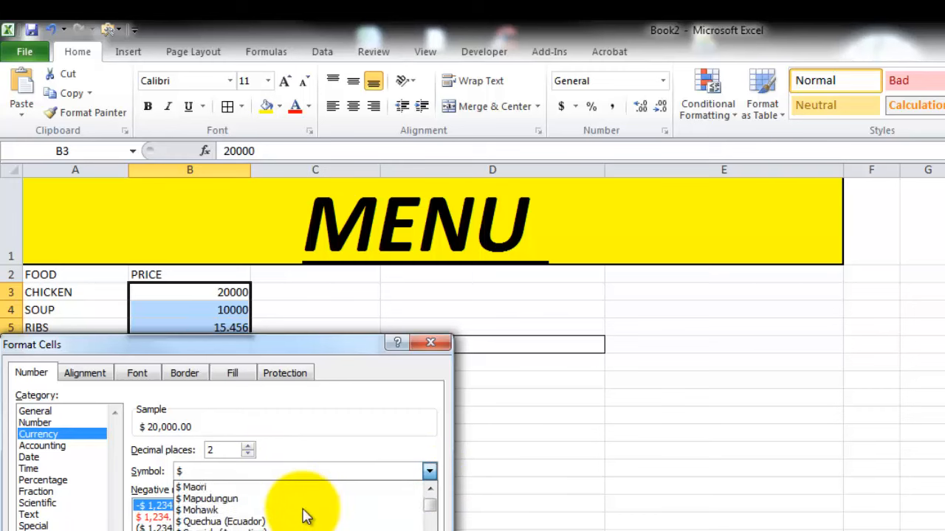
scroll("down", 3)
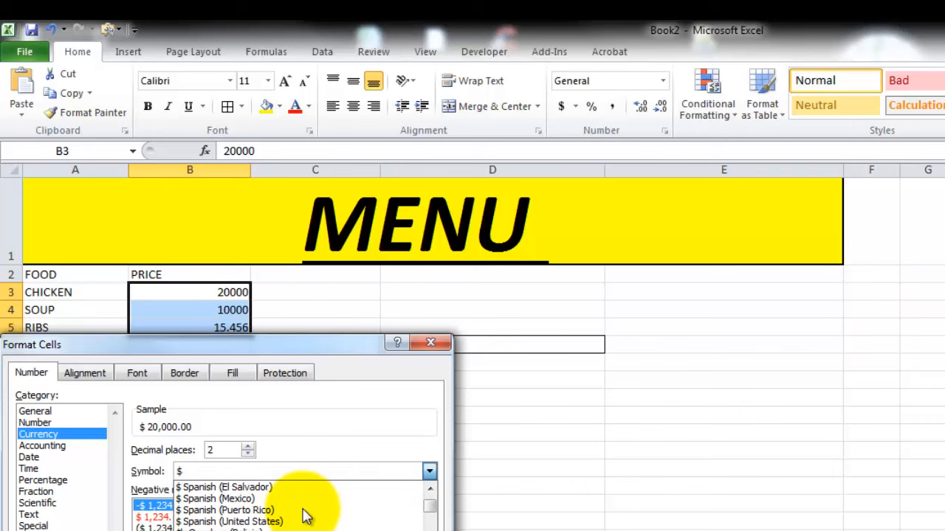
scroll("up", 3)
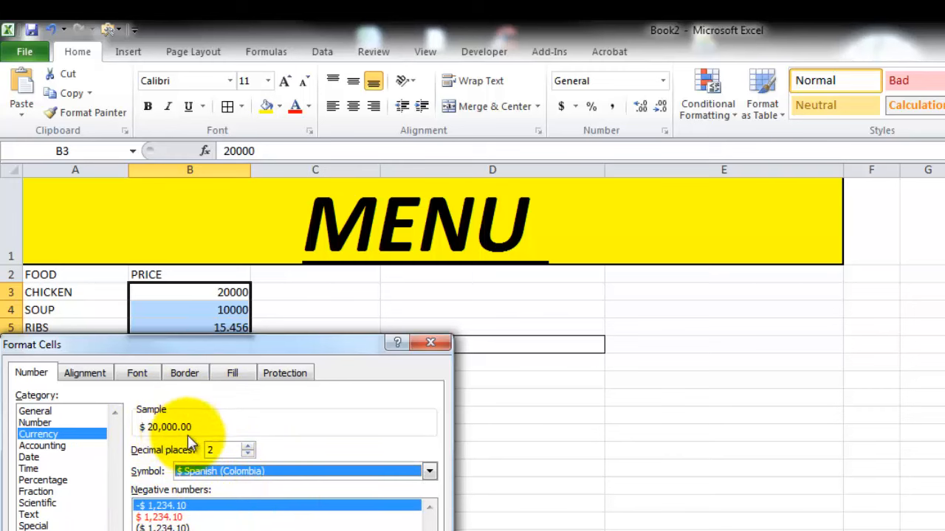
mouse_move(183, 443)
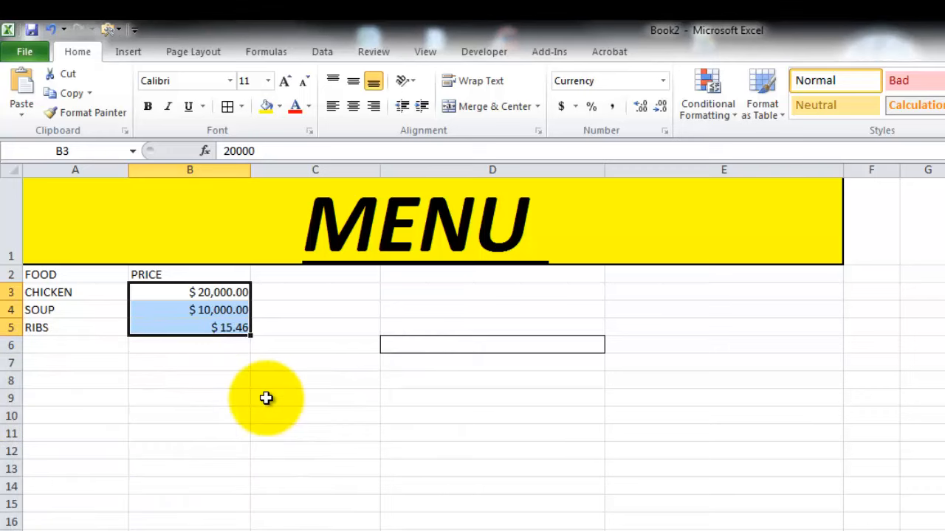
Re-enter 15 in B5 so the RIBS price shows $ 15,000.00
left_click(189, 328)
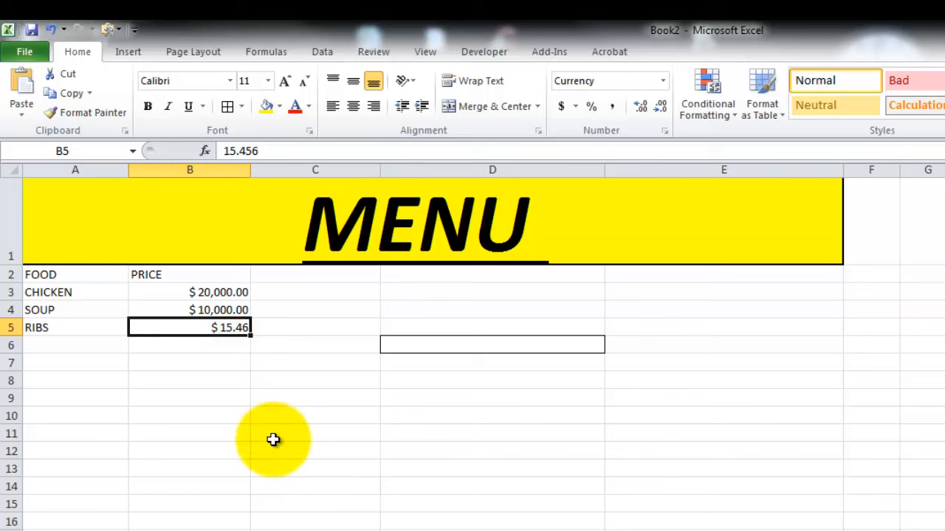
type("15")
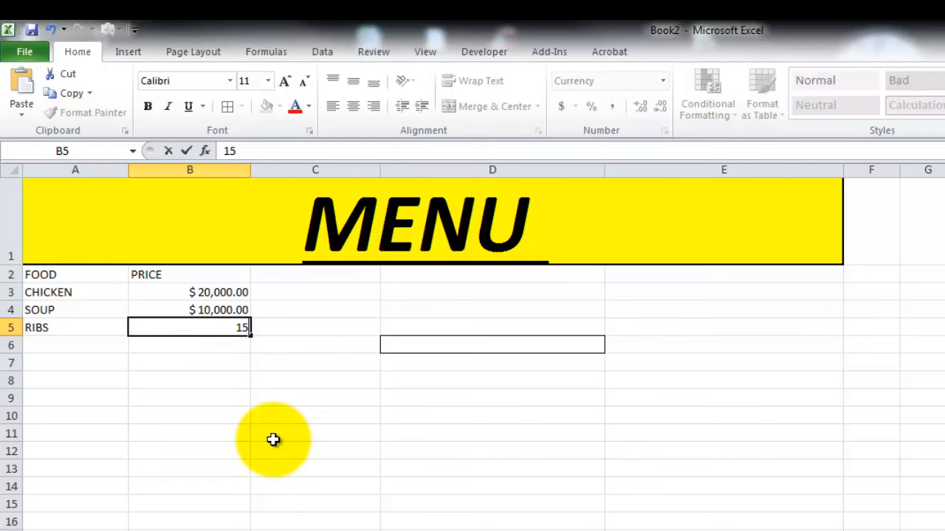
key("Return")
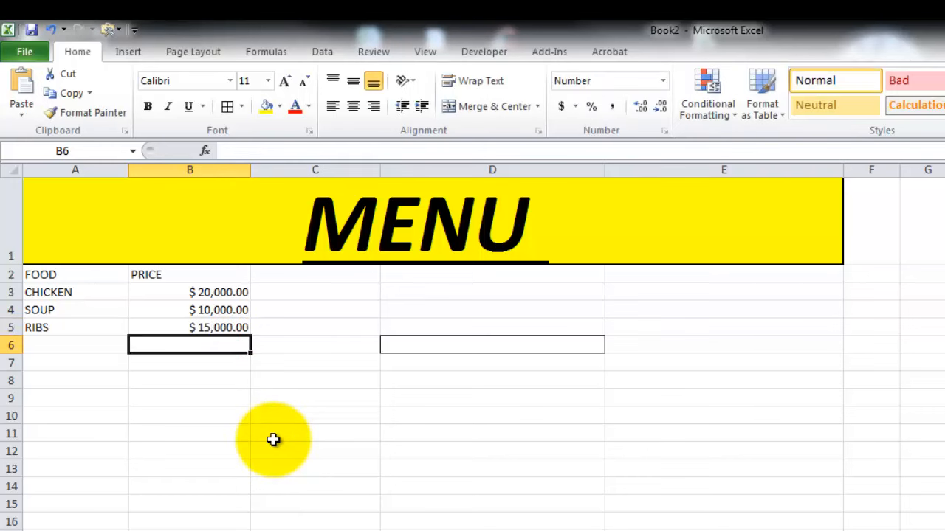
mouse_move(233, 347)
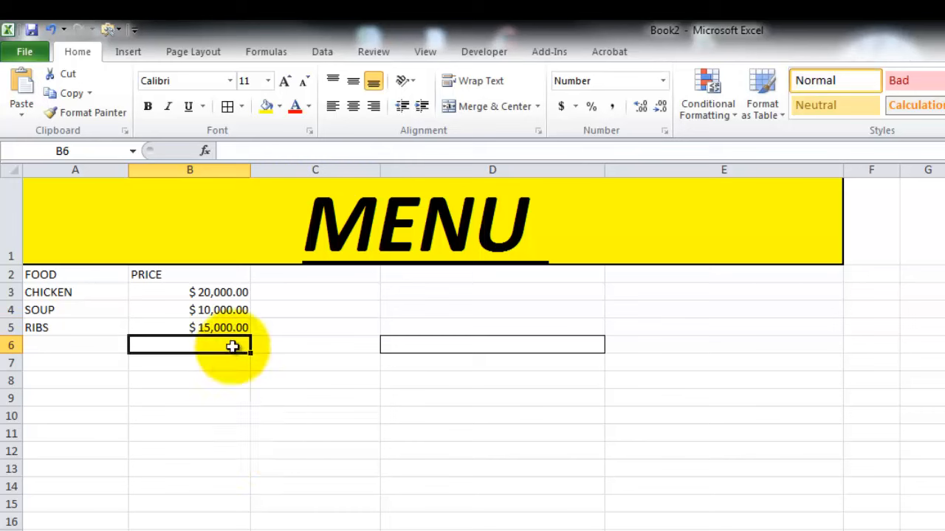
Display the three menu prices as whole dollars: $ 20,000, $ 10,000 and $ 15,000
left_click(189, 310)
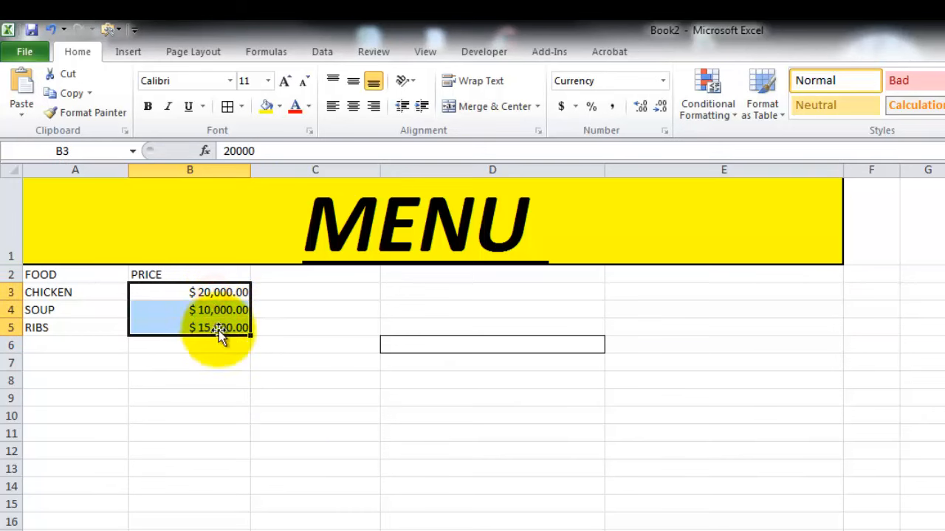
mouse_move(377, 272)
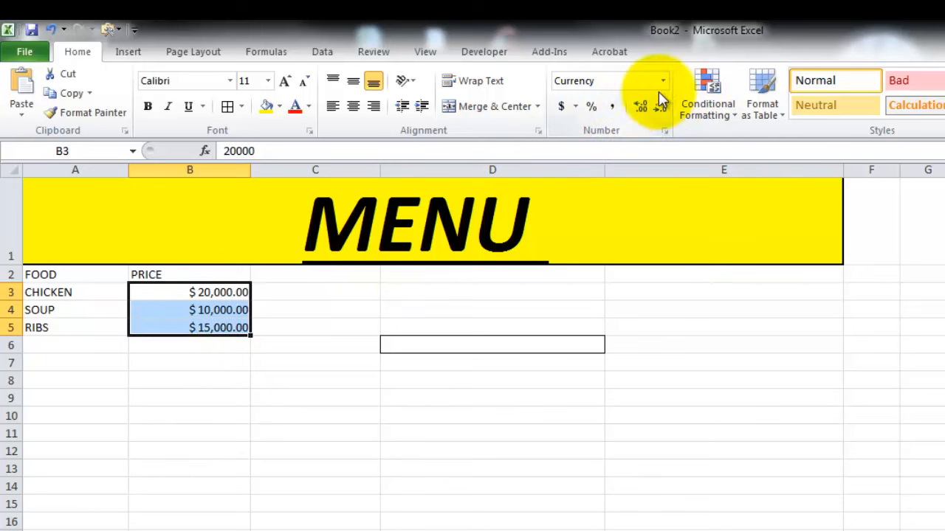
mouse_move(640, 106)
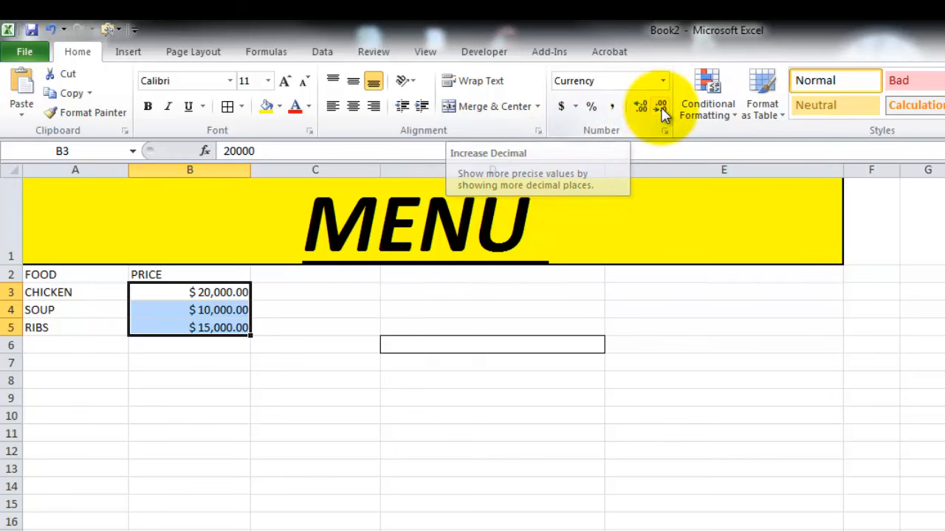
left_click(659, 109)
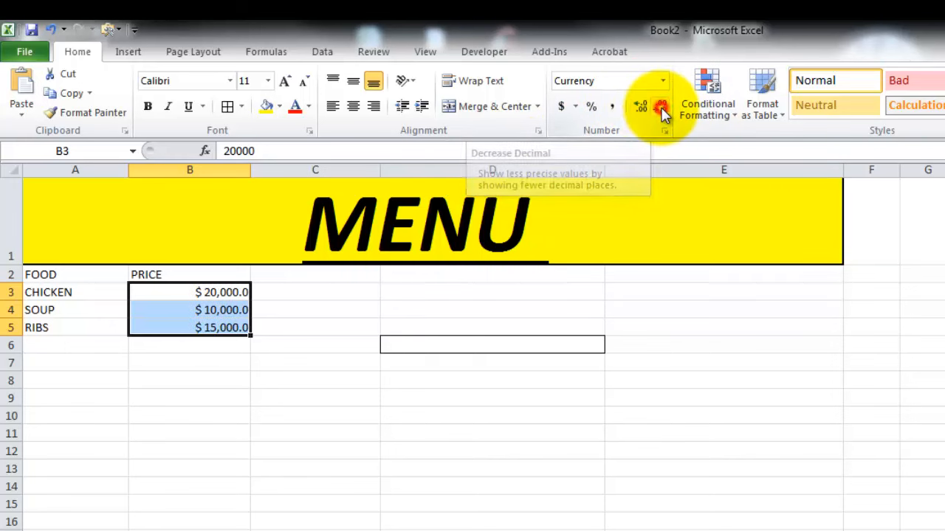
left_click(661, 106)
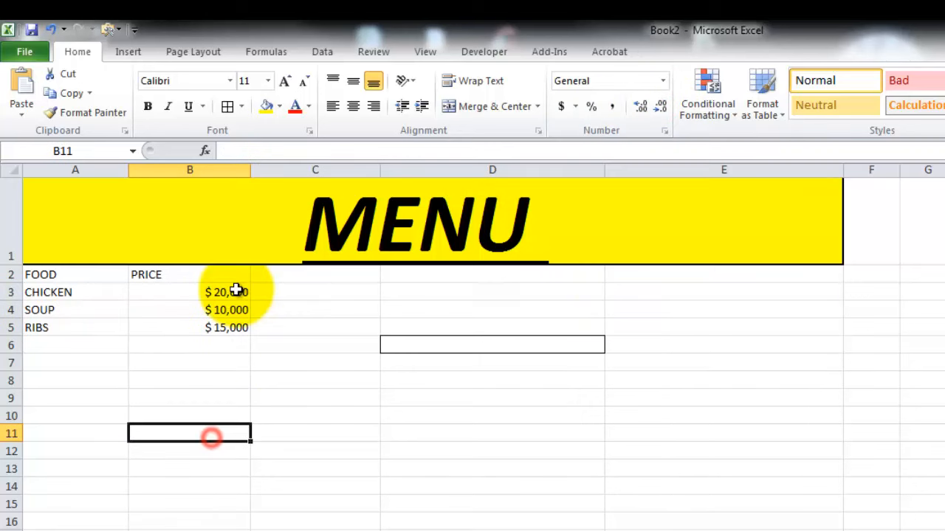
left_click(189, 292)
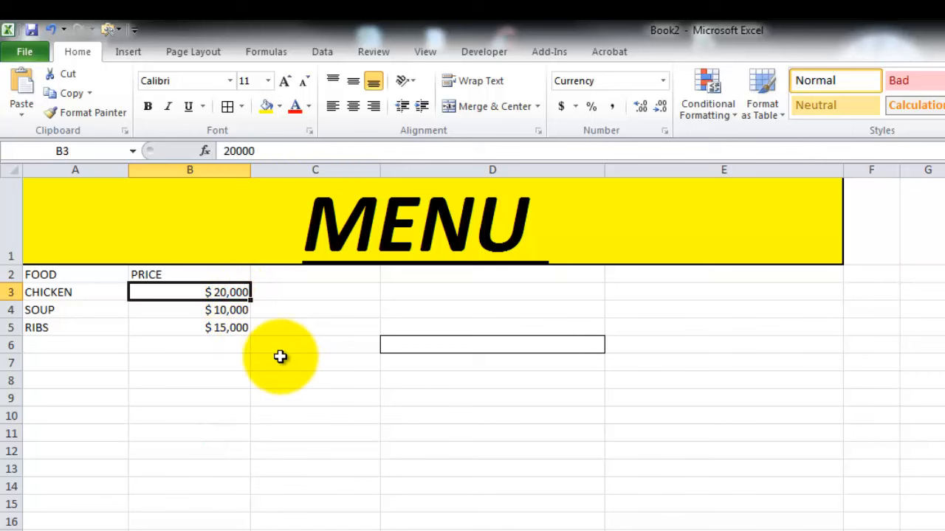
left_click(316, 353)
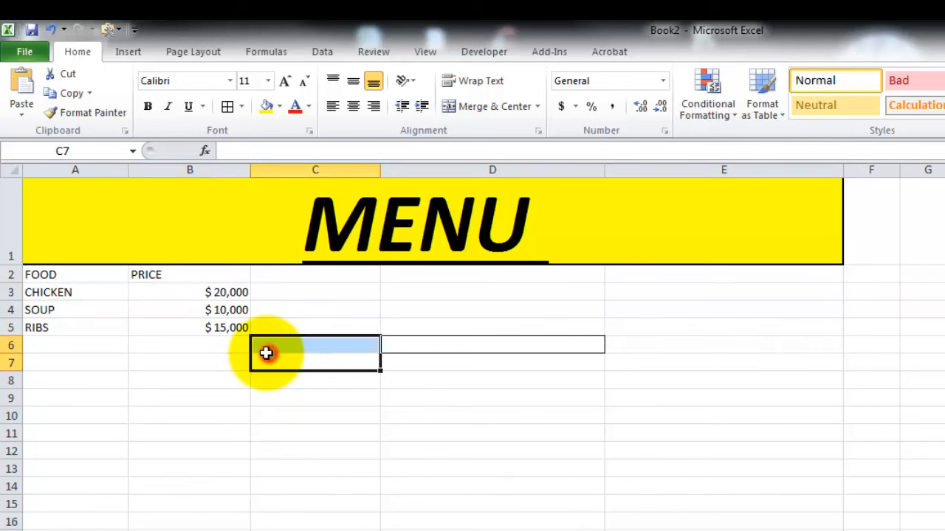
Enter CHICKEN SOUP WITH POTATOES in A6 and wrap it onto two lines
left_click(189, 416)
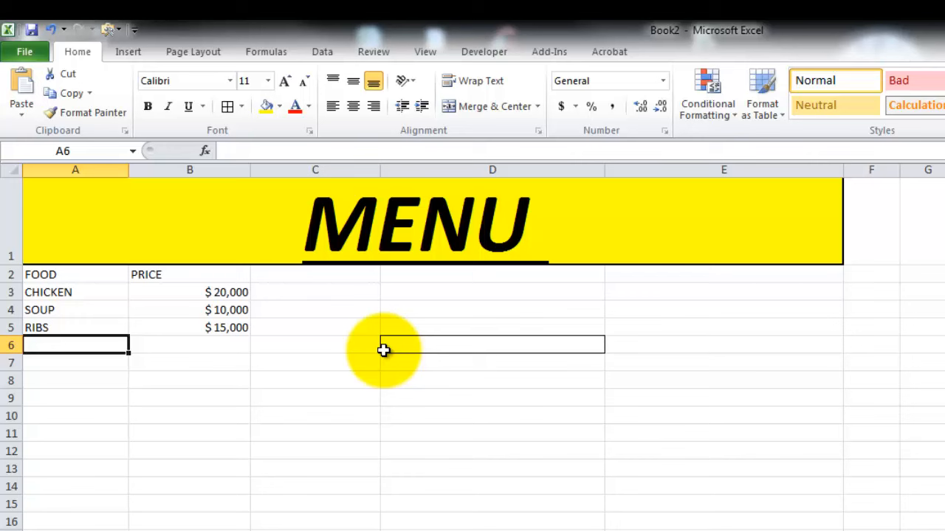
type("SP")
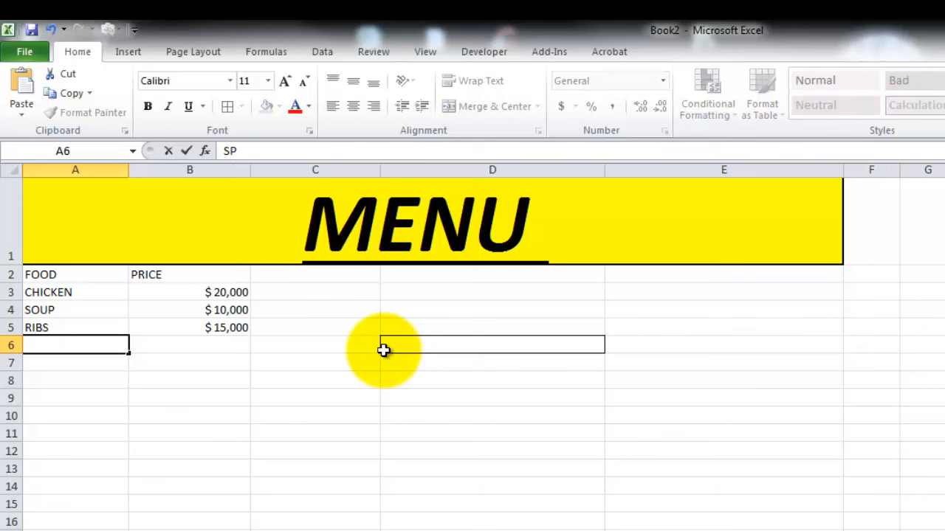
type("CHIKEN SOUP WI")
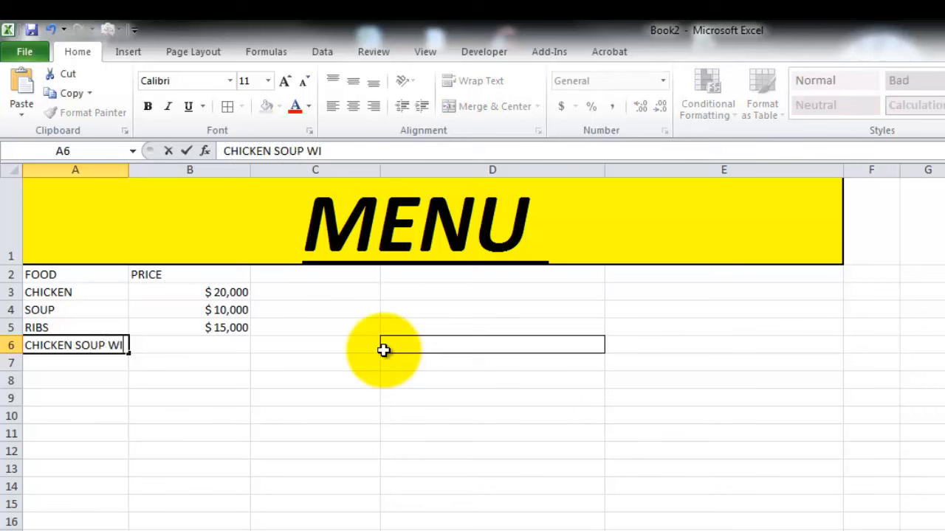
type("TH POTATOES")
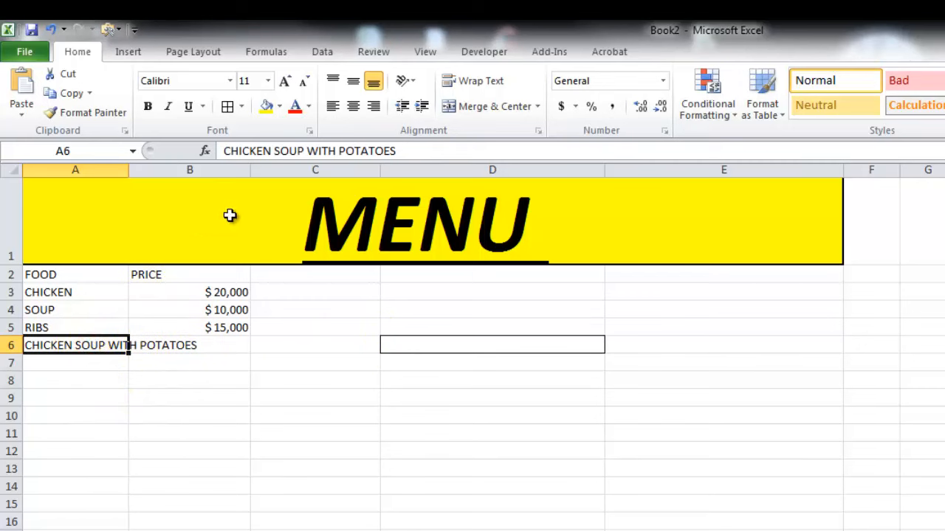
left_click(472, 80)
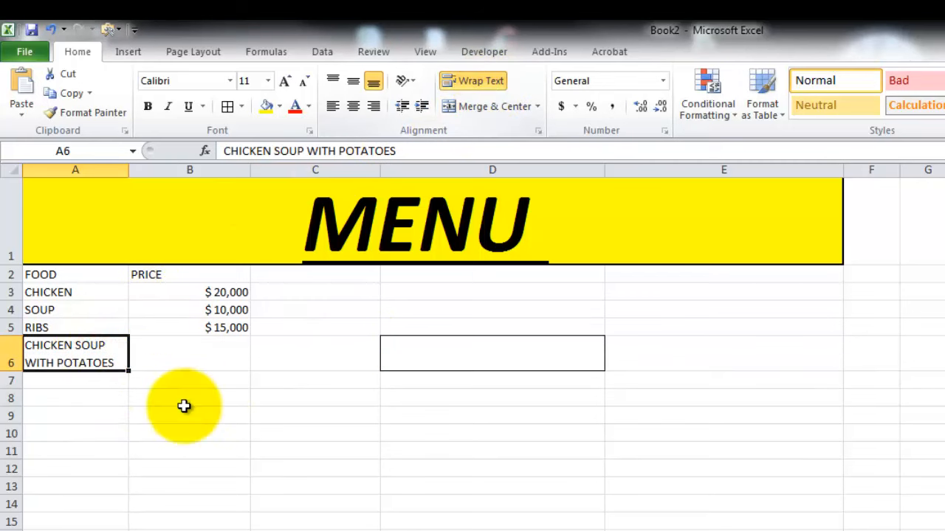
mouse_move(186, 367)
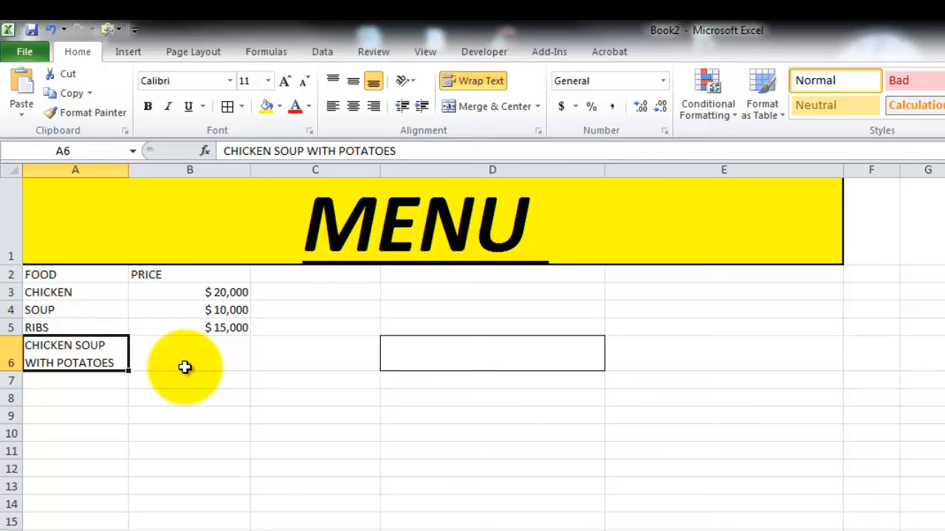
Retype A6 as CHICKEN SOUP and WITH POTATOES on separate lines with a manual line break
left_click(74, 381)
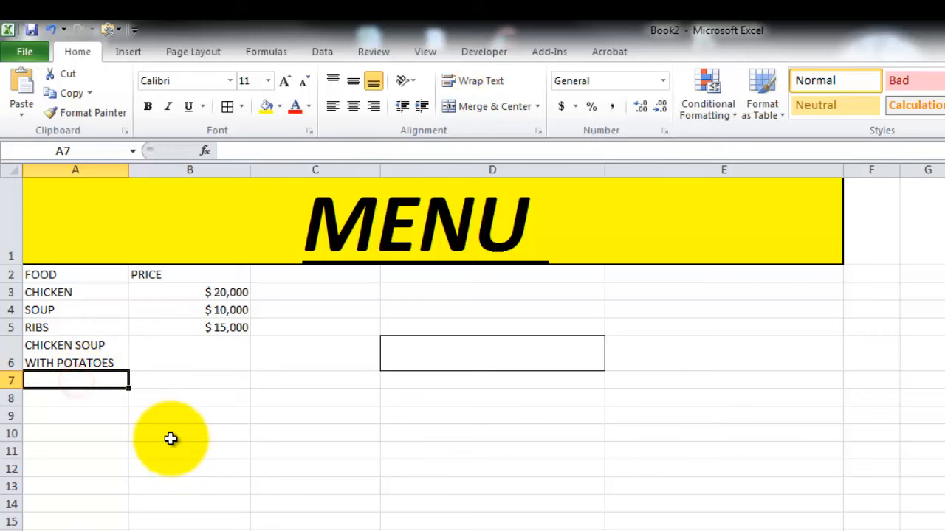
mouse_move(186, 398)
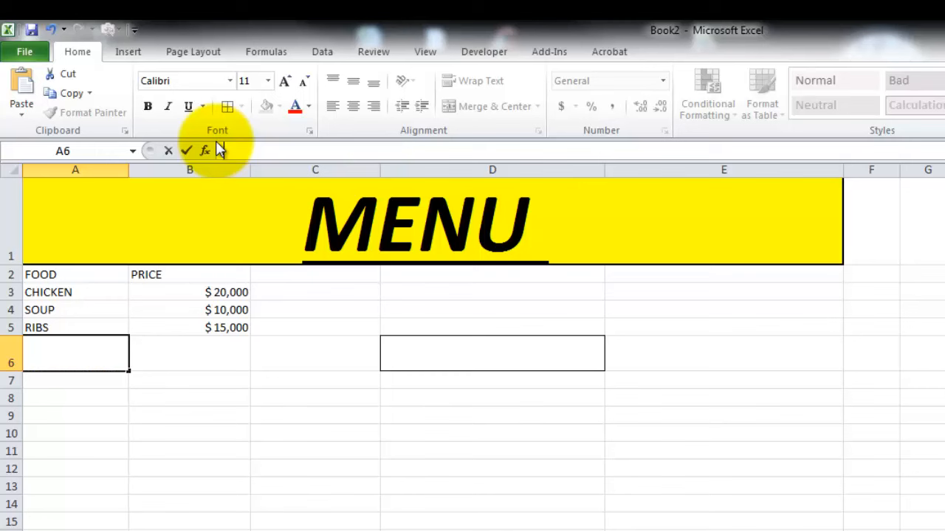
type("CHIK")
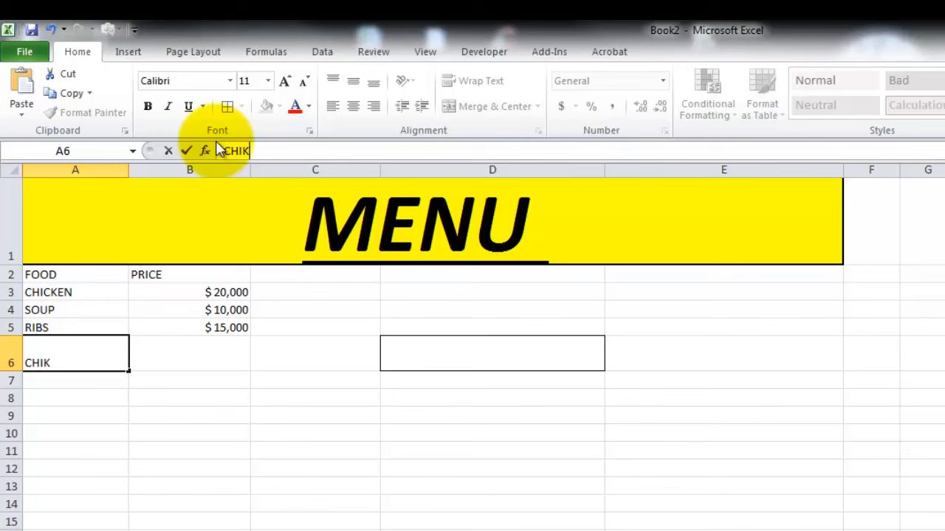
type("EN SOUP")
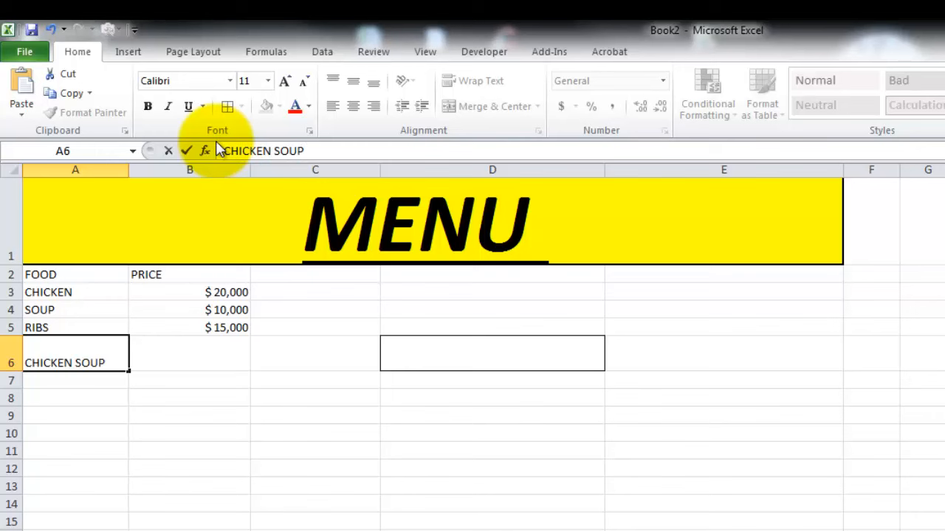
type("WITH POTATOES")
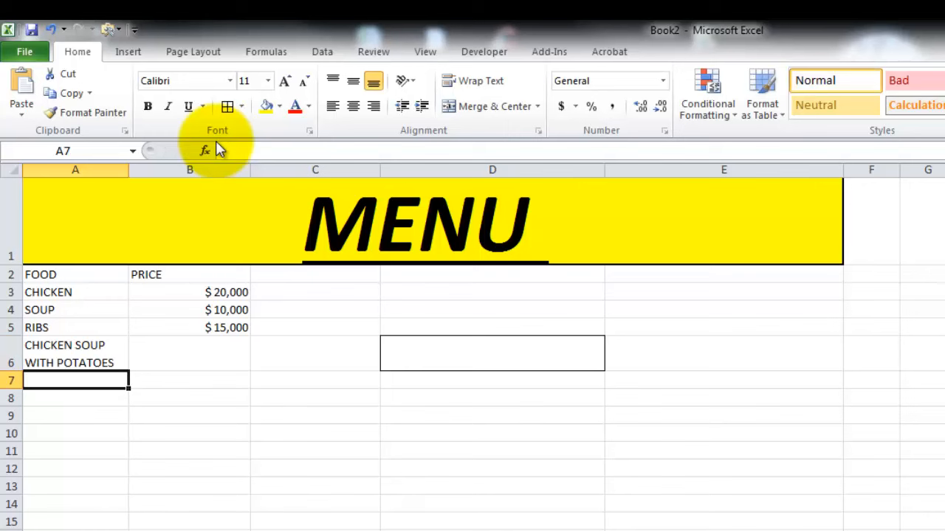
mouse_move(410, 174)
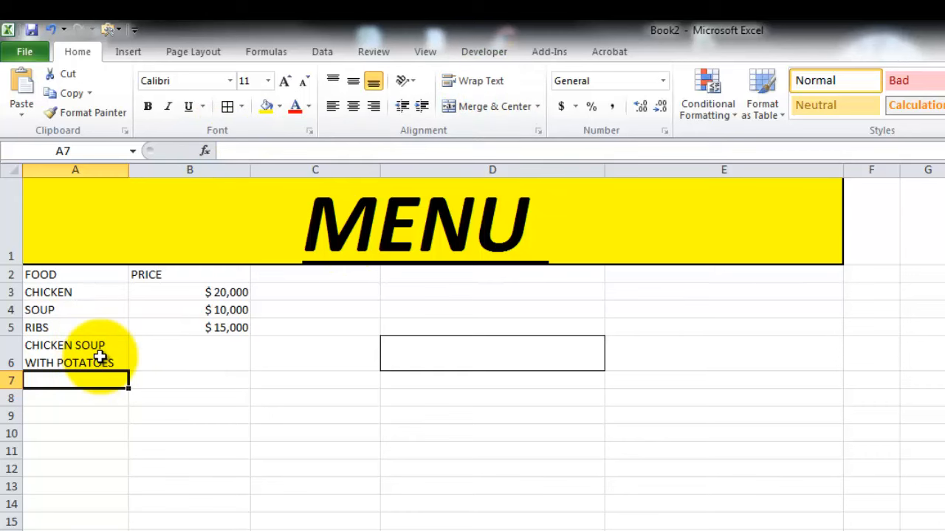
Unwrap A6 and resize column A to just fit CHICKEN SOUP WITH POTATOES on one line
left_click(74, 355)
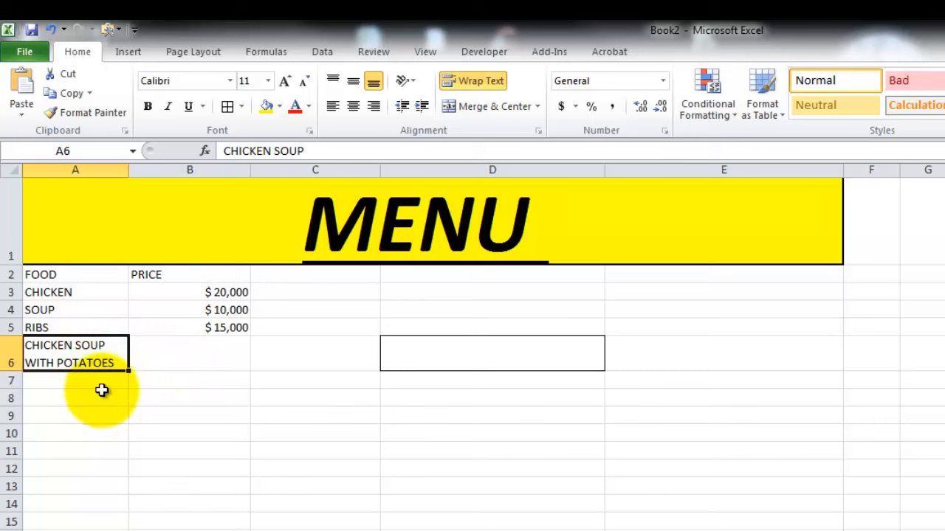
mouse_move(132, 169)
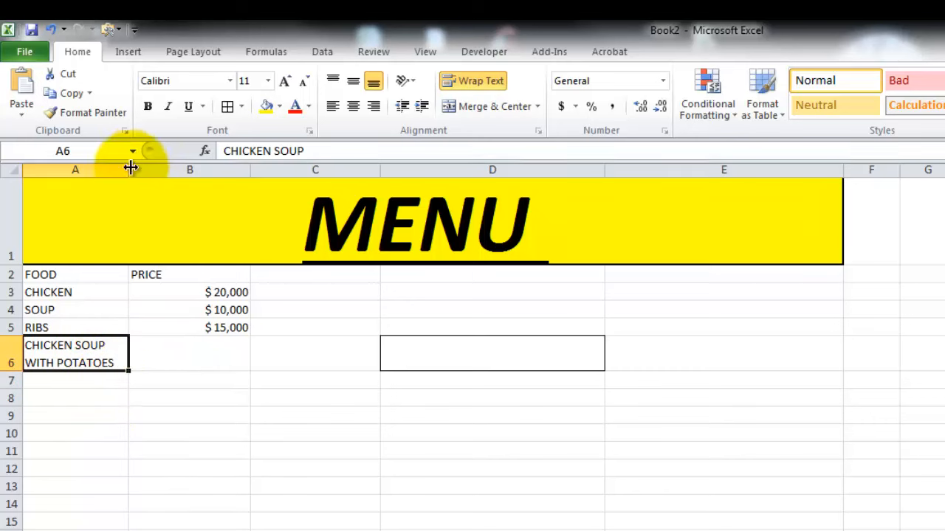
left_click_drag(130, 169, 212, 170)
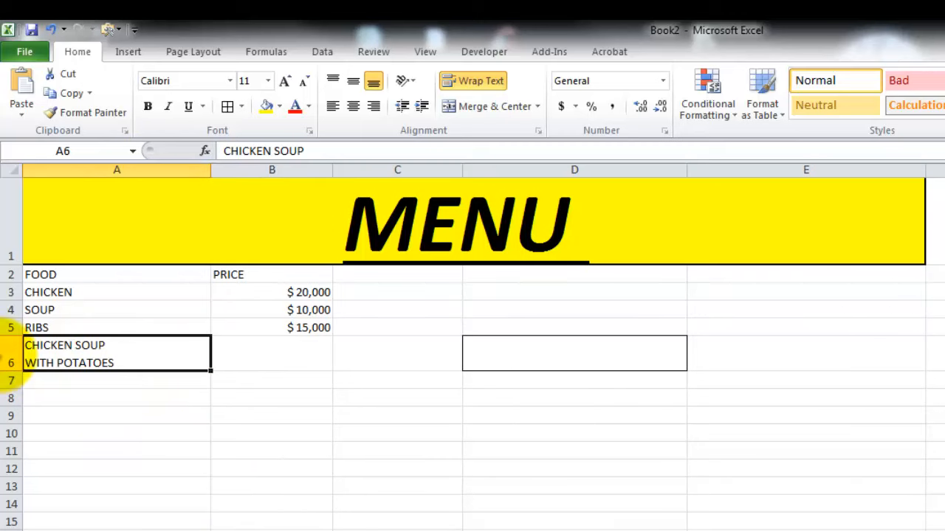
left_click(472, 79)
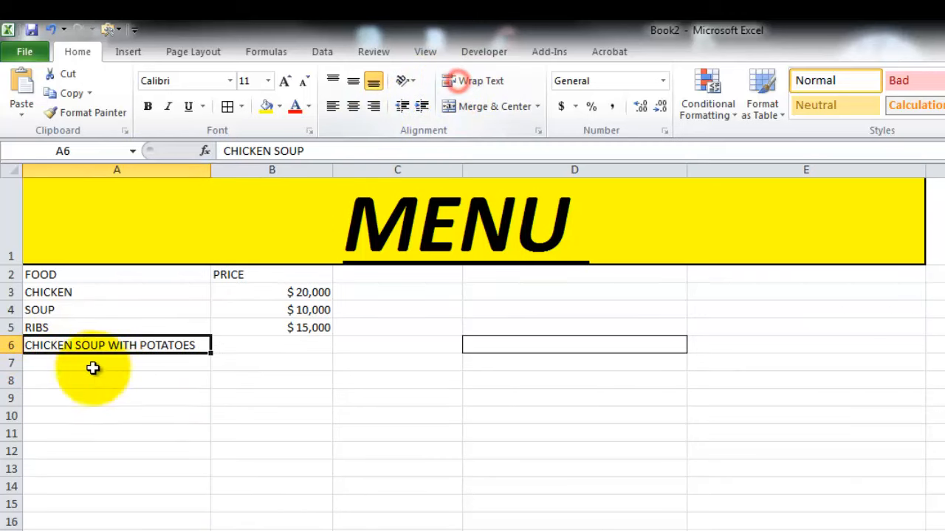
left_click_drag(212, 170, 151, 169)
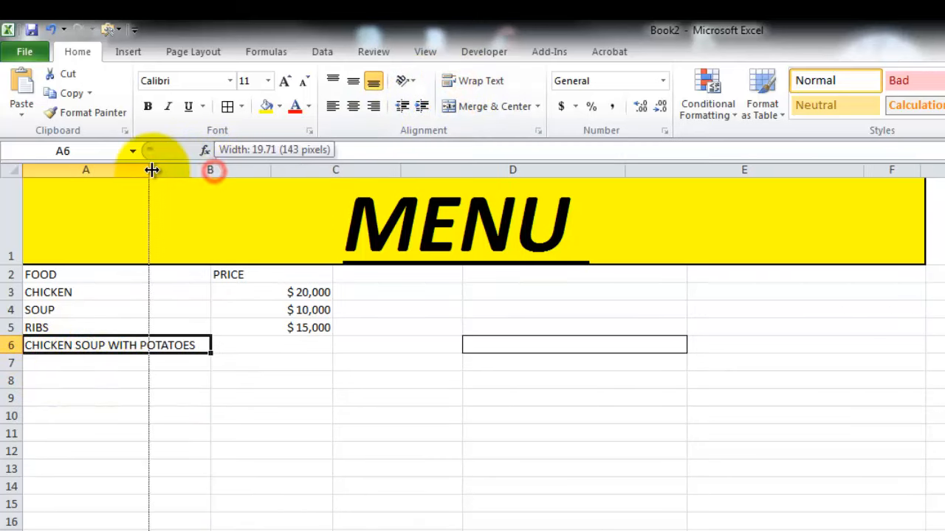
left_click_drag(151, 170, 149, 169)
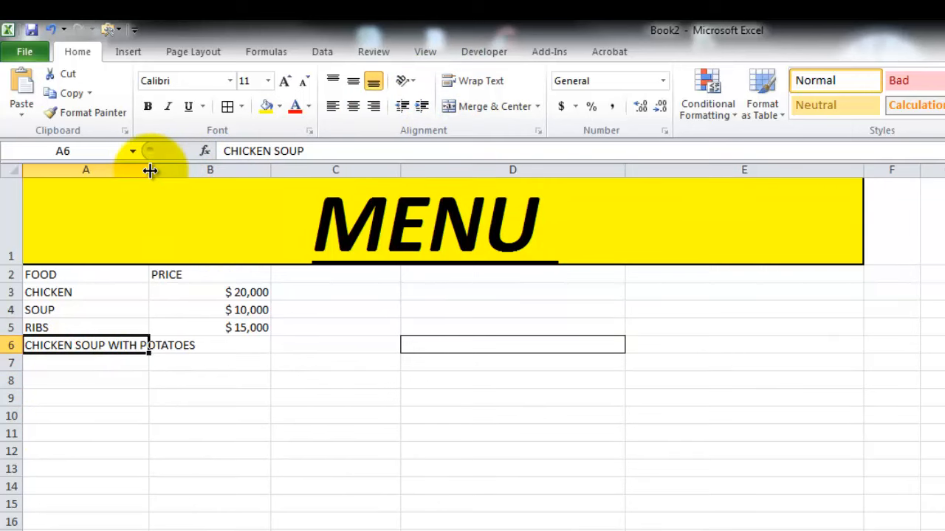
left_click_drag(150, 170, 280, 170)
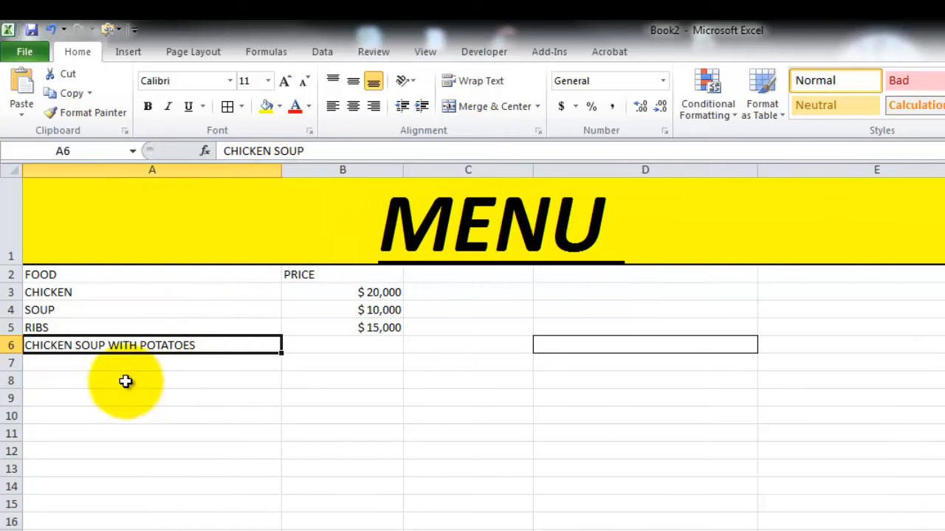
mouse_move(242, 251)
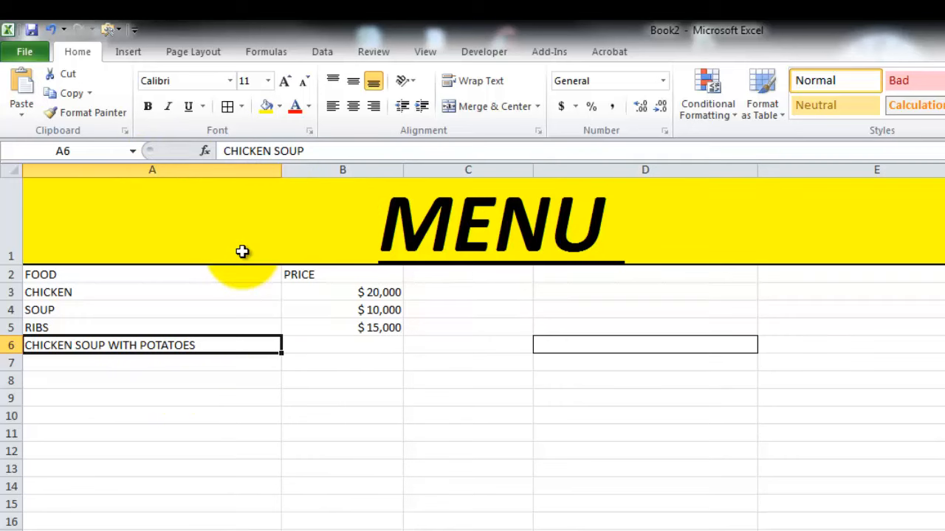
mouse_move(282, 171)
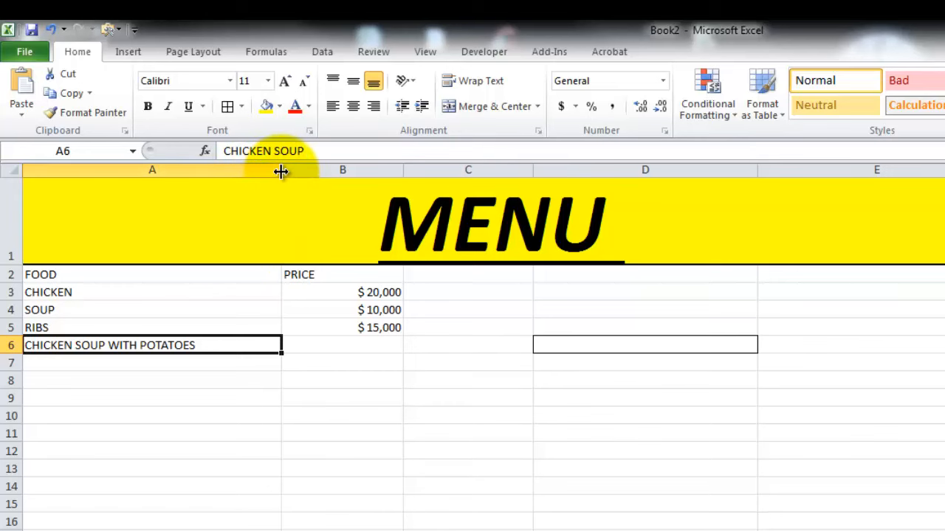
left_click_drag(281, 171, 213, 171)
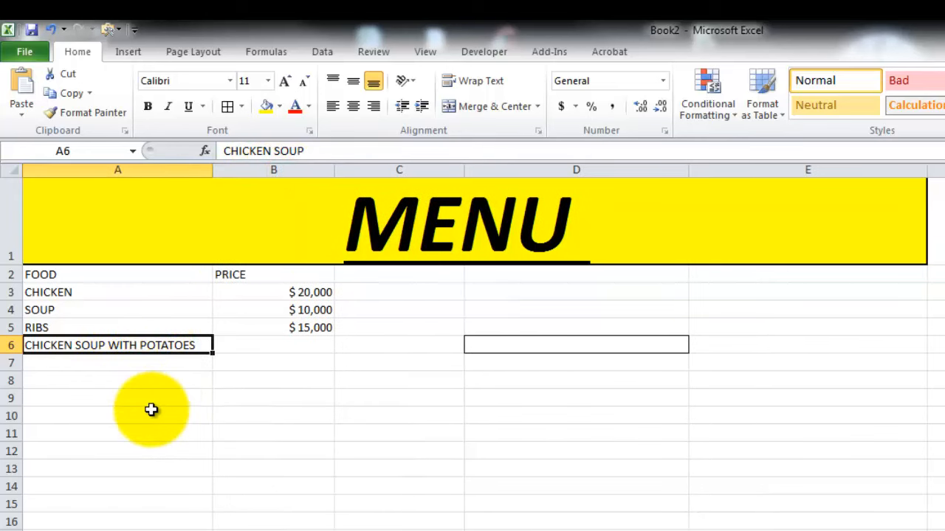
mouse_move(118, 370)
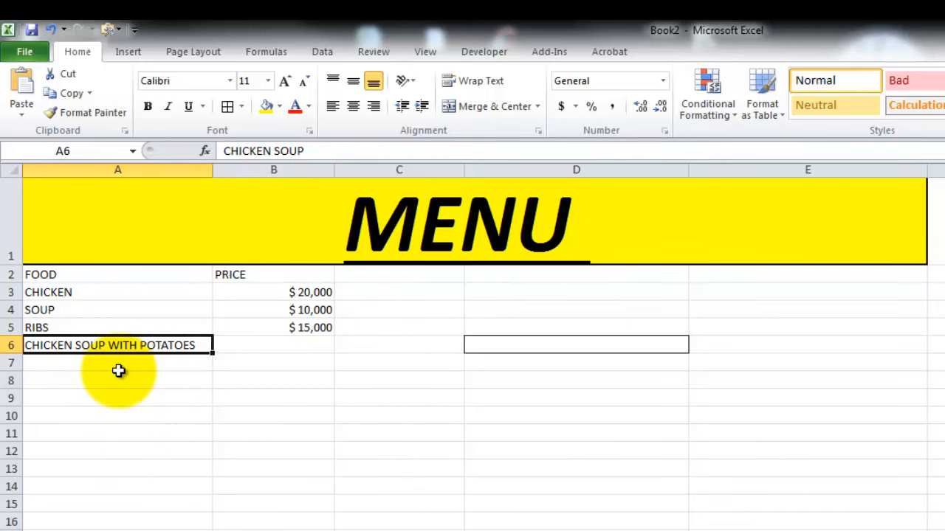
left_click(575, 503)
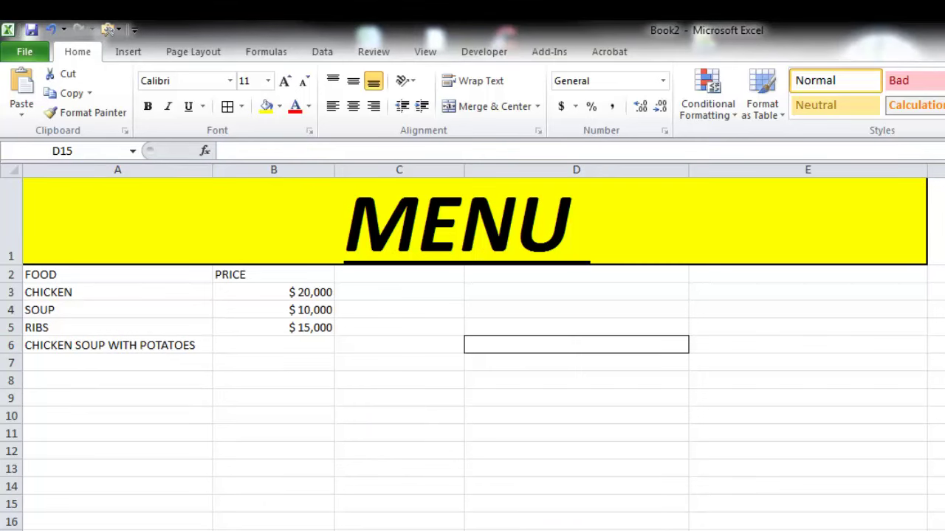
Select empty cells in column D, then bring up the menu sheet's print preview from File
left_click(575, 503)
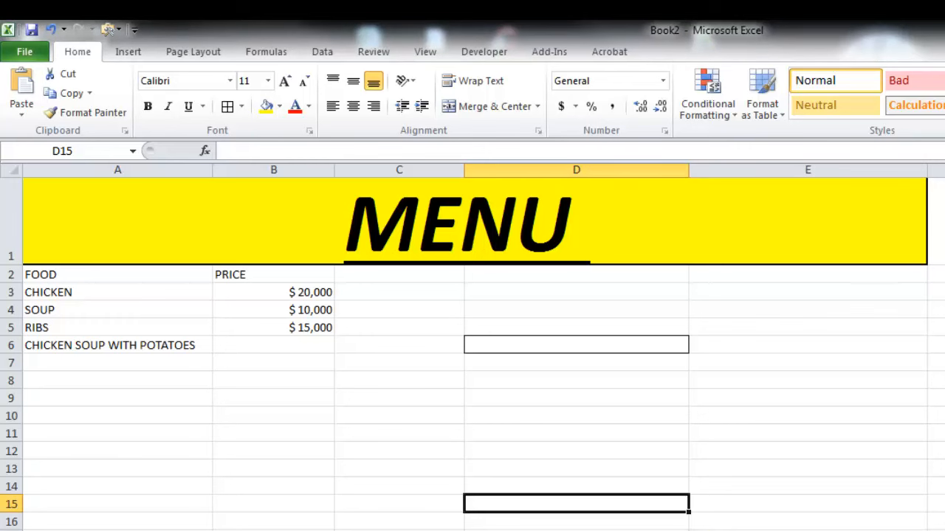
left_click(576, 381)
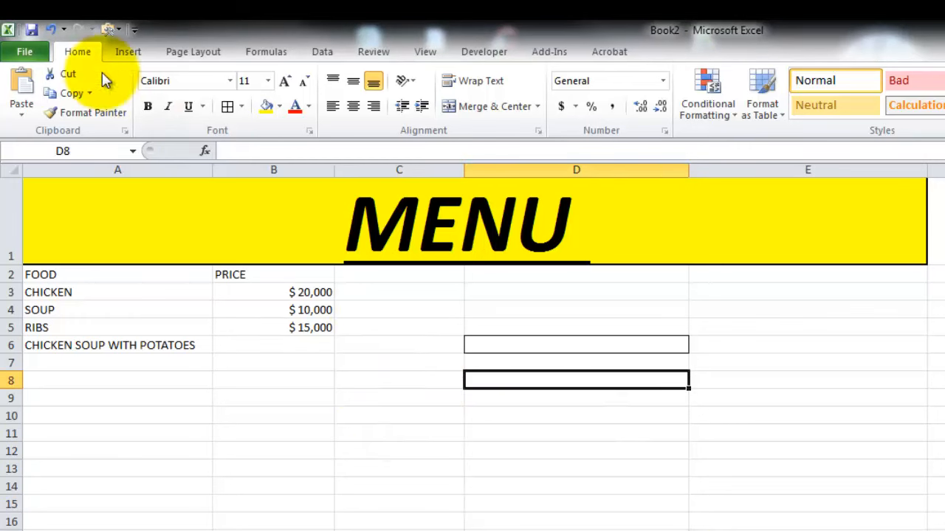
left_click(24, 50)
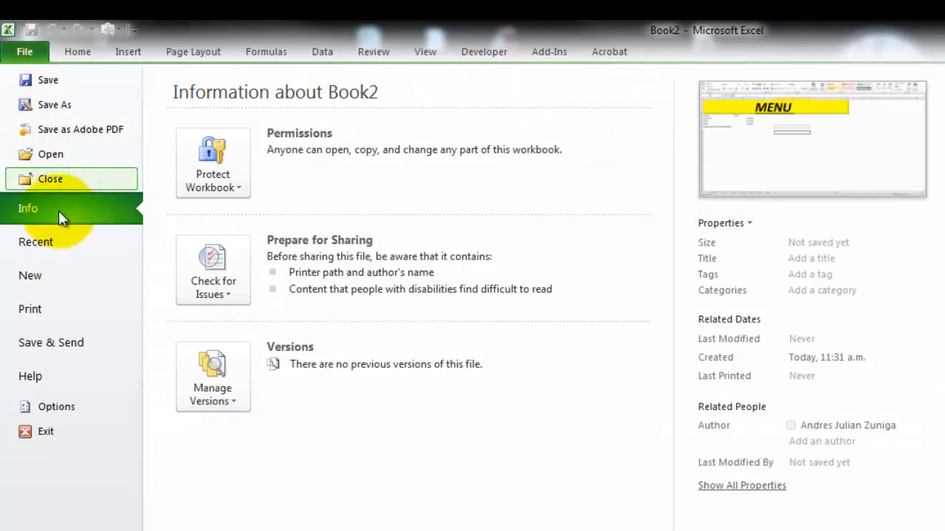
left_click(30, 309)
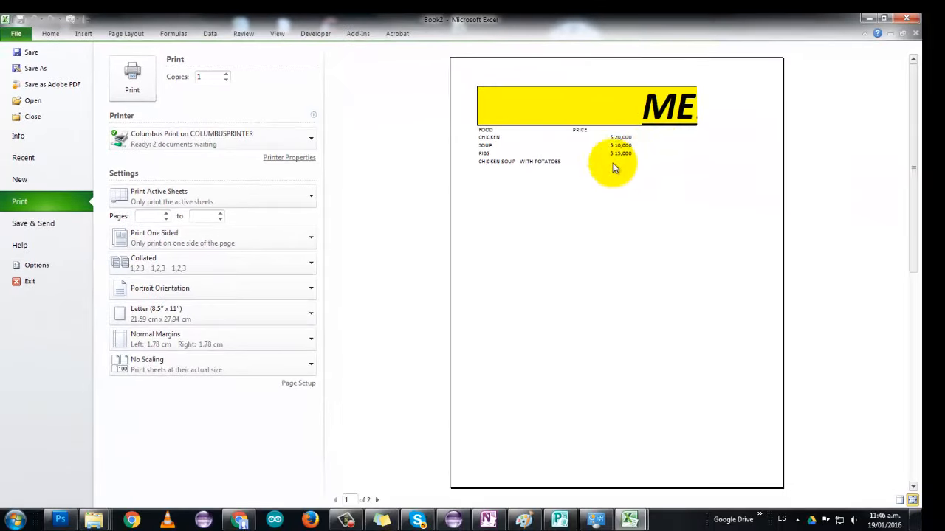
mouse_move(538, 161)
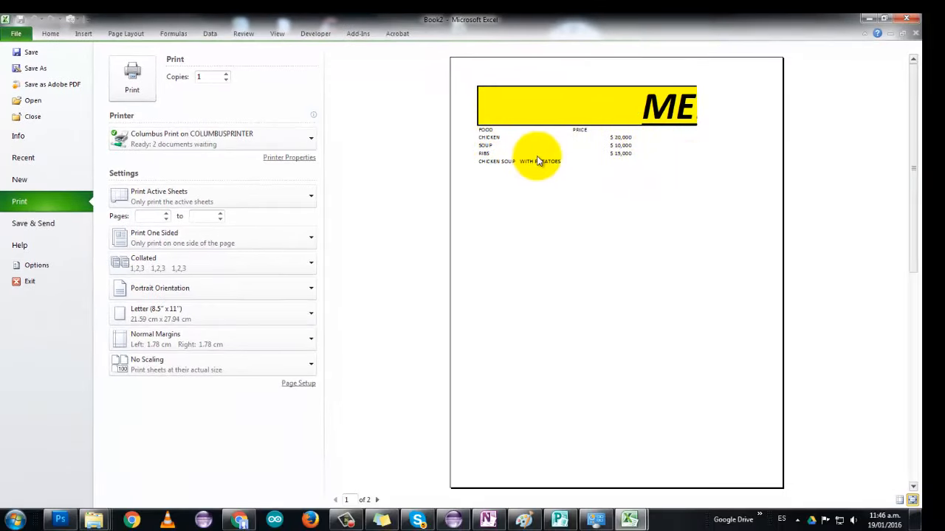
mouse_move(583, 157)
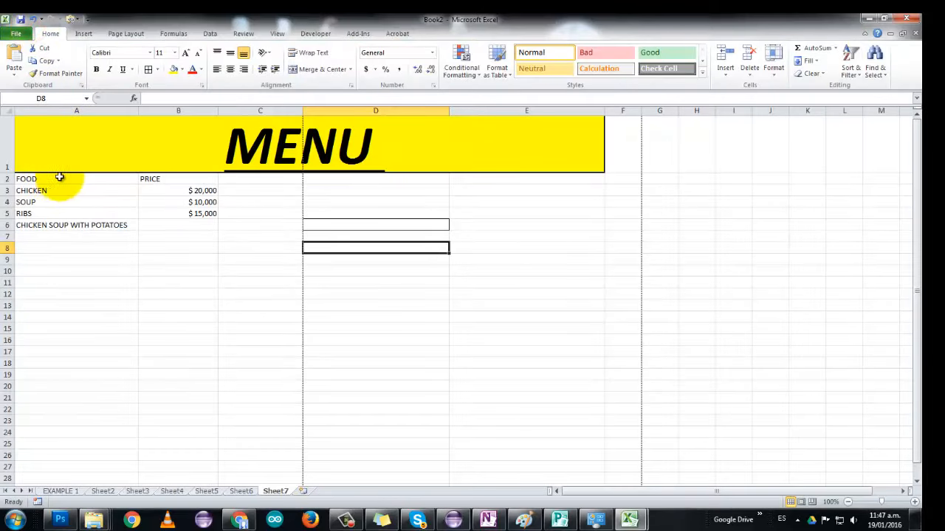
Select the A2:E6 food and price table and bring up the border style choices
left_click_drag(59, 178, 552, 231)
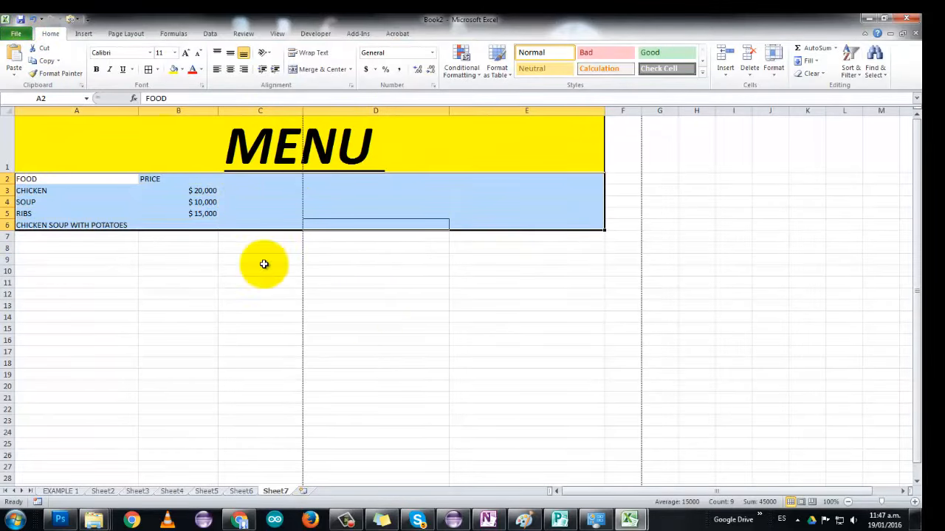
left_click(155, 70)
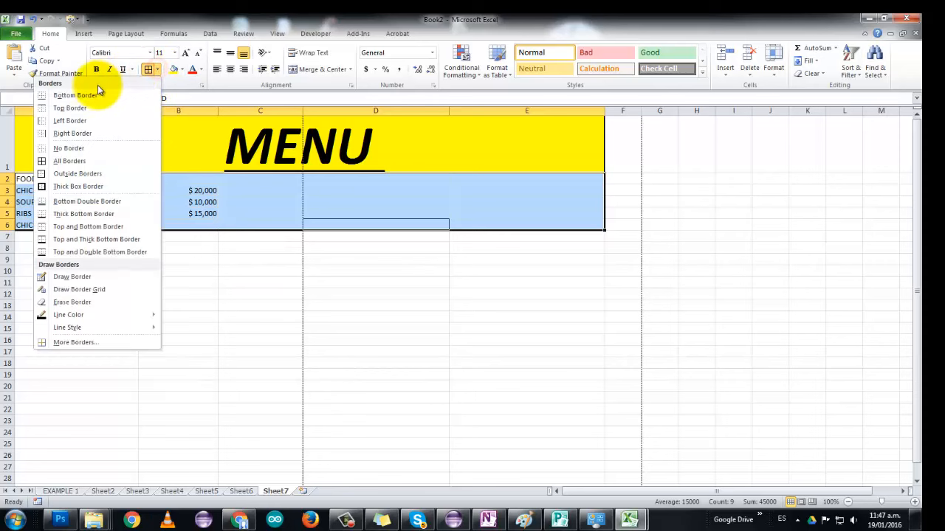
mouse_move(71, 133)
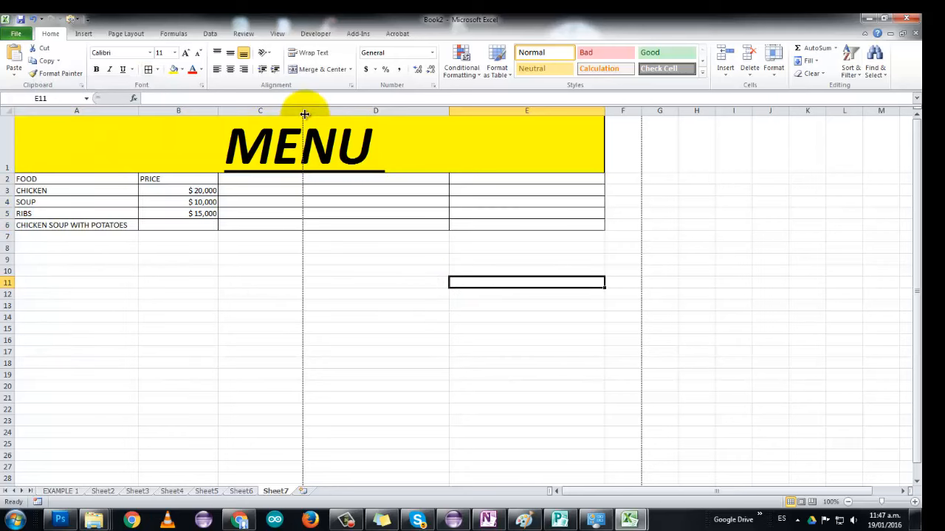
mouse_move(297, 473)
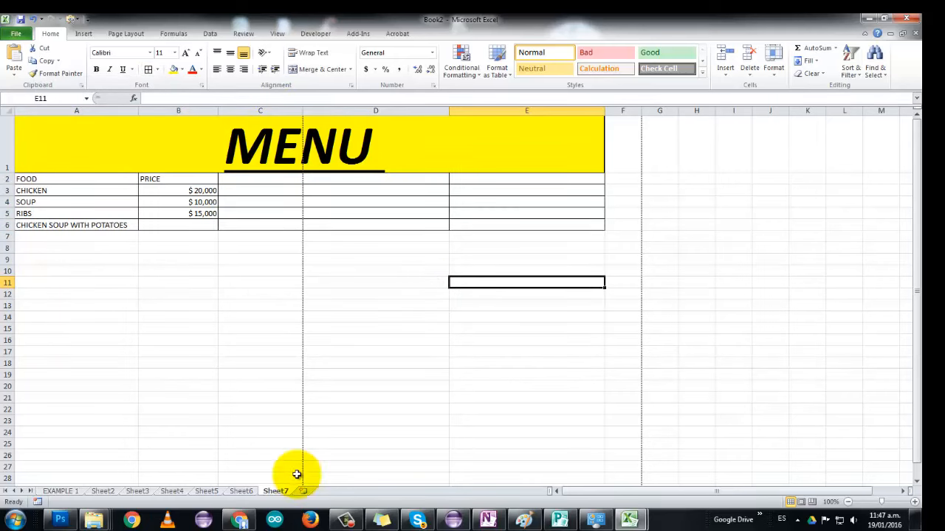
mouse_move(301, 182)
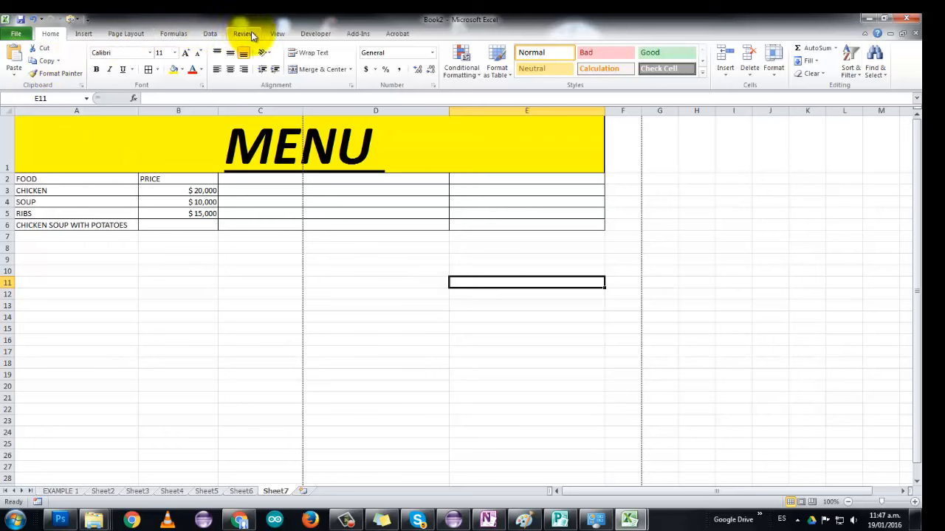
mouse_move(393, 224)
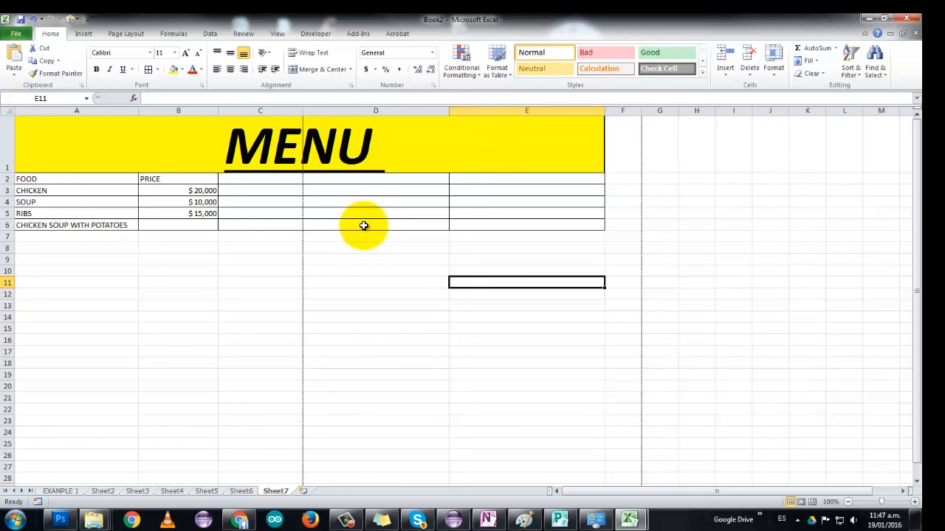
From the Page Layout tab, drag the menu table's last column narrower
left_click(126, 32)
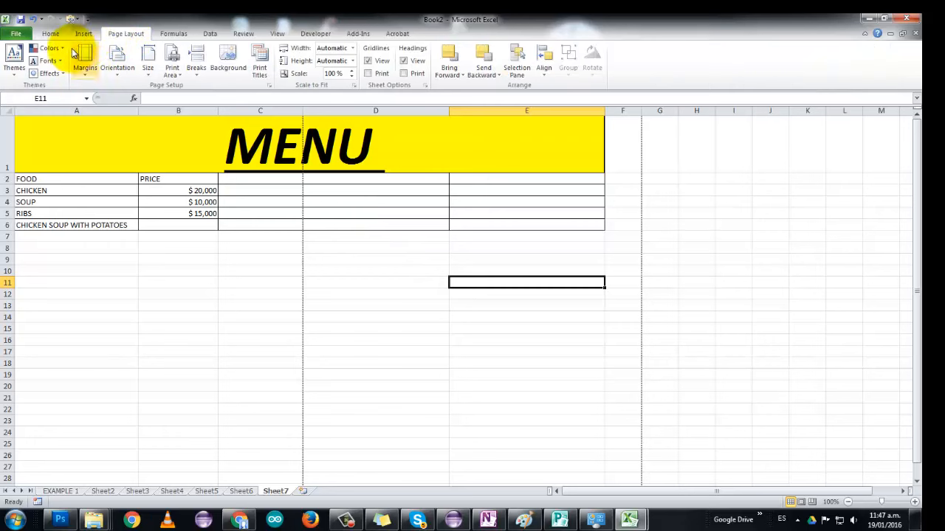
left_click(116, 59)
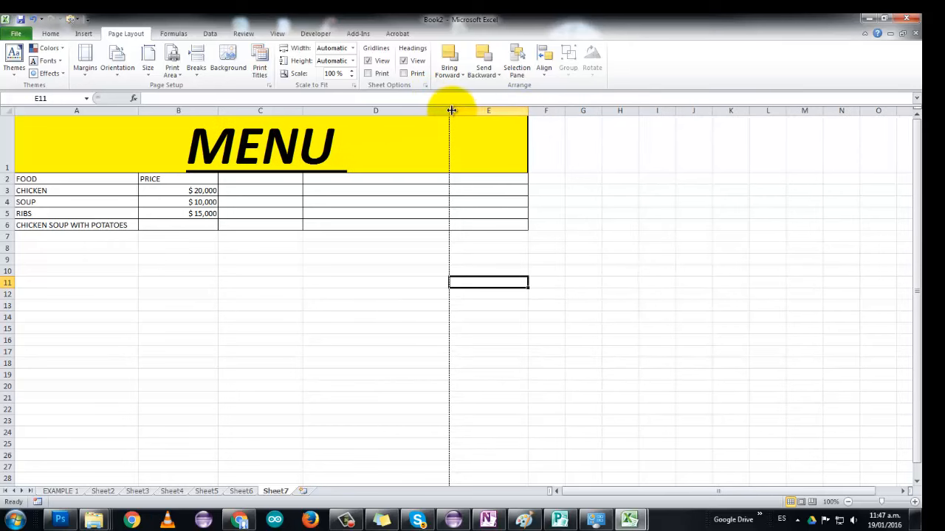
left_click_drag(451, 110, 463, 111)
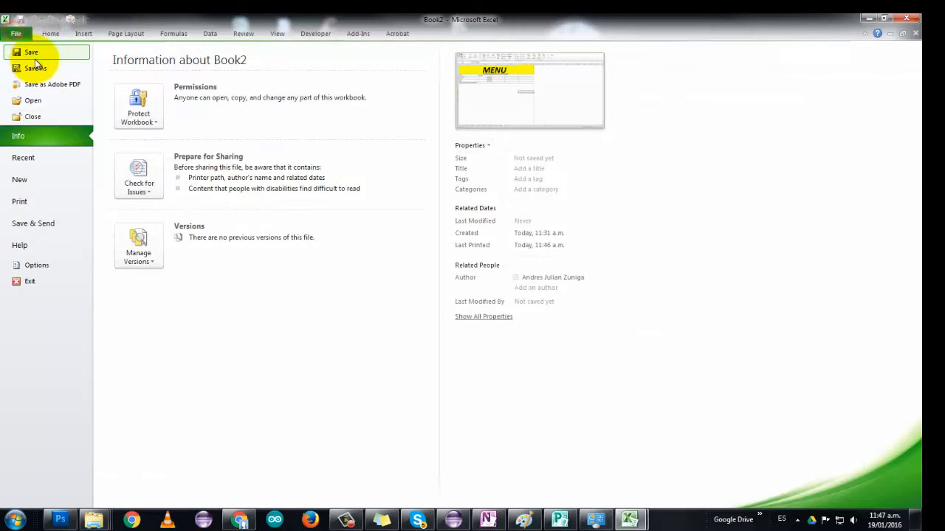
Preview the bordered MENU table fitting on a single landscape page
left_click(19, 201)
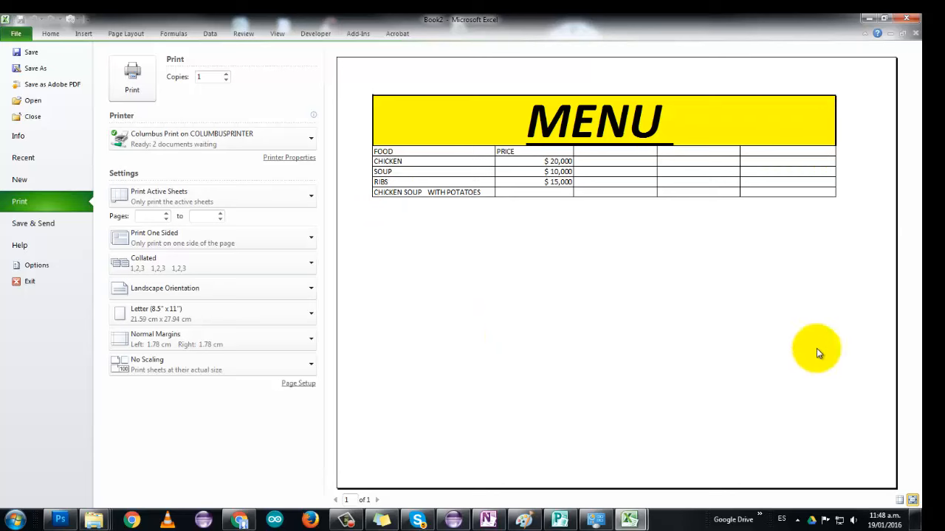
mouse_move(472, 360)
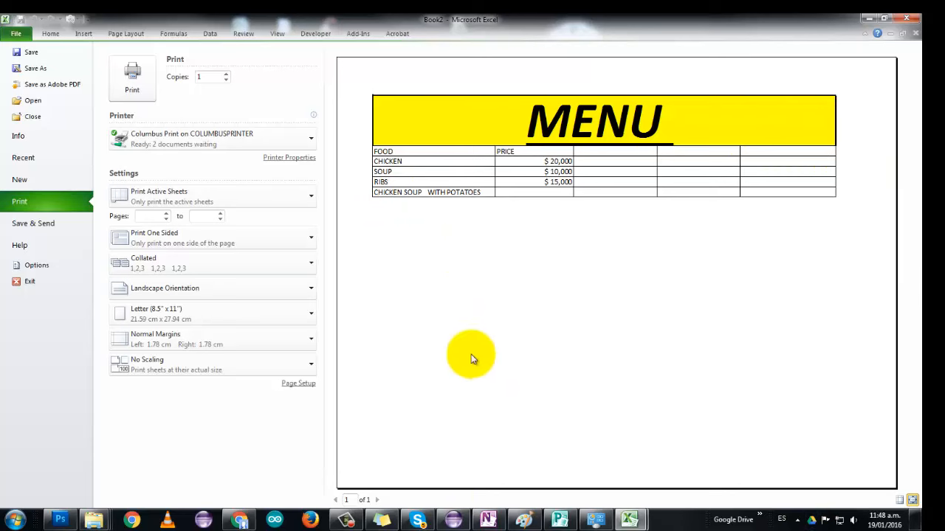
mouse_move(476, 250)
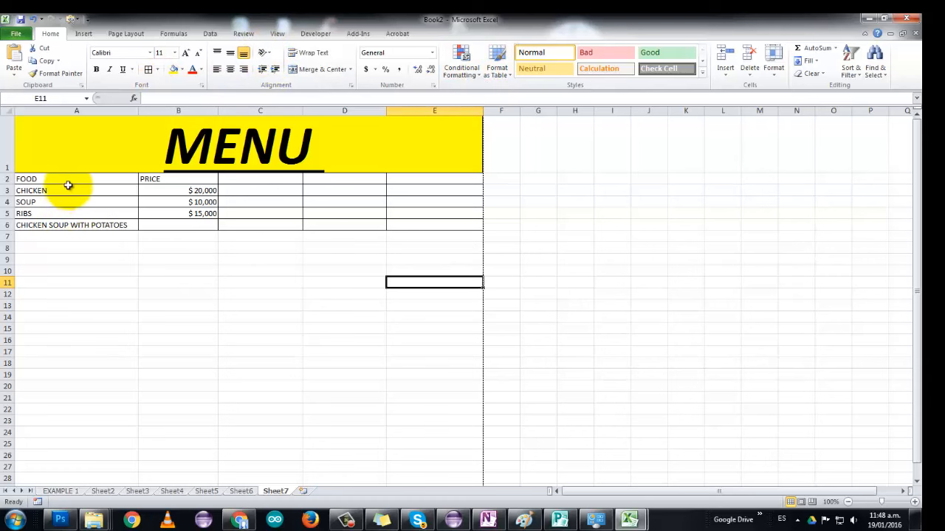
Tilt the food names counterclockwise, then clockwise, then dismiss the orientation choices
left_click(264, 53)
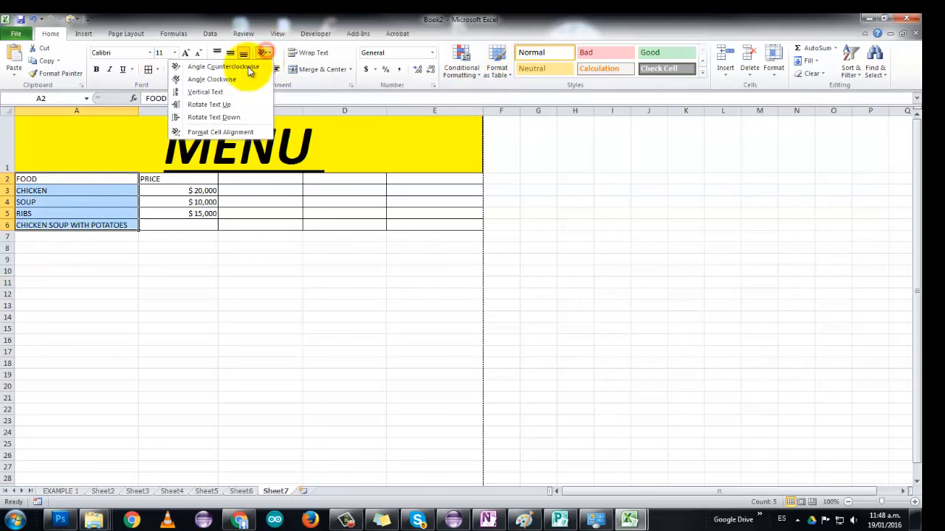
left_click(223, 67)
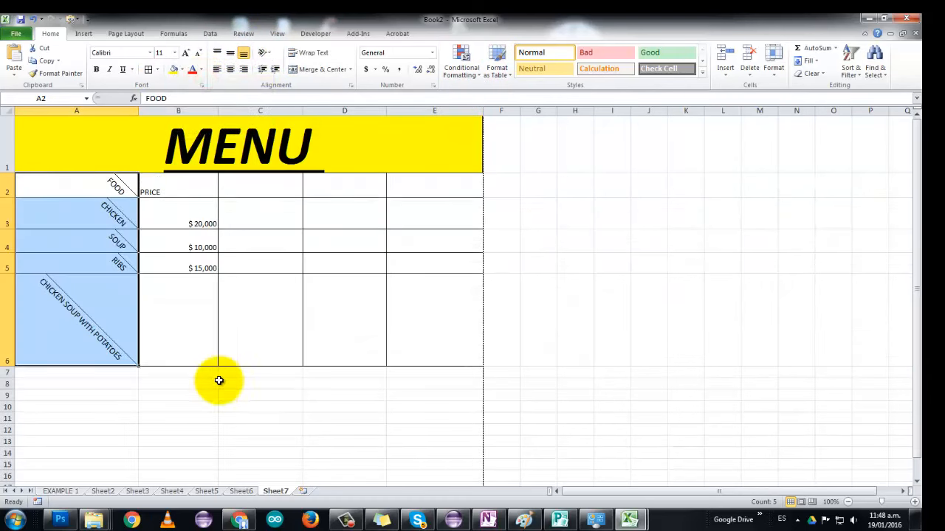
left_click(264, 53)
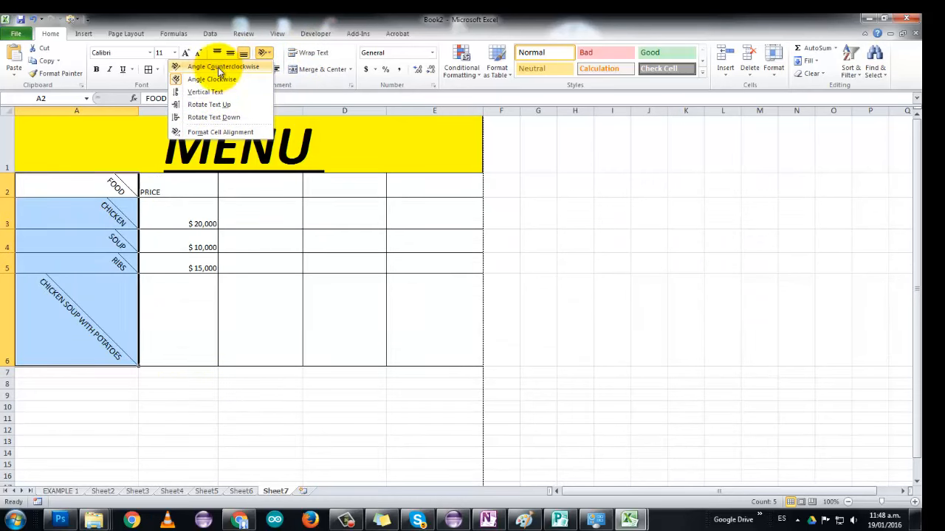
left_click(210, 80)
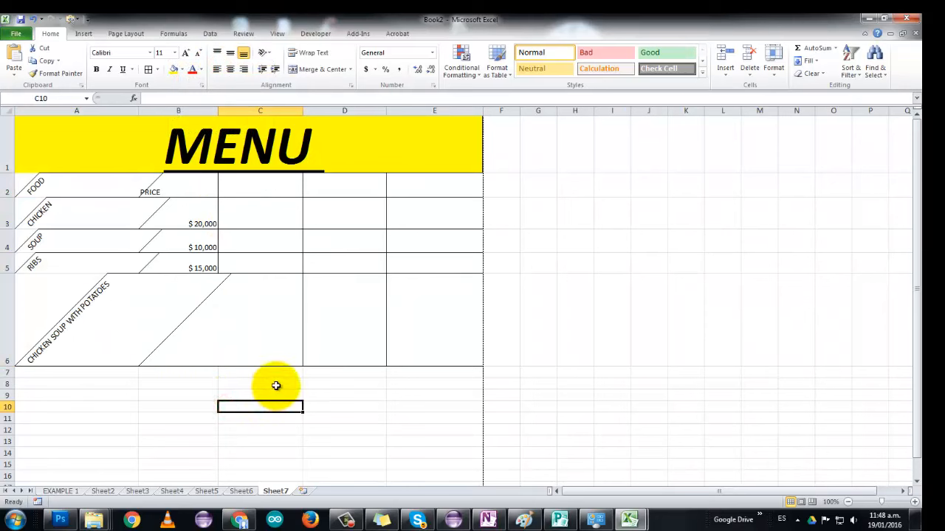
left_click(263, 53)
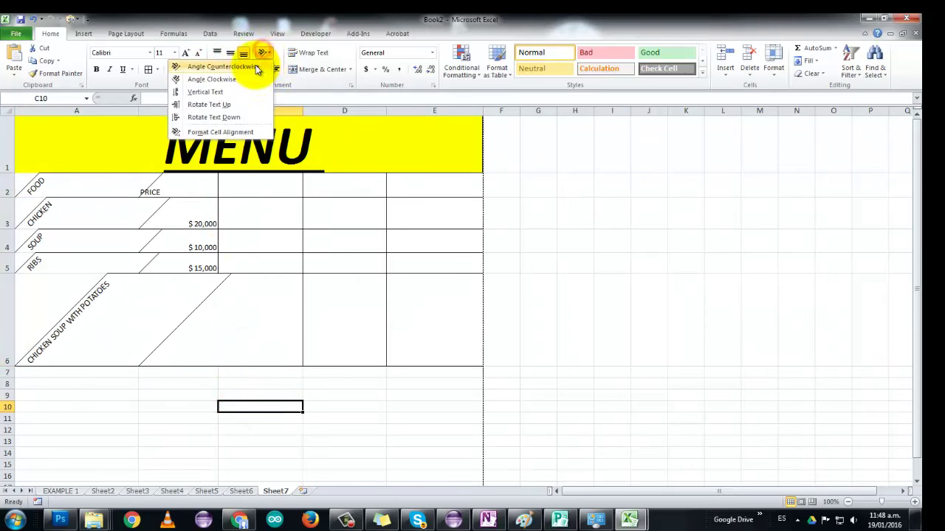
mouse_move(212, 91)
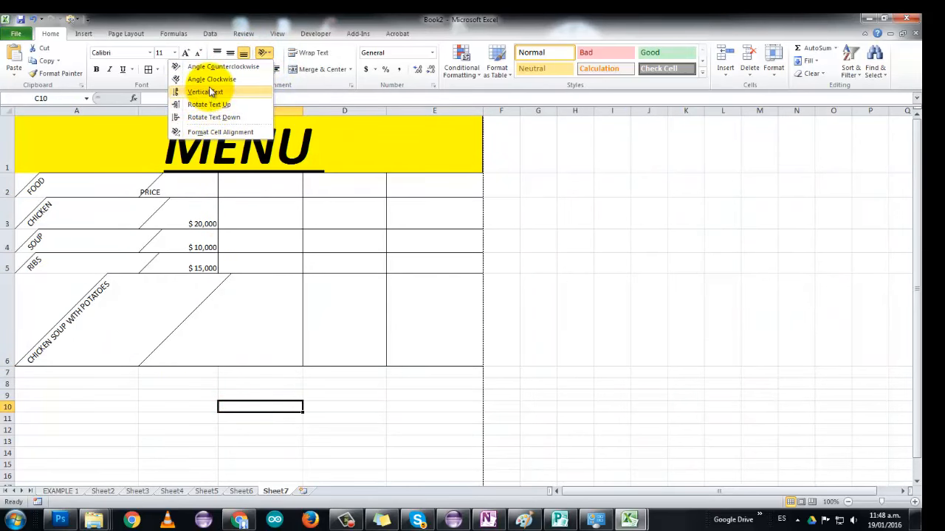
mouse_move(218, 207)
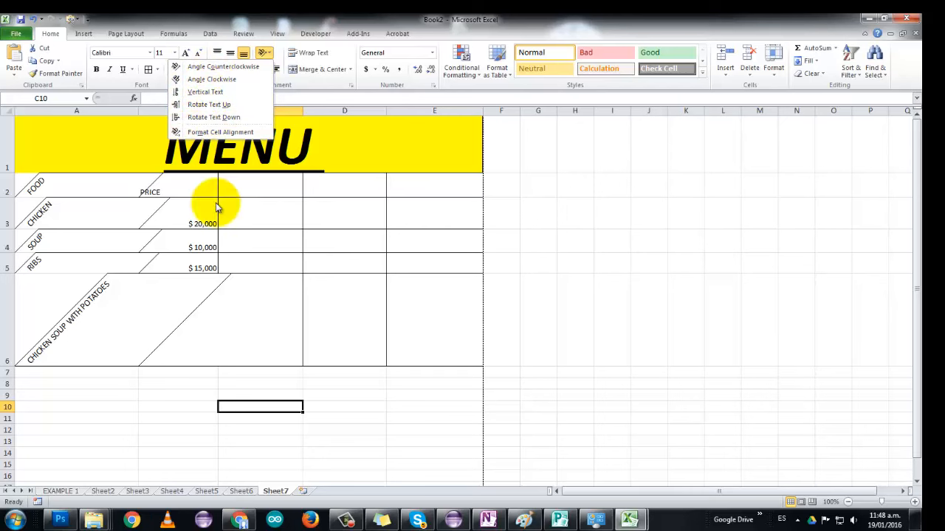
left_click(682, 317)
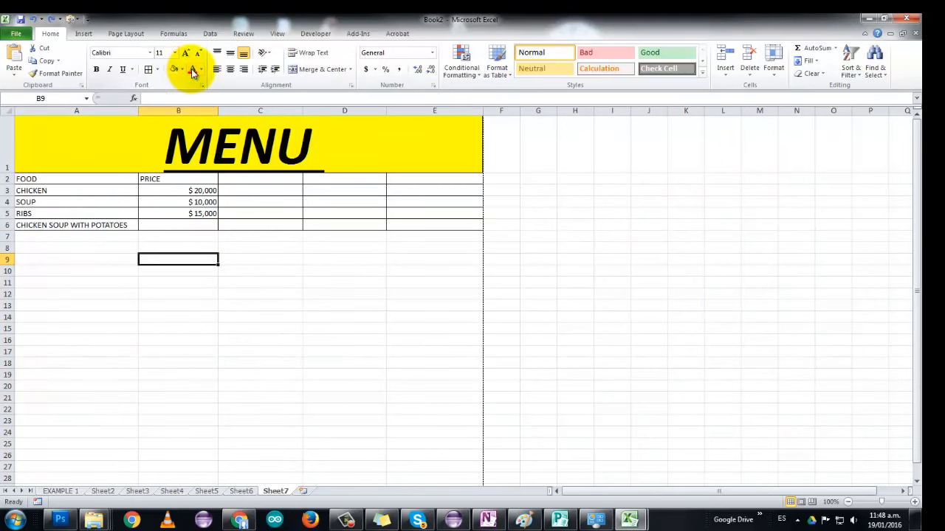
mouse_move(455, 110)
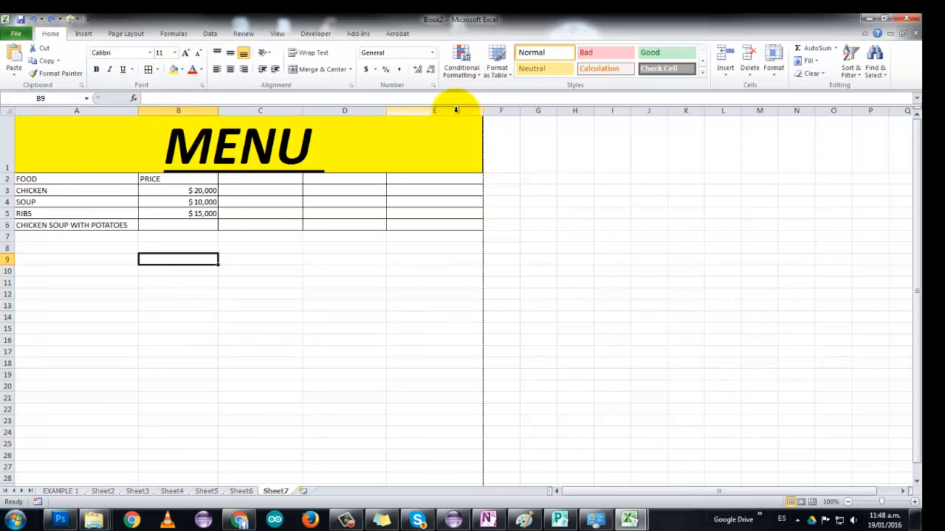
mouse_move(302, 348)
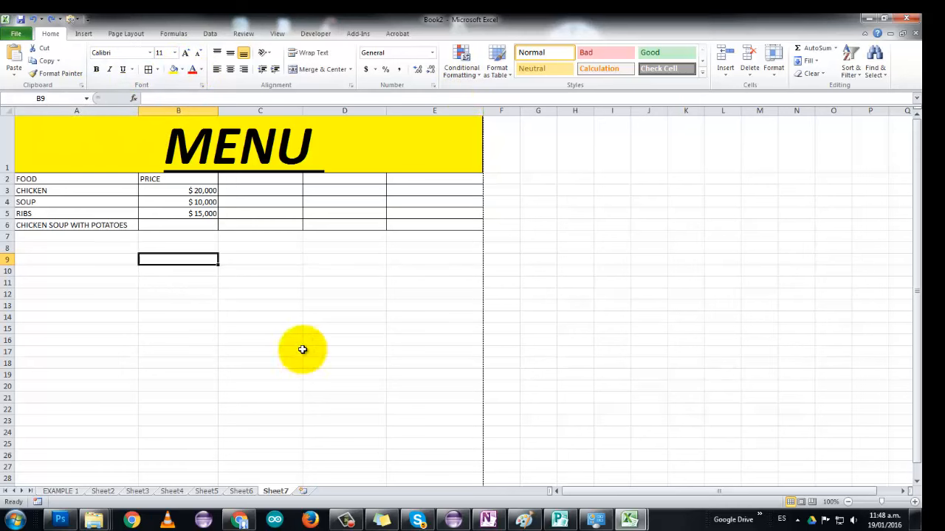
left_click(344, 260)
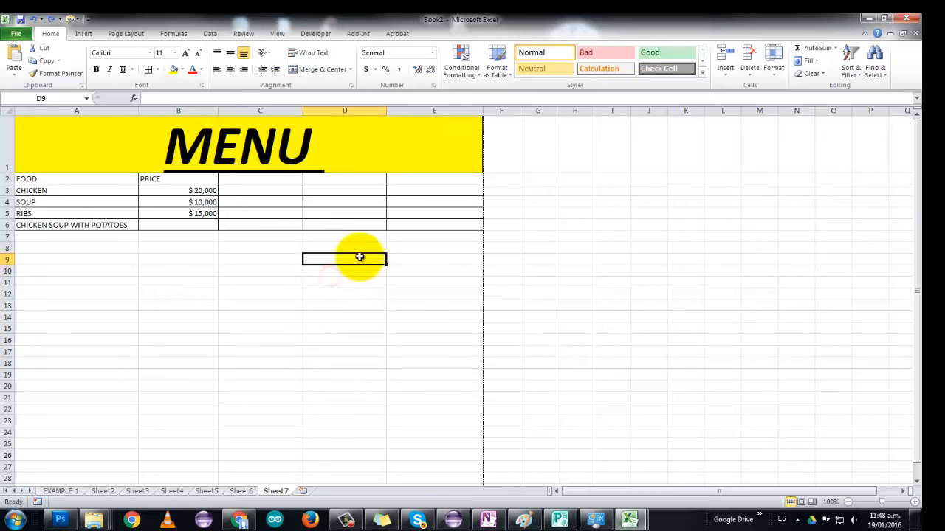
left_click(344, 248)
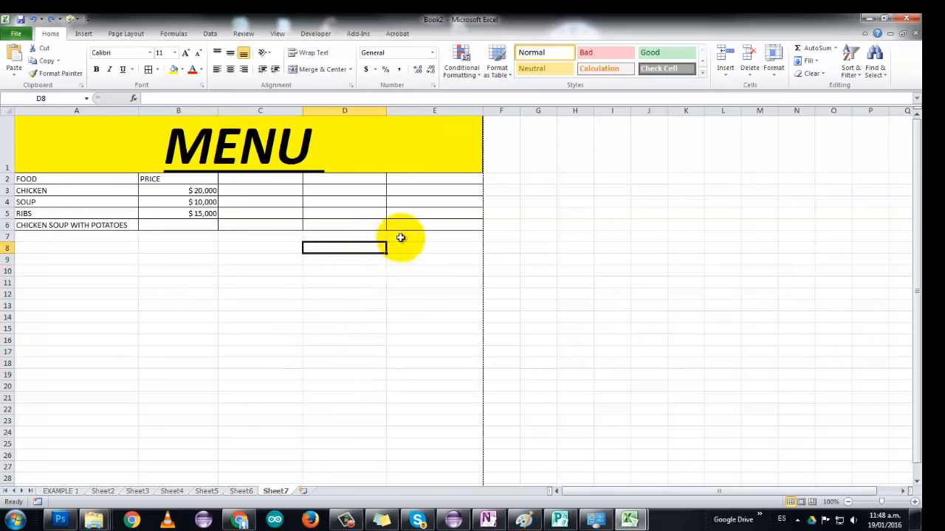
left_click(434, 236)
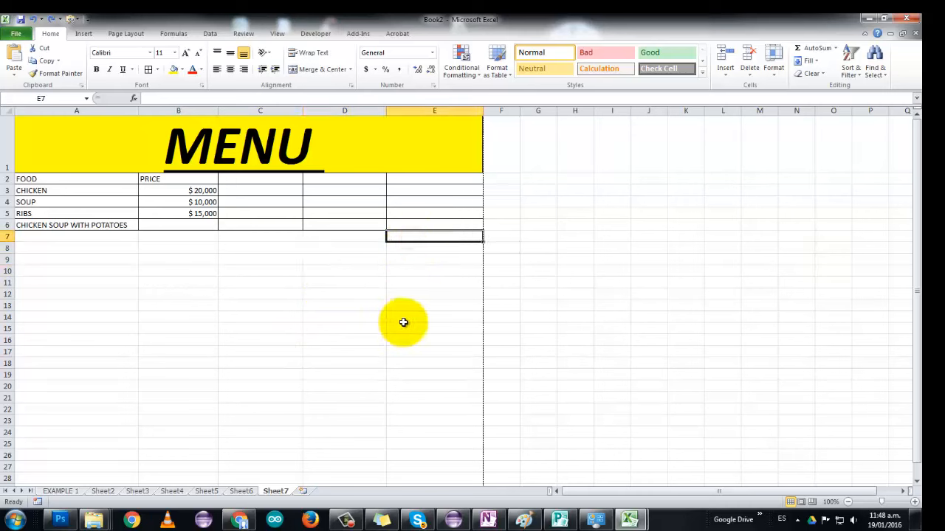